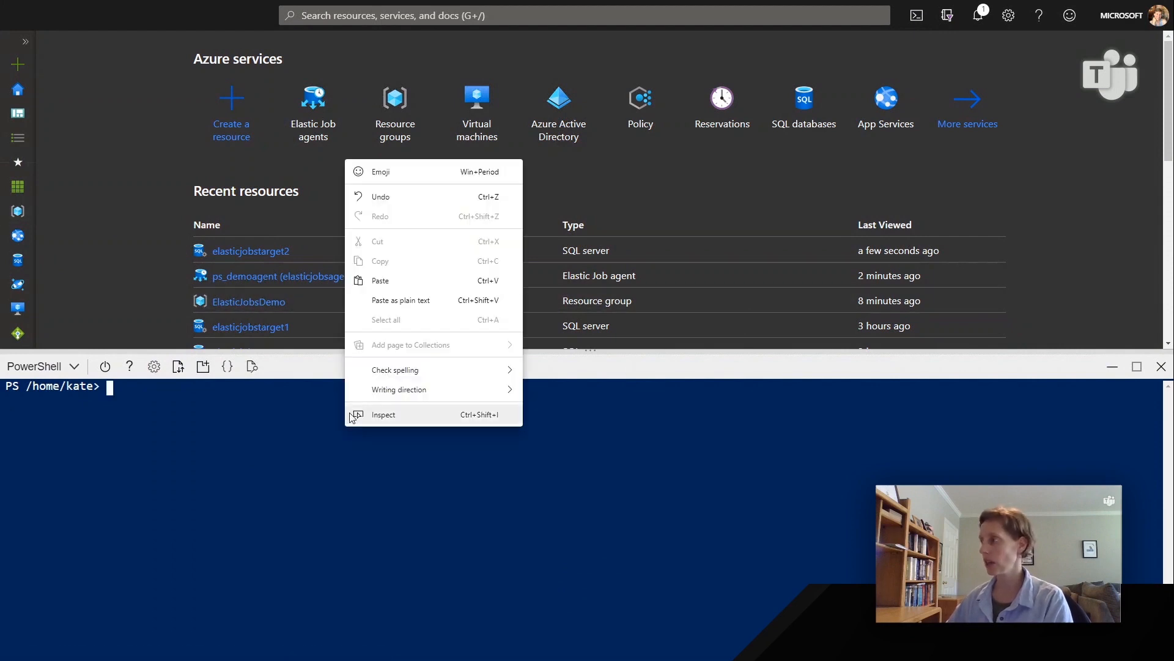
# Run the pasted $server/$jobAgent/$job lookup commands to get the ps_demo job
pyautogui.click(381, 280)
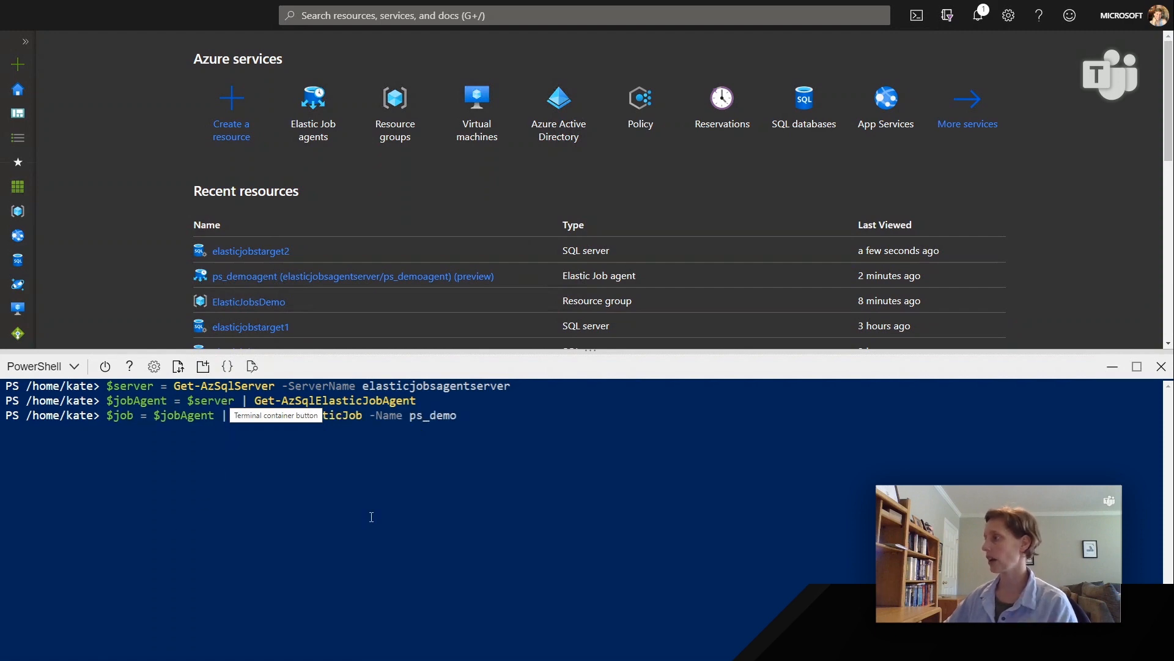
pyautogui.moveTo(620, 508)
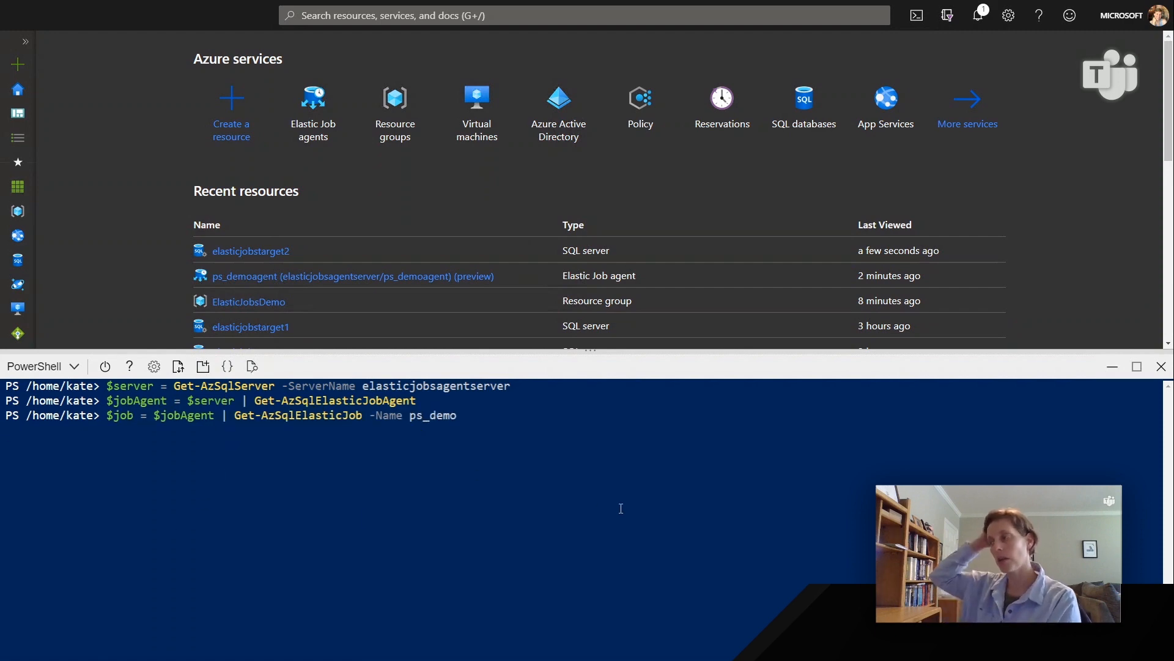
pyautogui.press('Return')
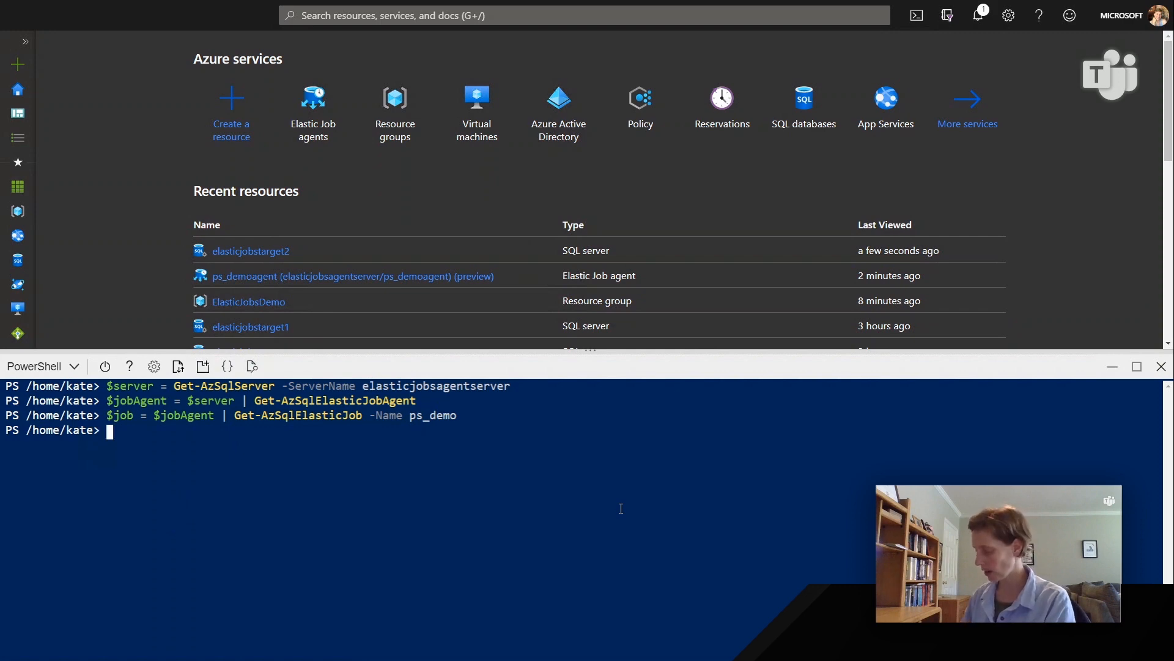
# Start a new run of ps_demo with $job | Start-AzSqlElasticJob
pyautogui.write('$job |')
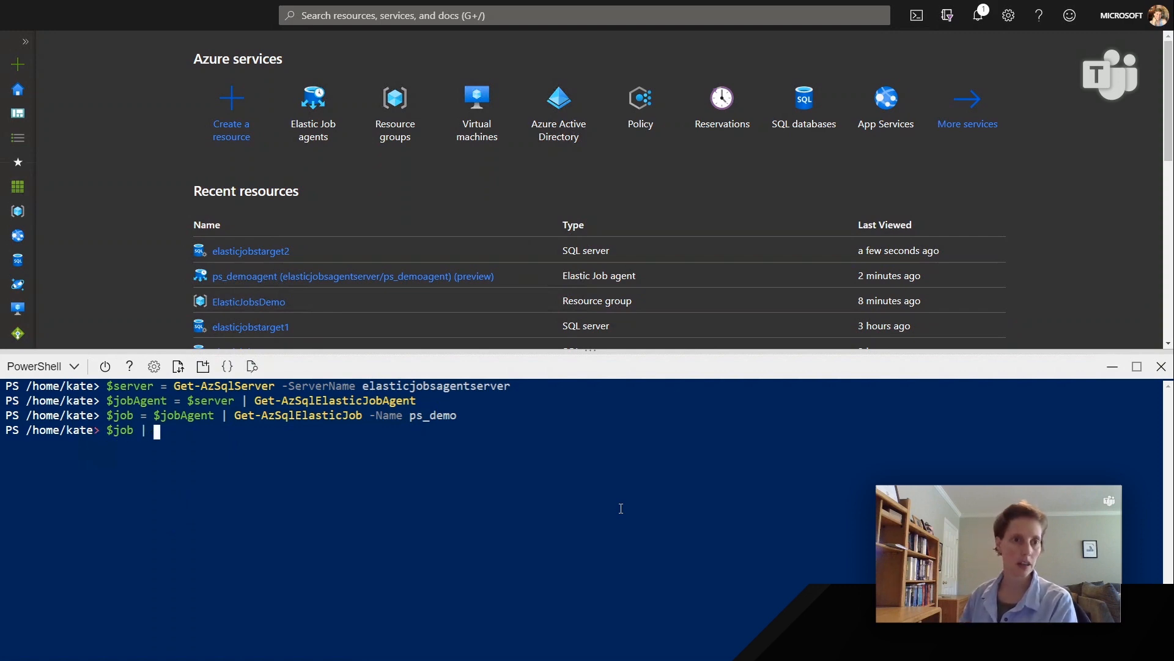
pyautogui.write('Start-Az')
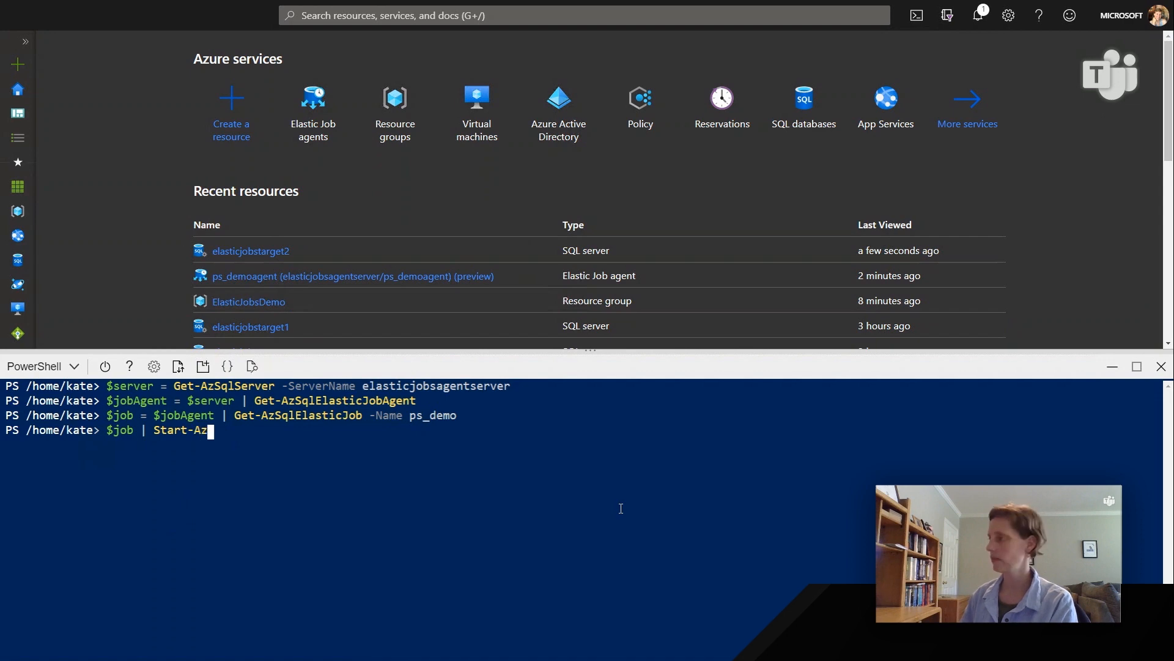
pyautogui.write('SqlElastic')
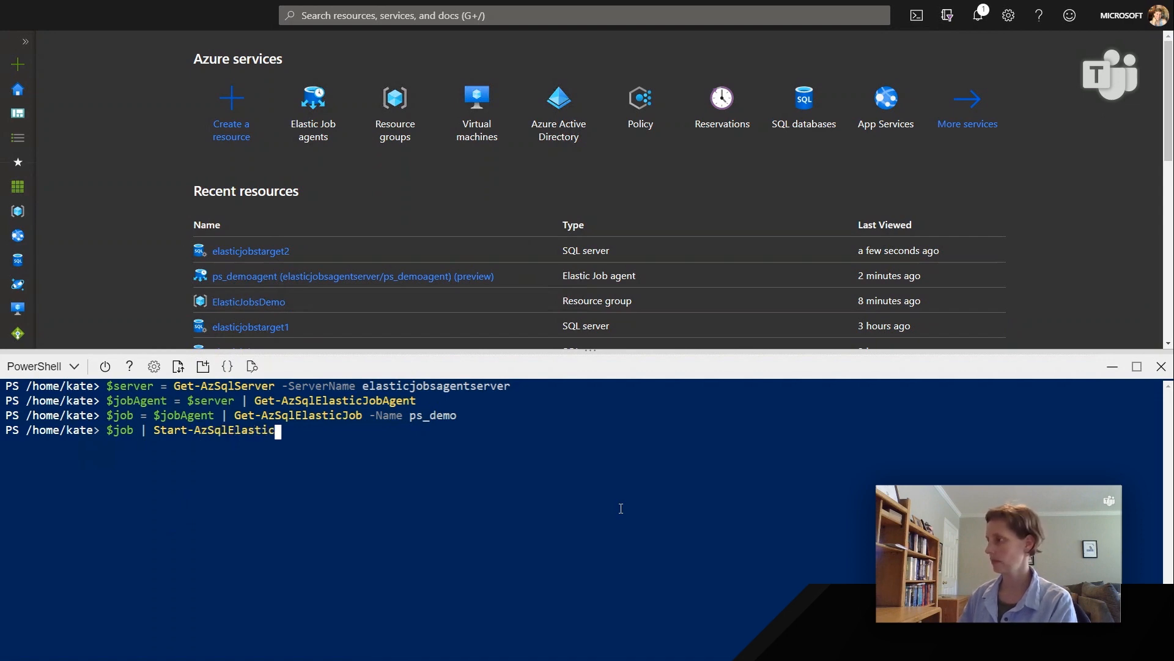
pyautogui.press('Return')
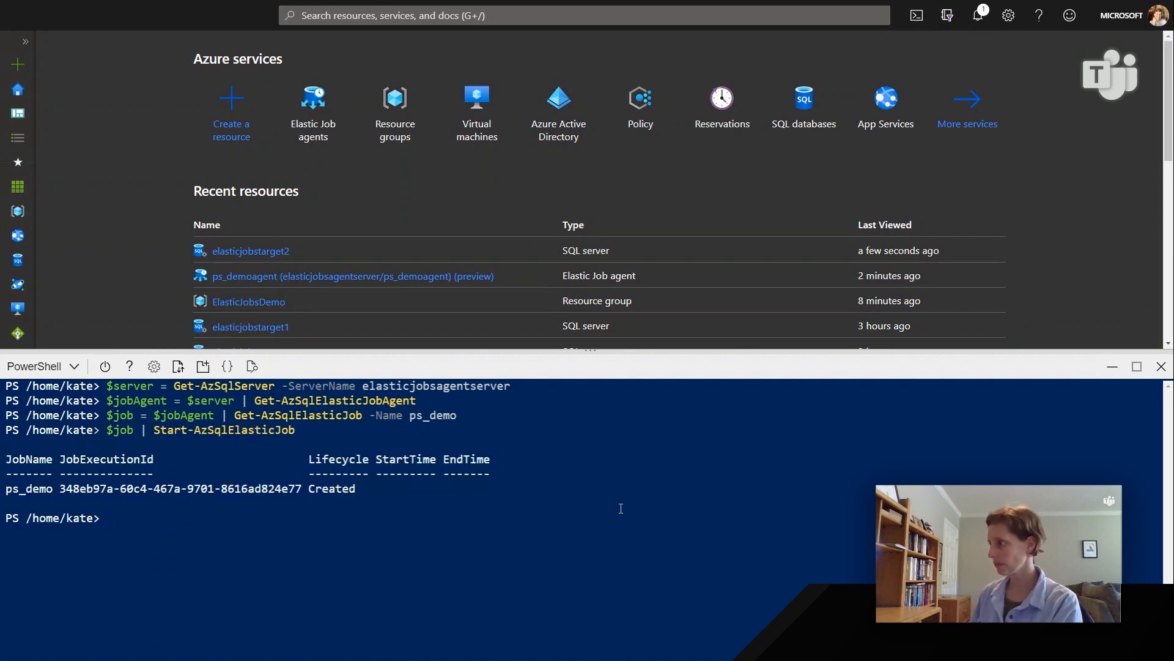
# Show ps_demo's details and its latest execution via Get-AzSqlElasticJobExecution -Count 1
pyautogui.write('$job')
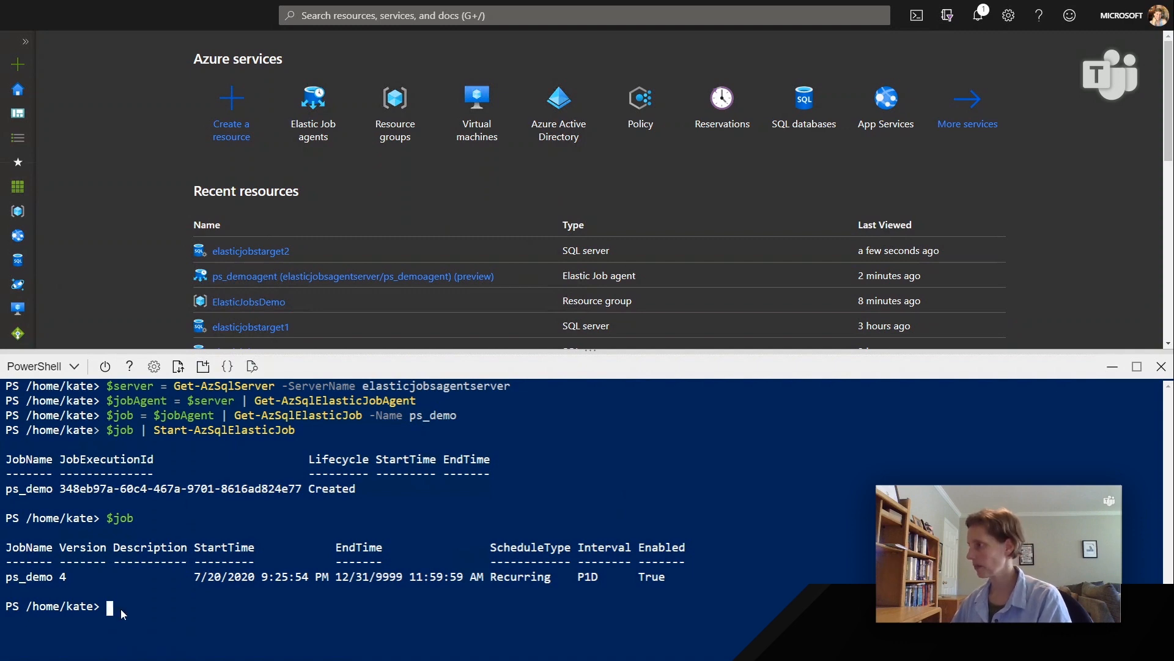
pyautogui.write('$je = $jobAgent | Get-AzSqlElasticJobExecution -Count 1')
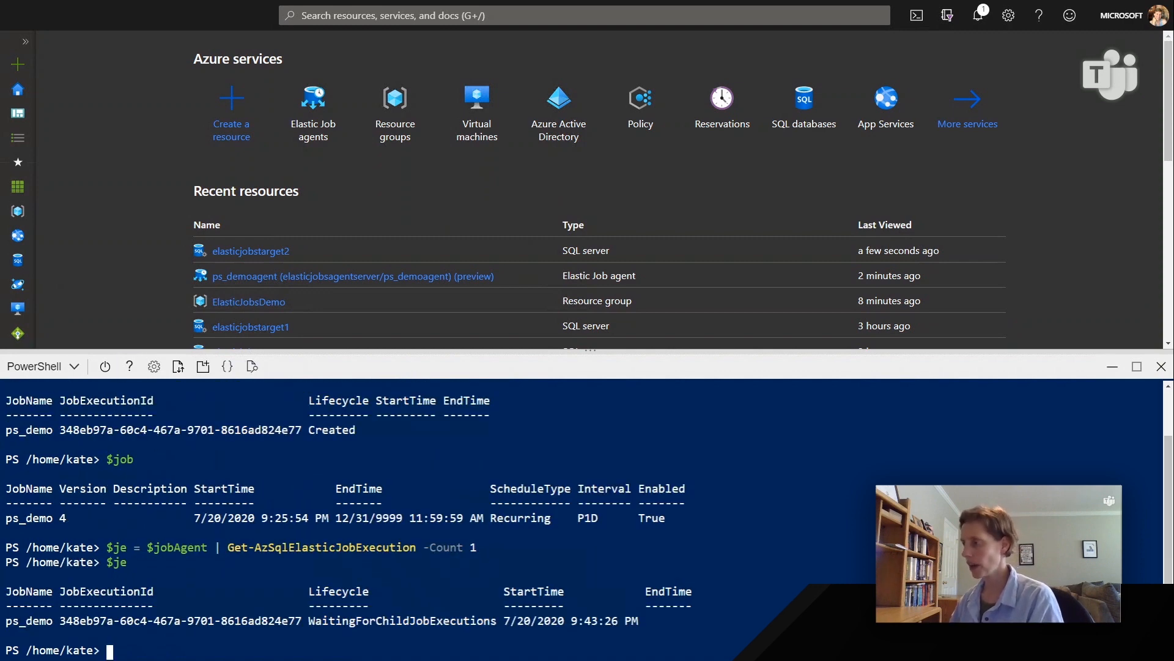
pyautogui.moveTo(278, 502)
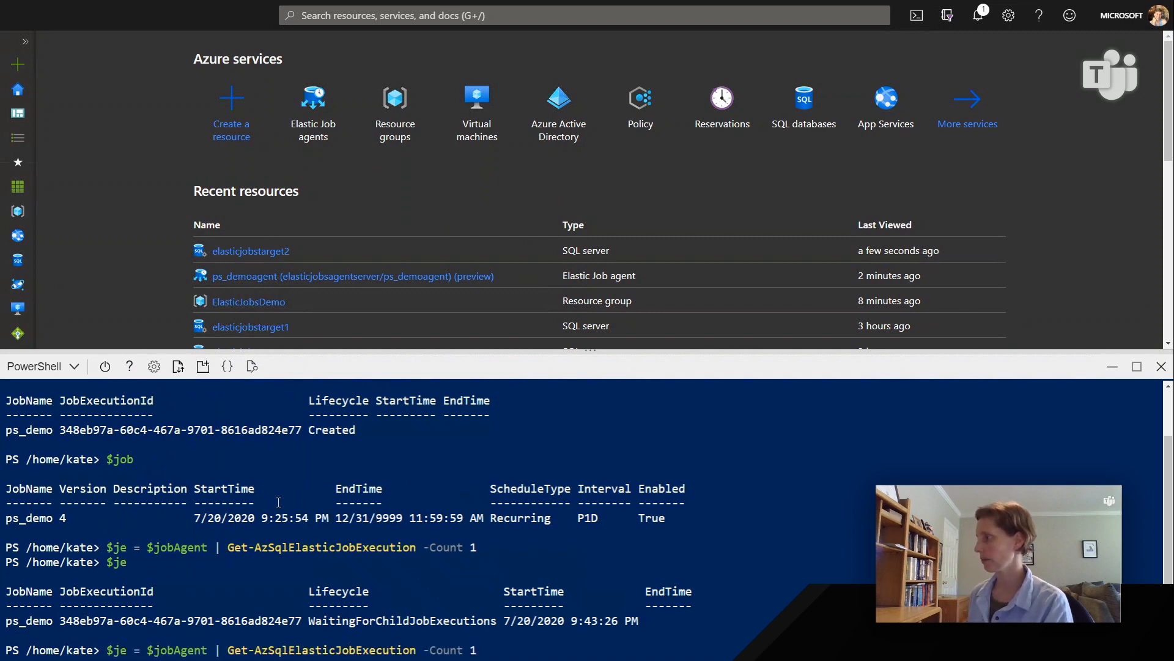
pyautogui.press('Return')
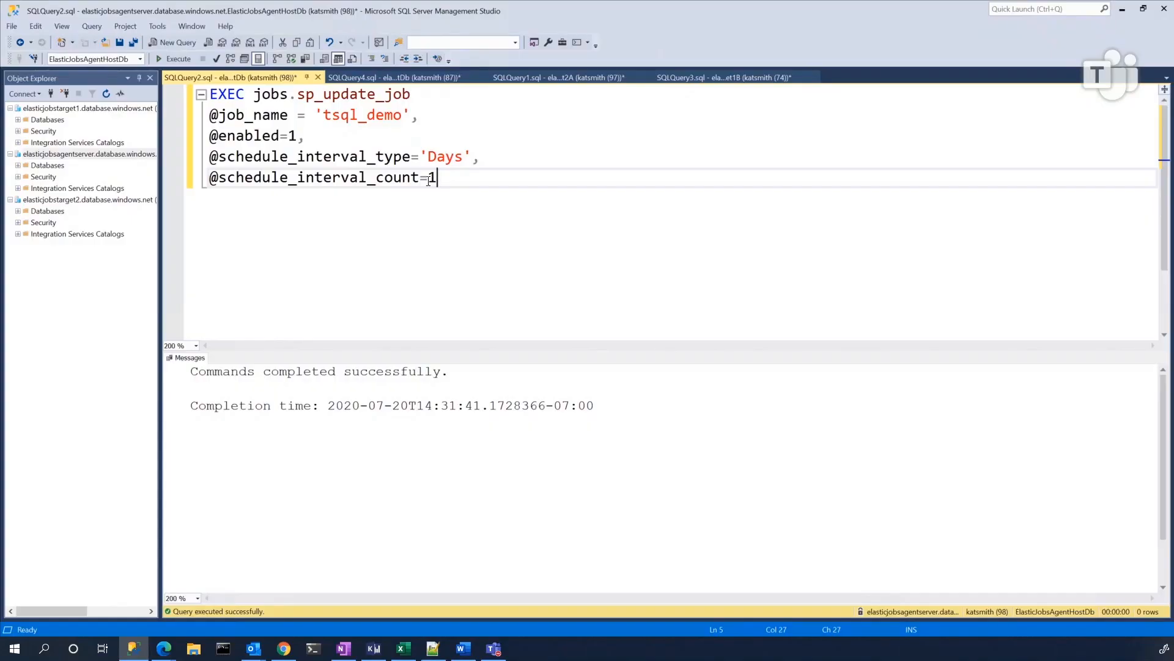
# Review the tables and start-job query windows, then return to the job_executions query
pyautogui.click(723, 77)
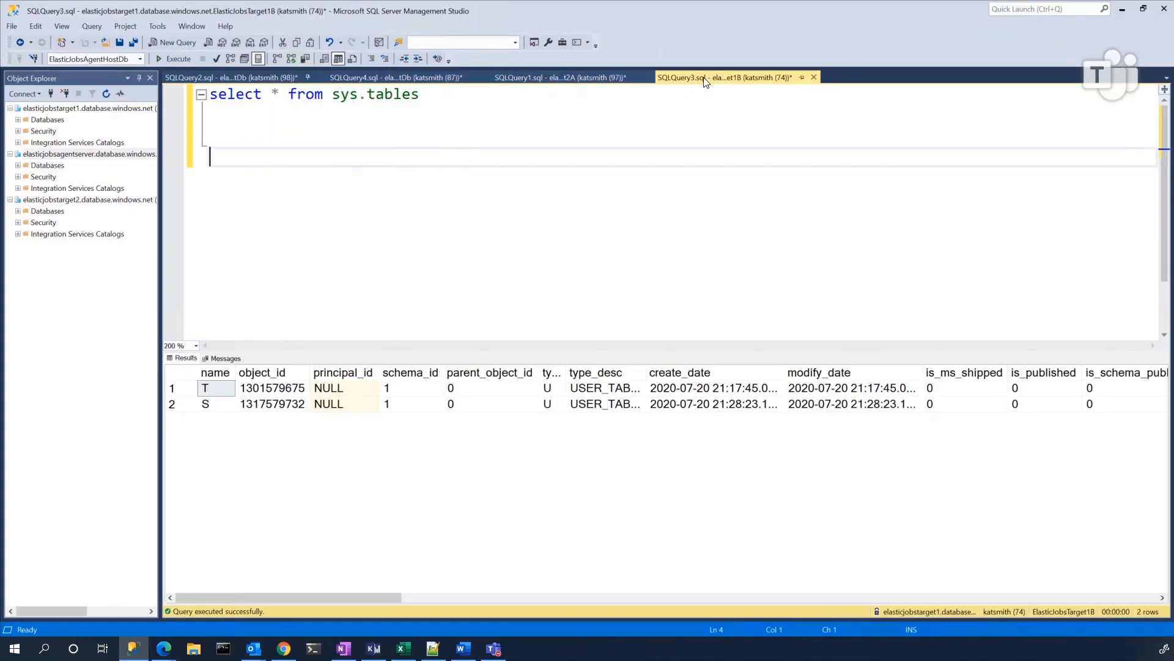
pyautogui.click(397, 77)
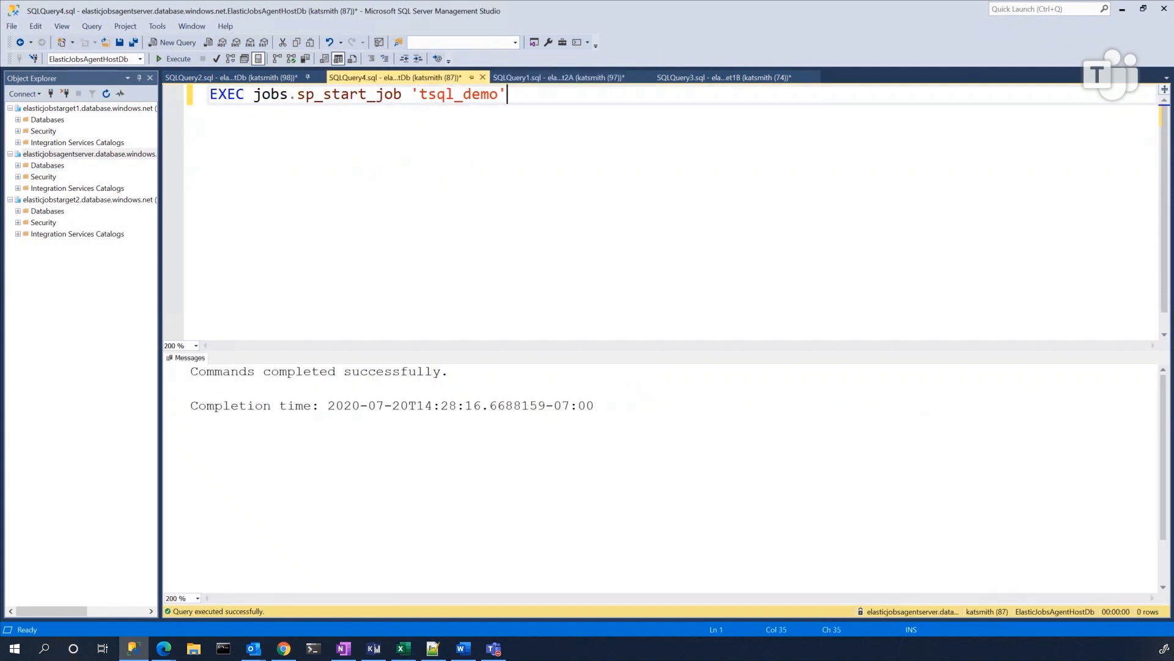
pyautogui.moveTo(240, 77)
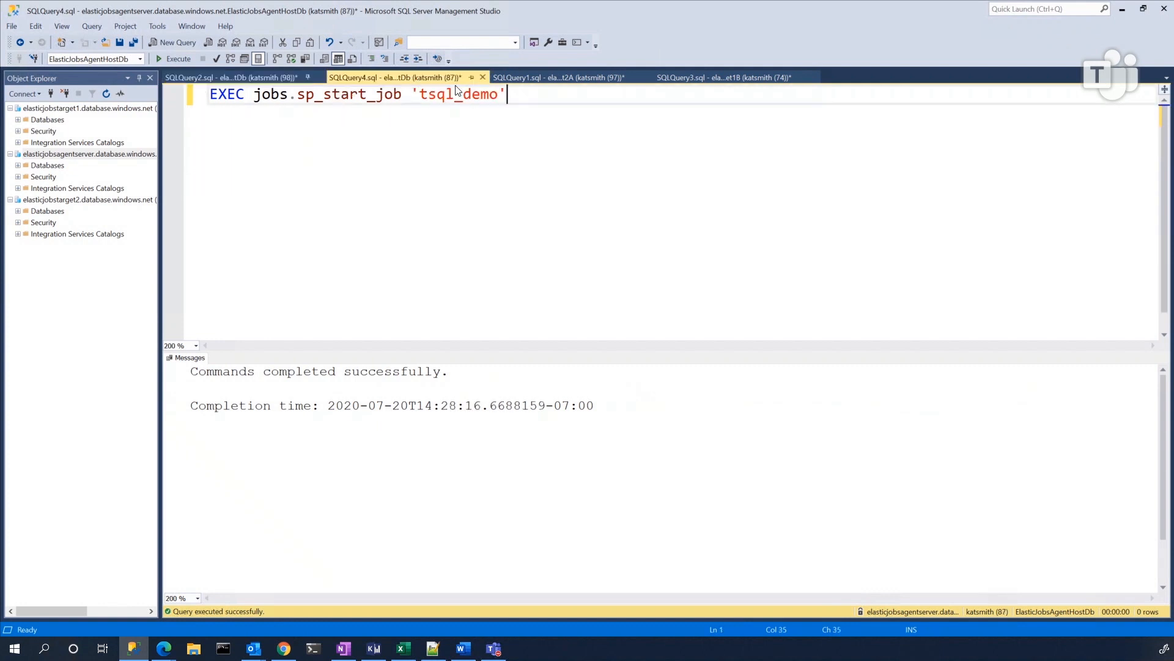
pyautogui.click(558, 77)
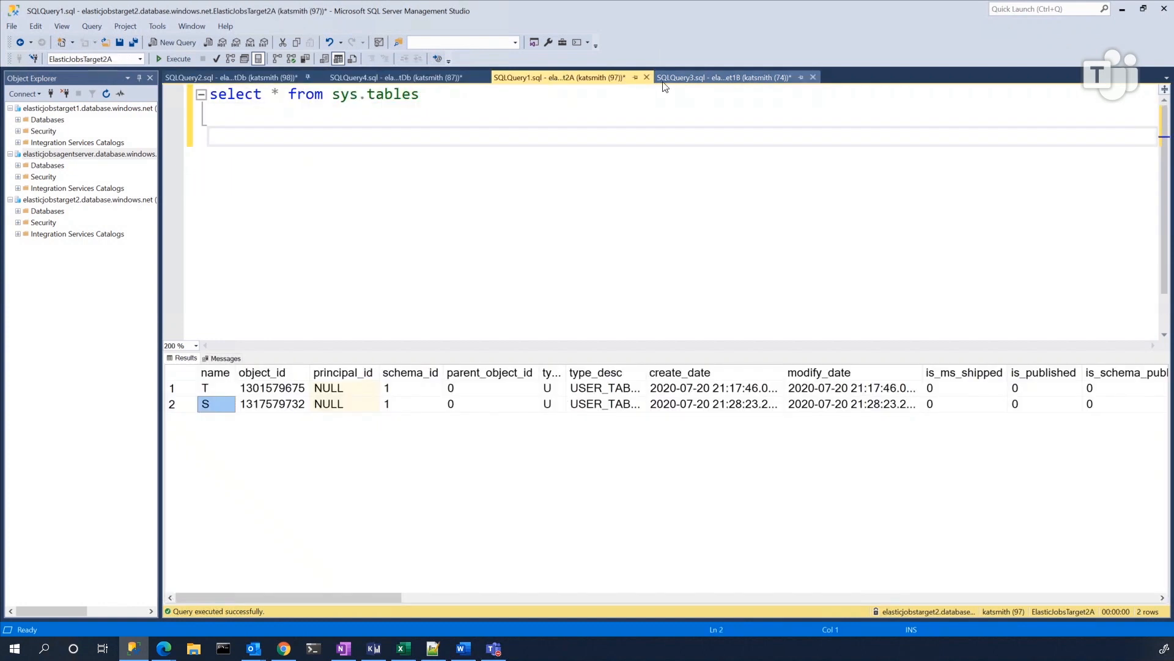
pyautogui.click(225, 77)
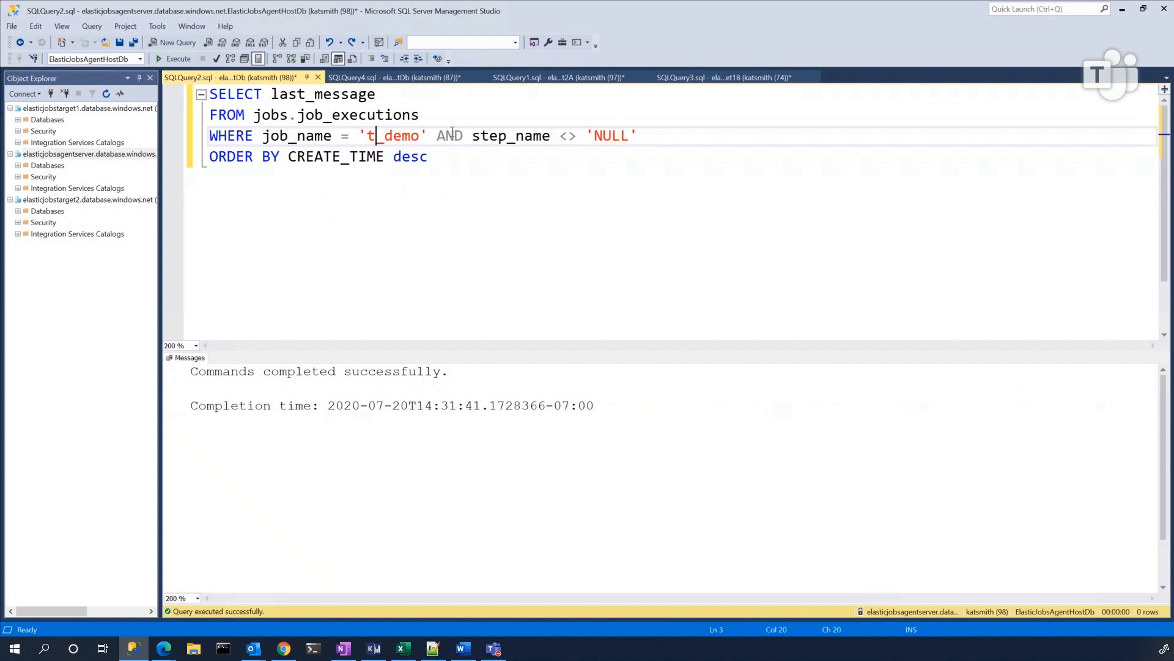
# Query ps_demo's last_message results and inspect the Step 2 success row for ElasticJobsTarget1A
pyautogui.write('s')
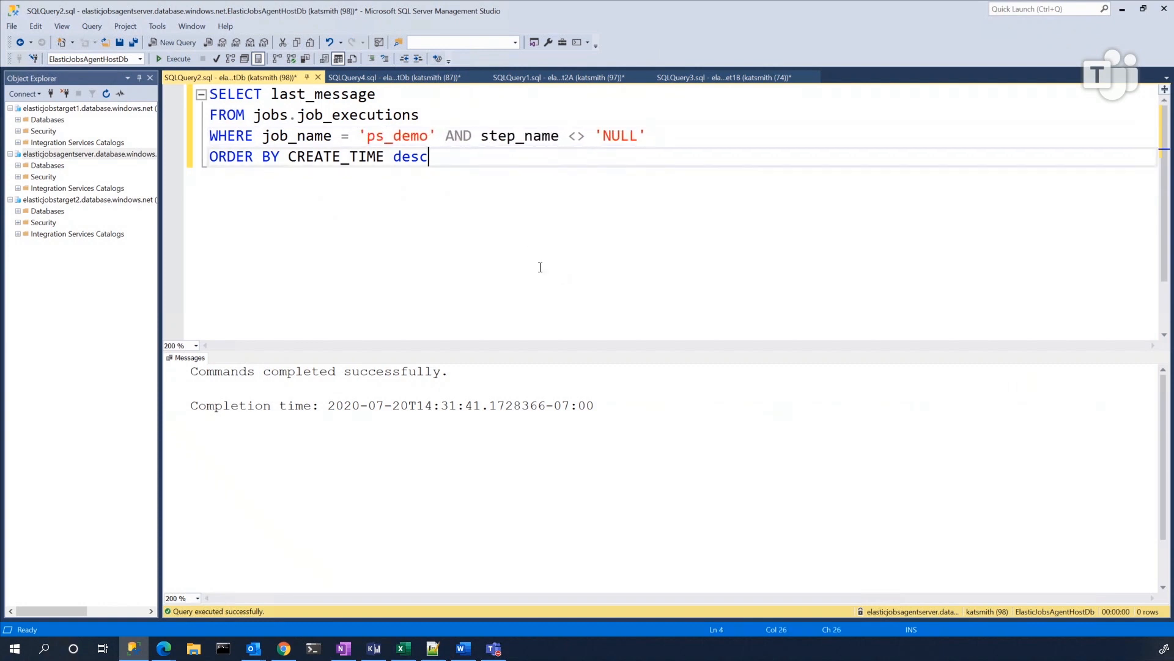
pyautogui.click(177, 59)
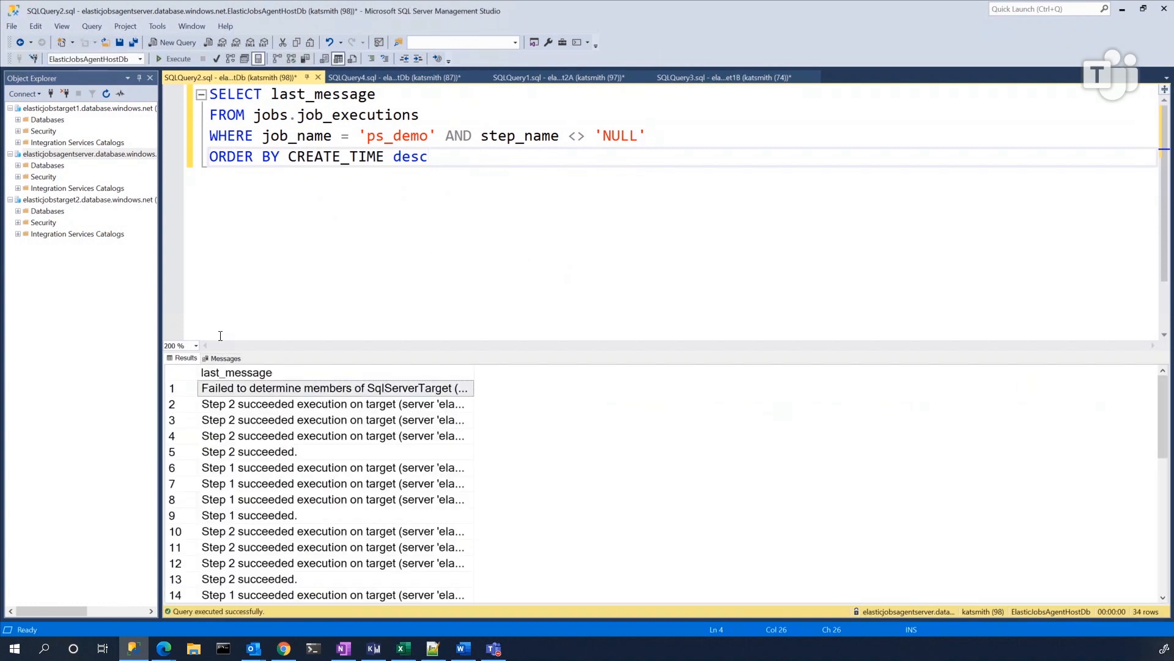
pyautogui.moveTo(437, 148)
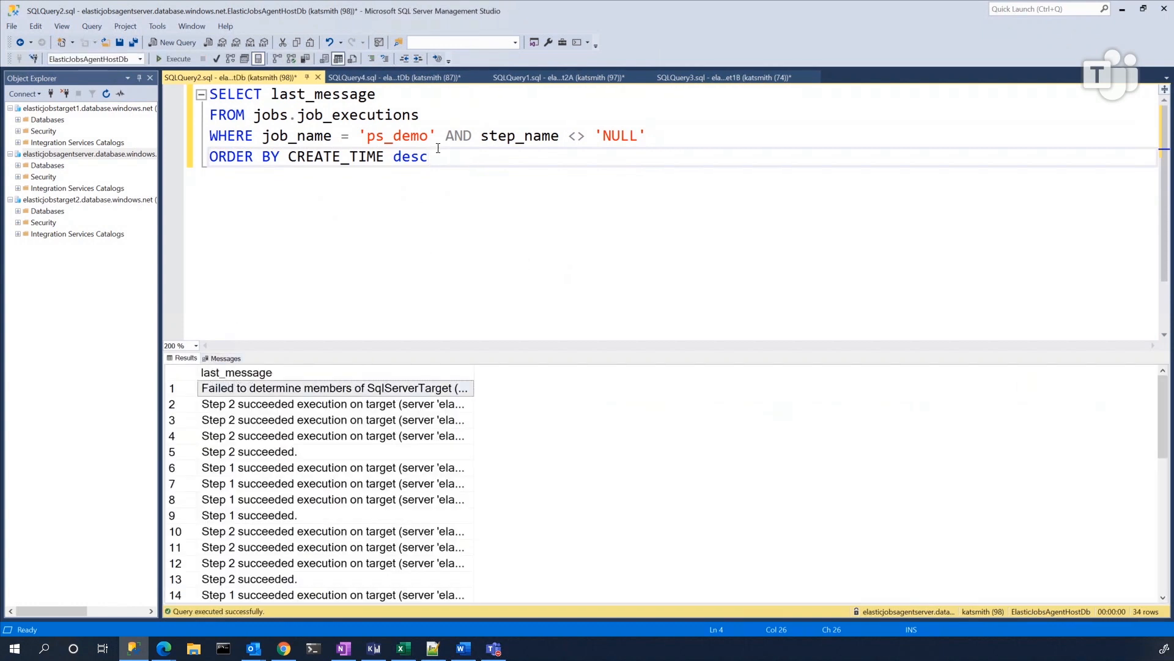
pyautogui.moveTo(435, 169)
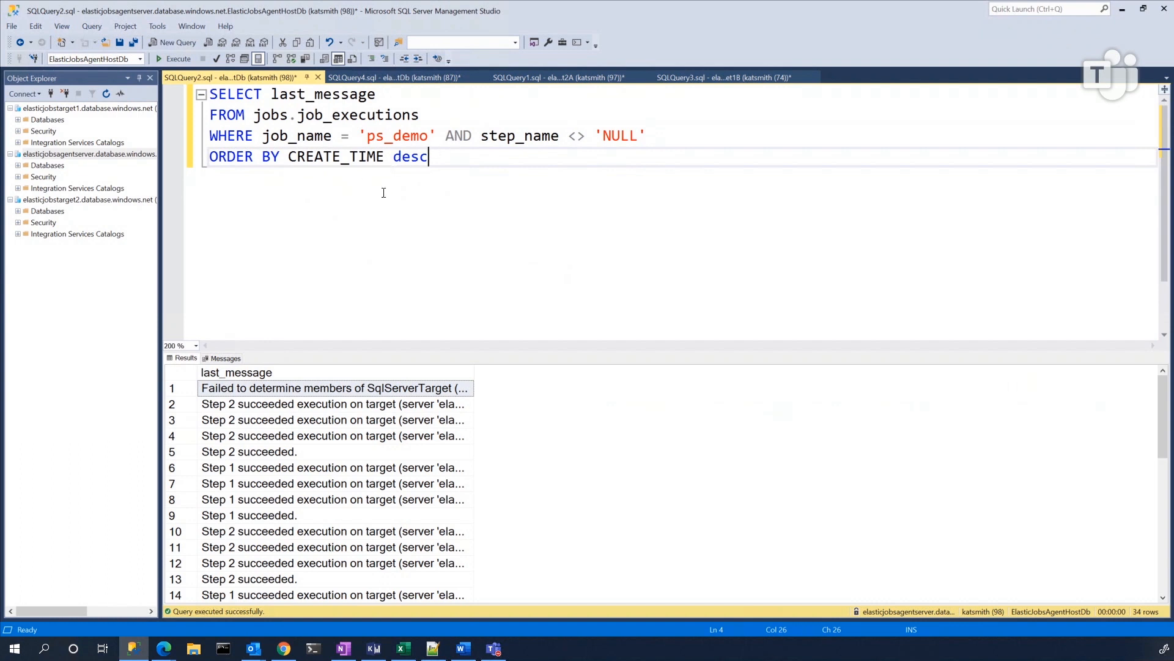
pyautogui.moveTo(474, 375)
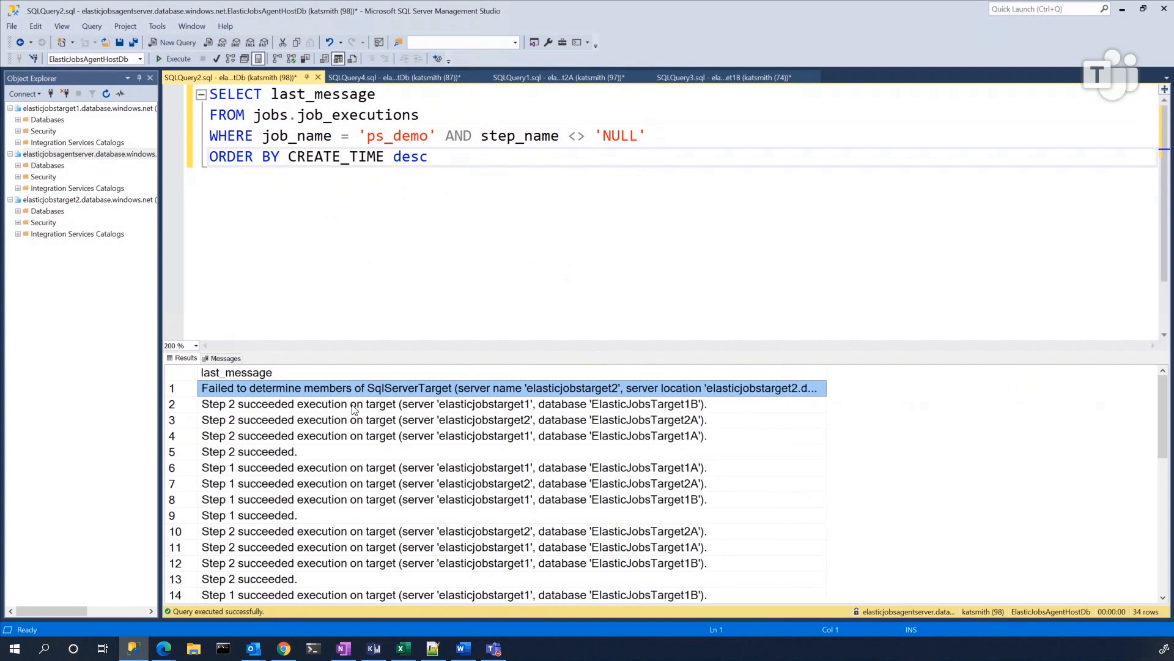
pyautogui.moveTo(565, 387)
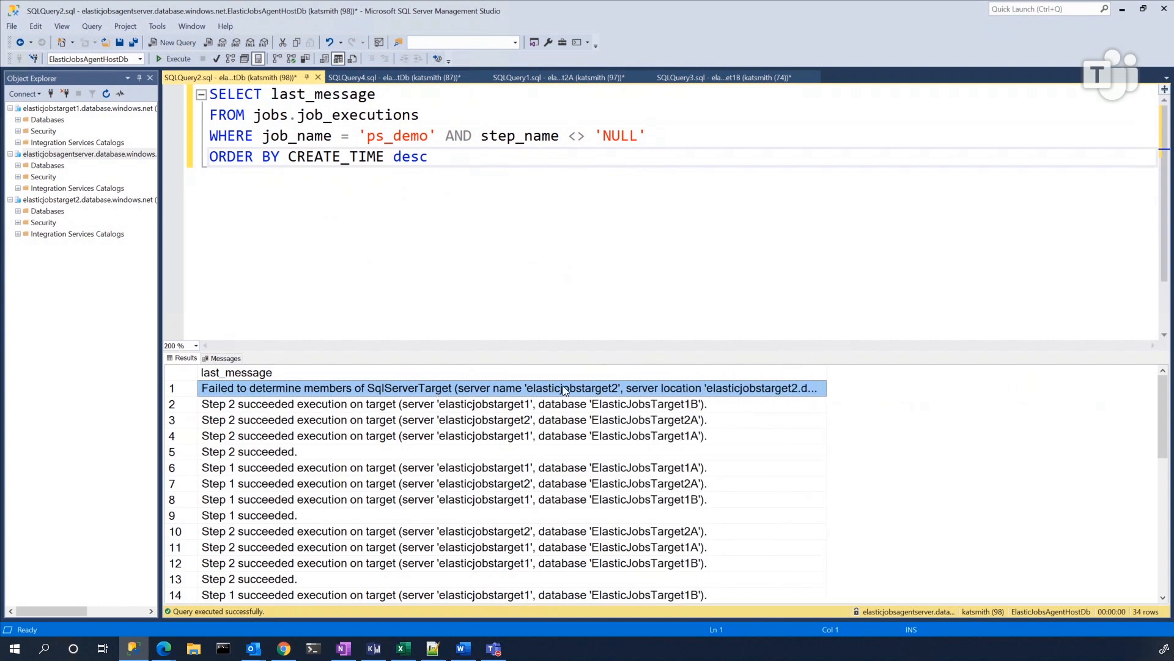
pyautogui.moveTo(250, 454)
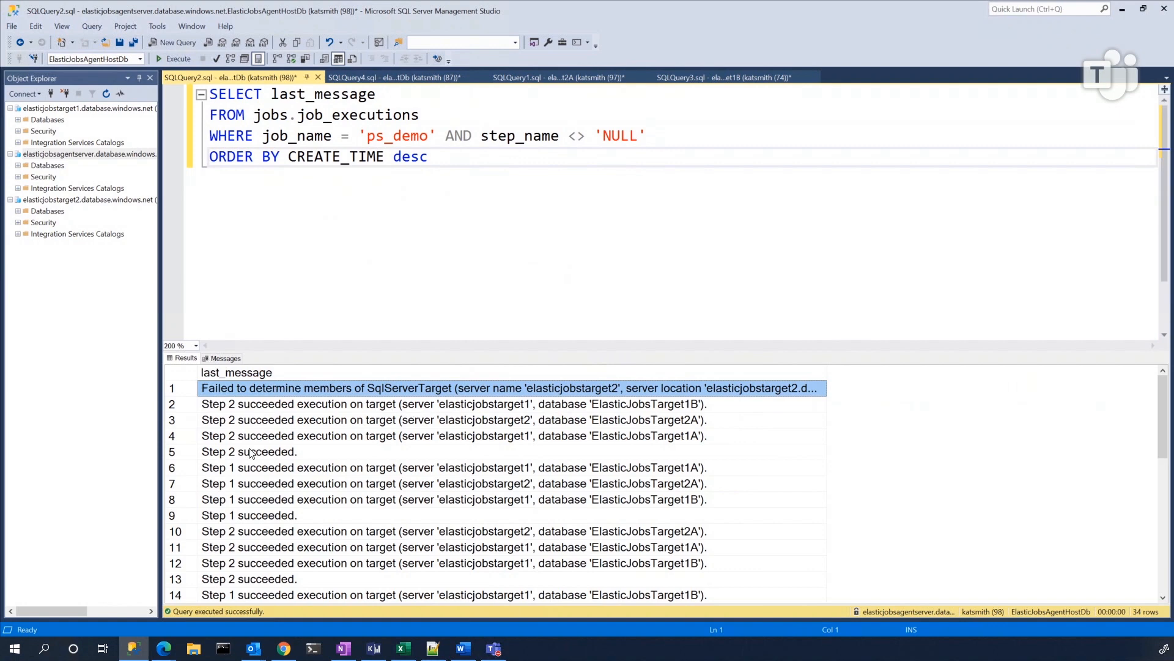
pyautogui.moveTo(464, 433)
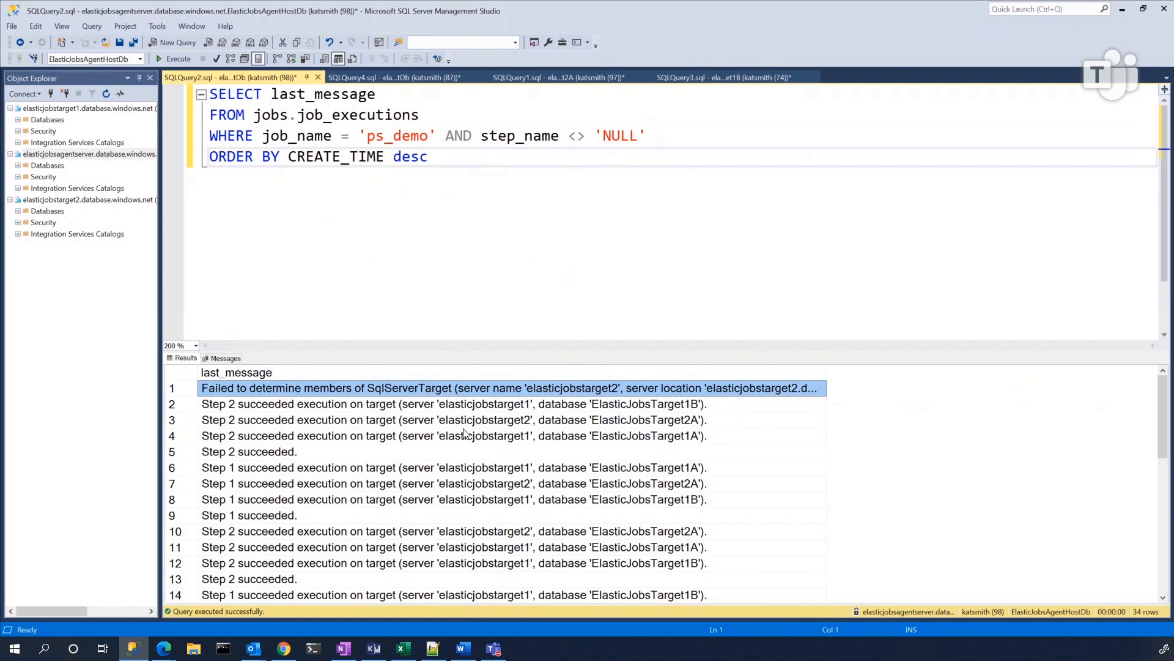
pyautogui.click(452, 435)
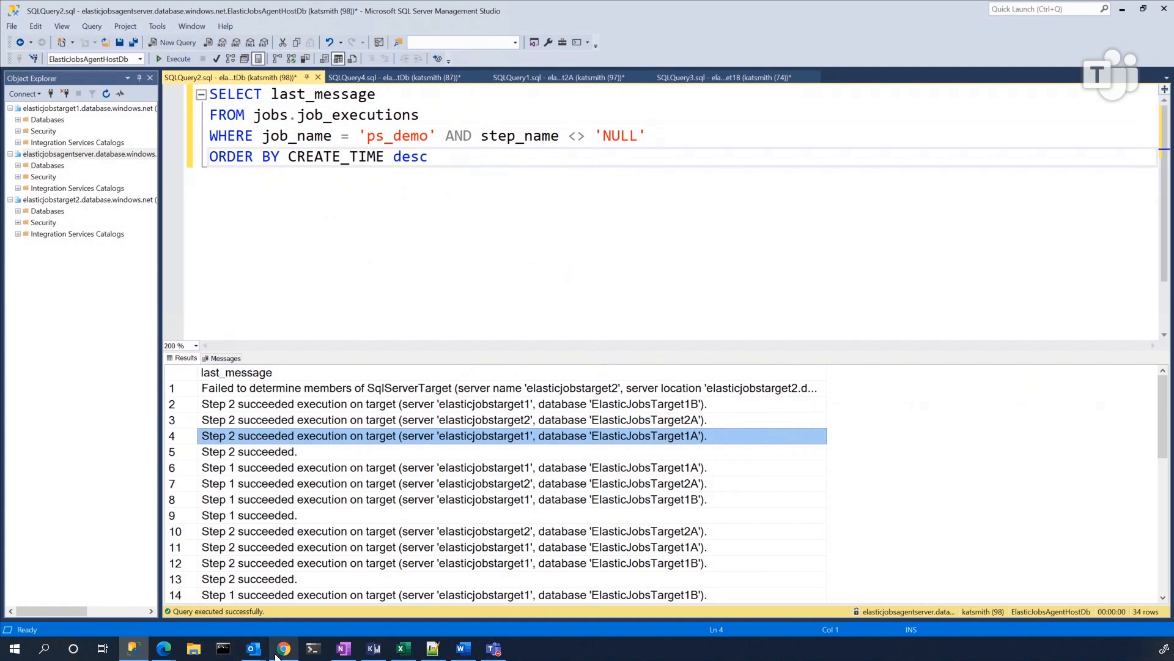
pyautogui.moveTo(282, 648)
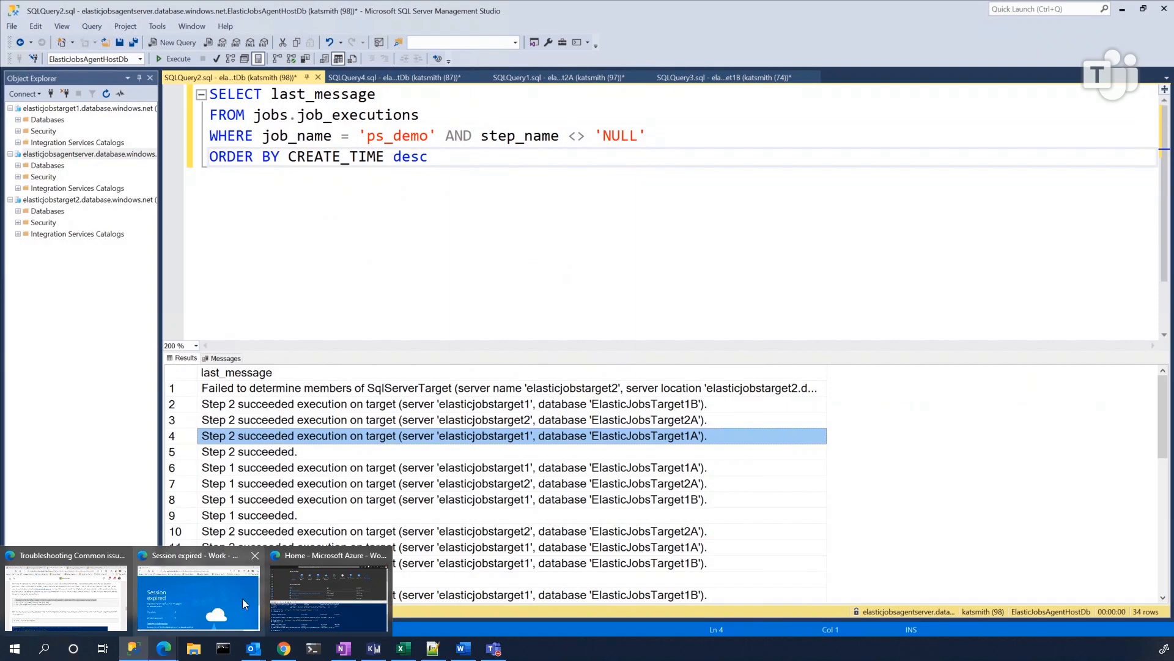
pyautogui.click(328, 591)
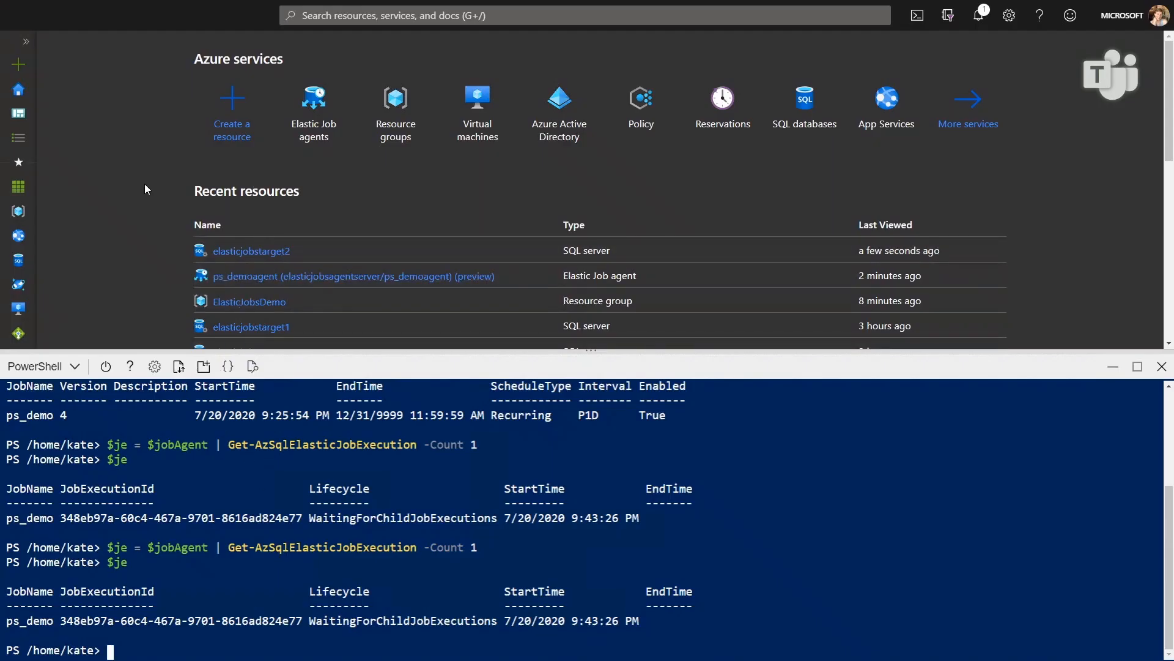
pyautogui.scroll(3)
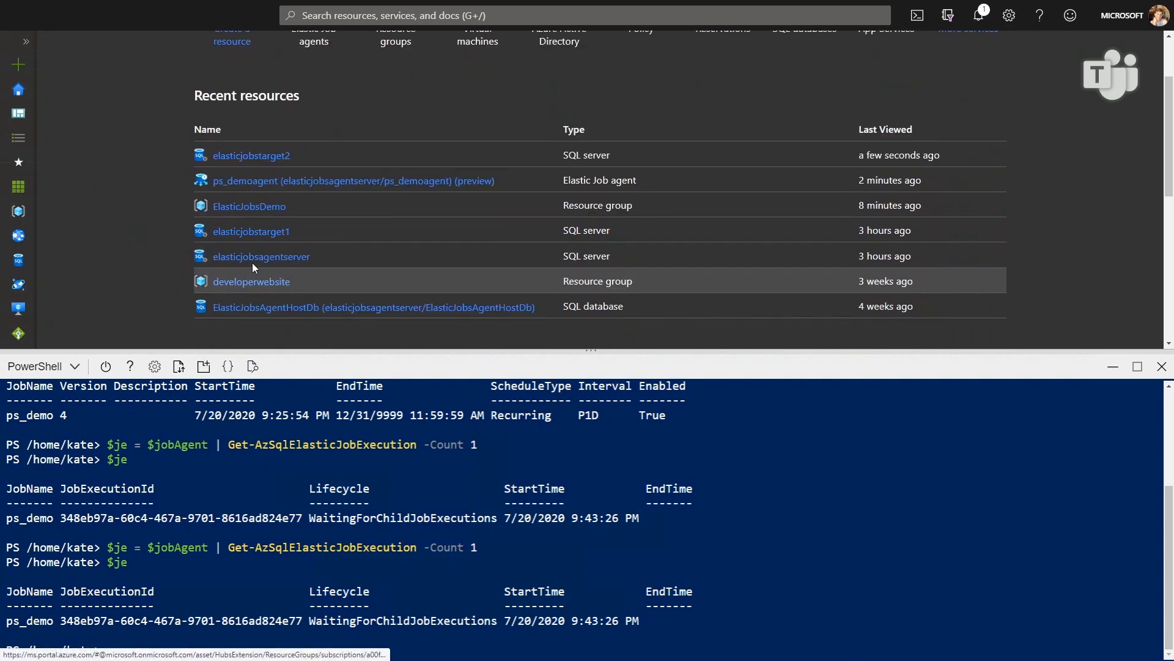
pyautogui.scroll(3)
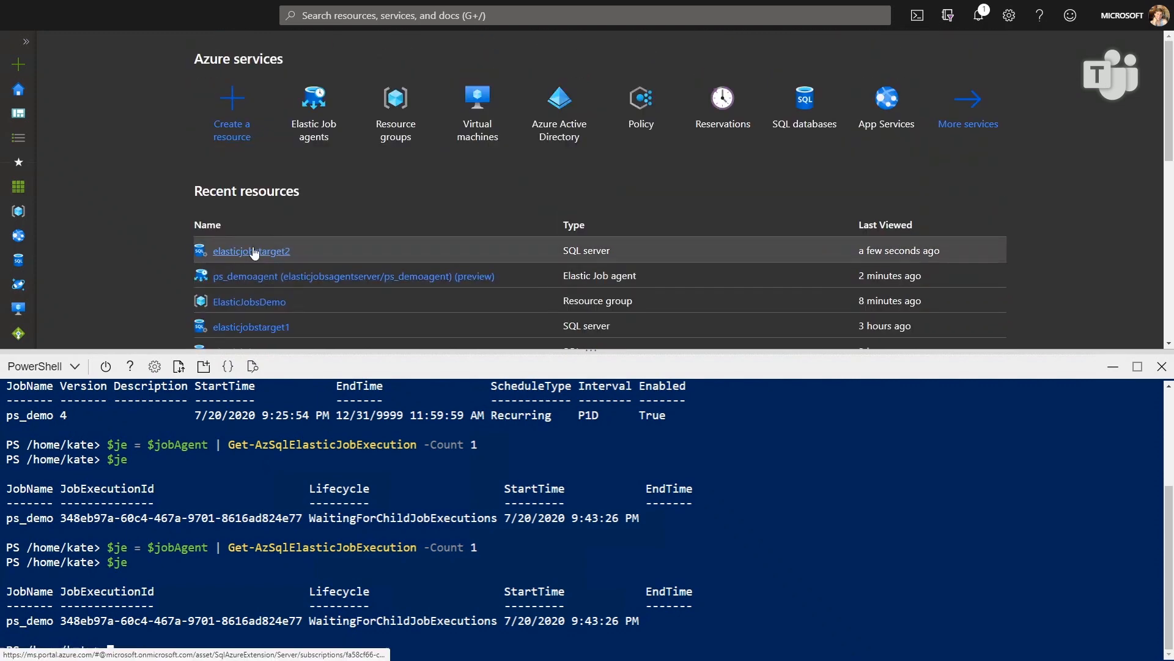
# Open the elasticjobstarget2 SQL server overview and browse its left menu
pyautogui.click(251, 250)
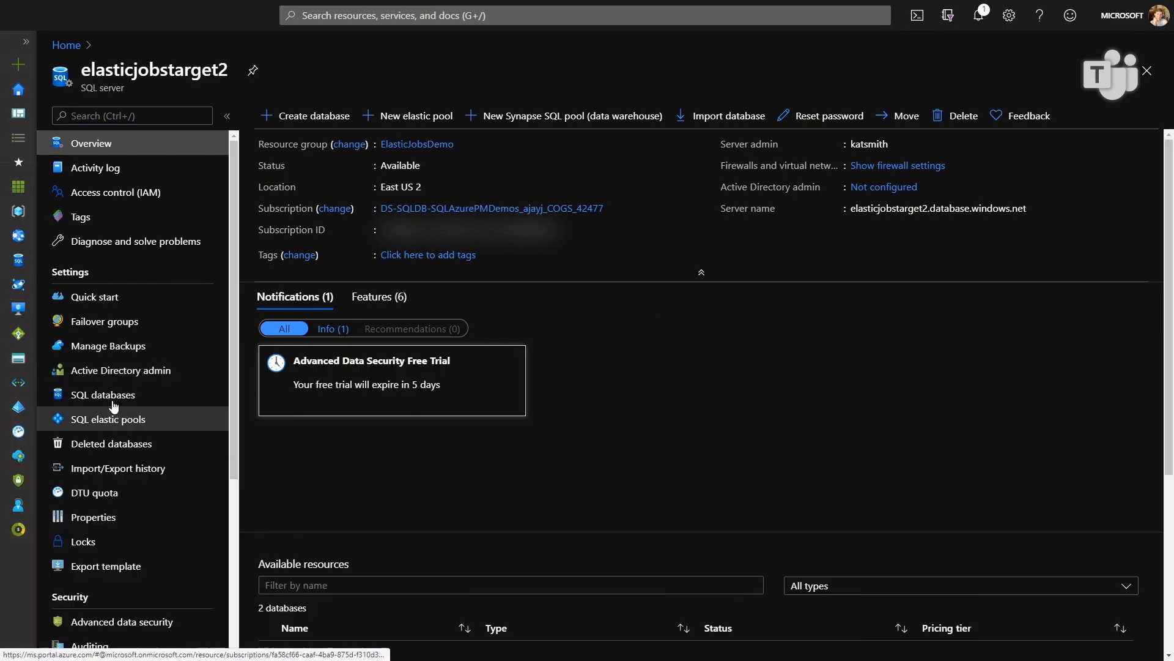
pyautogui.scroll(-3)
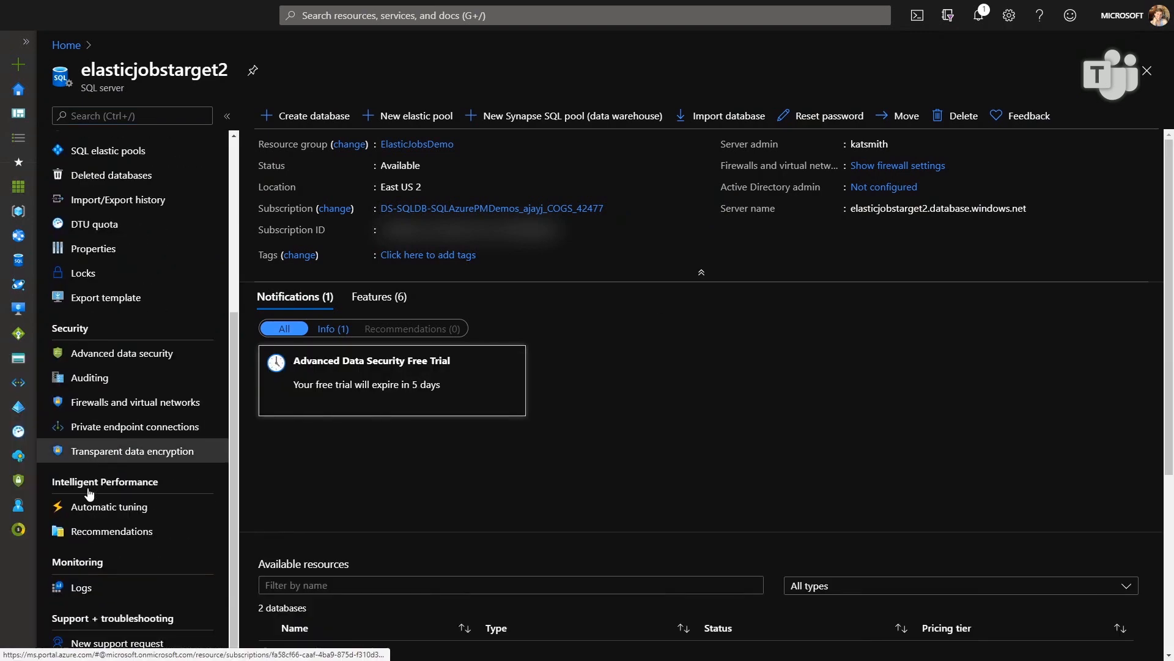
pyautogui.scroll(3)
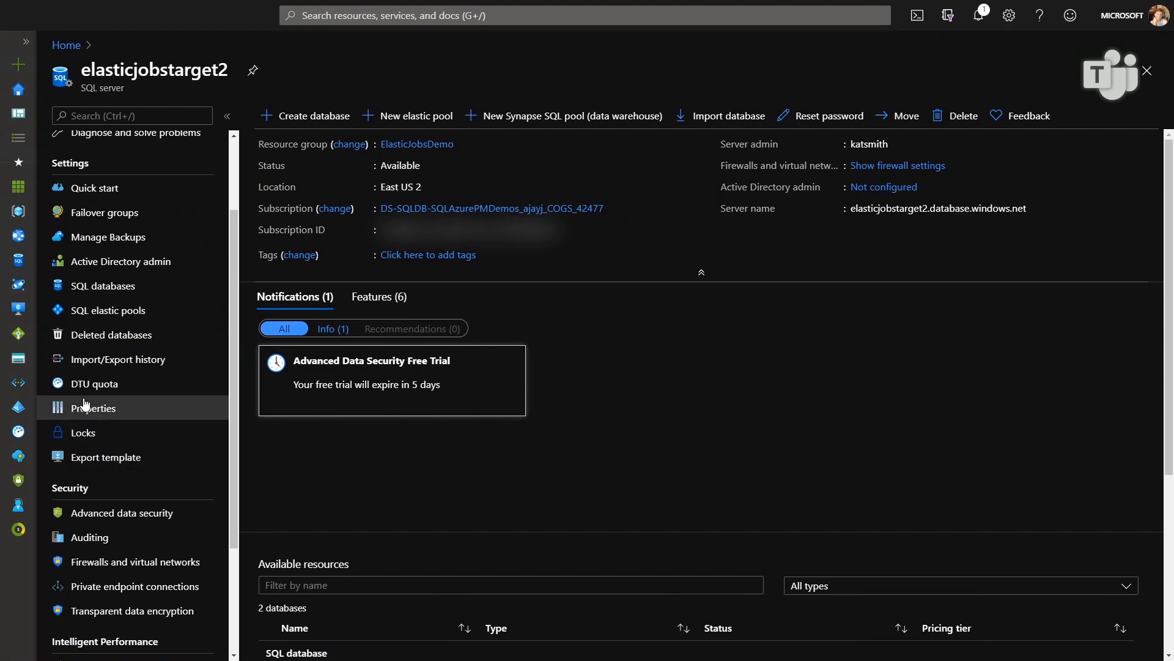
pyautogui.moveTo(108, 310)
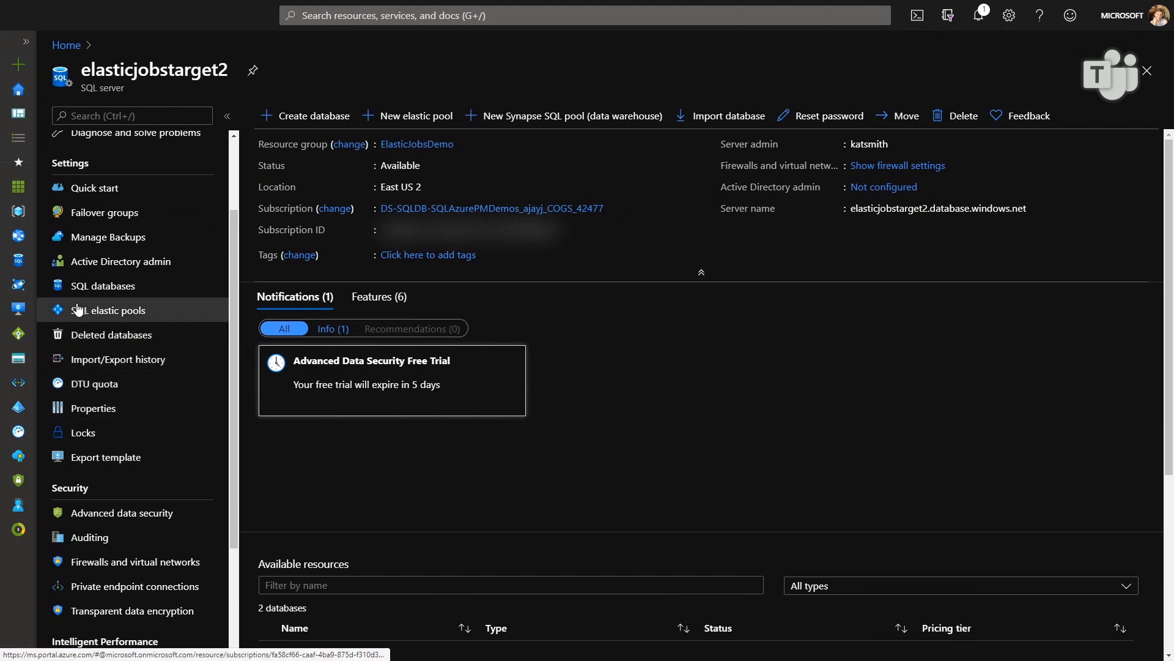
pyautogui.scroll(-3)
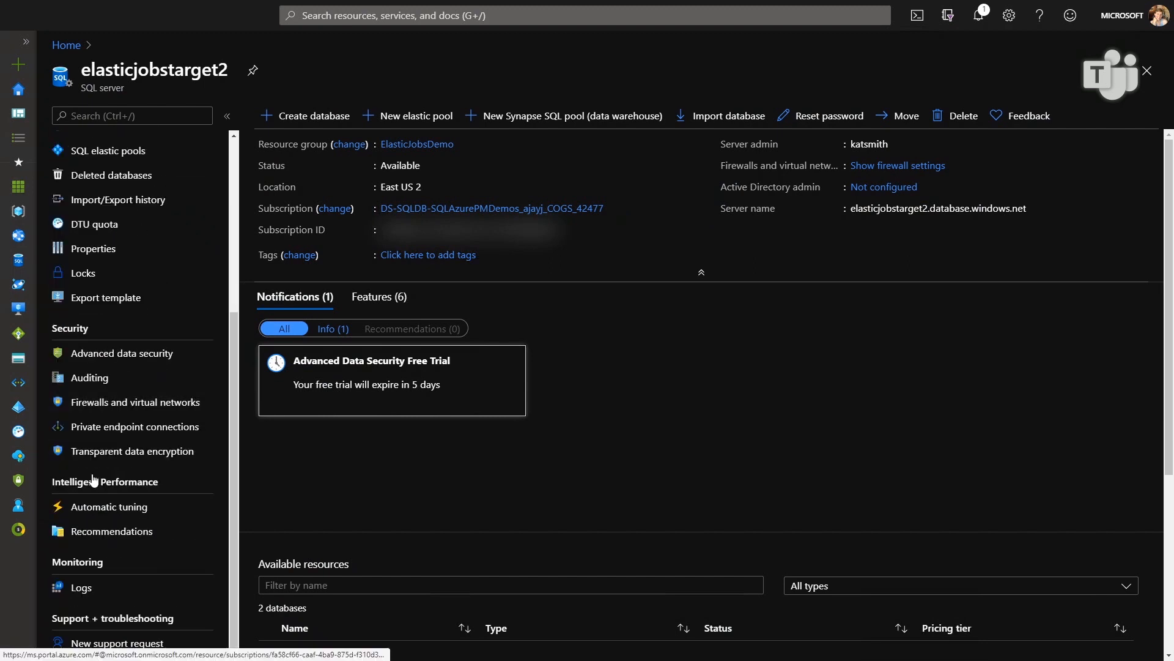
pyautogui.scroll(3)
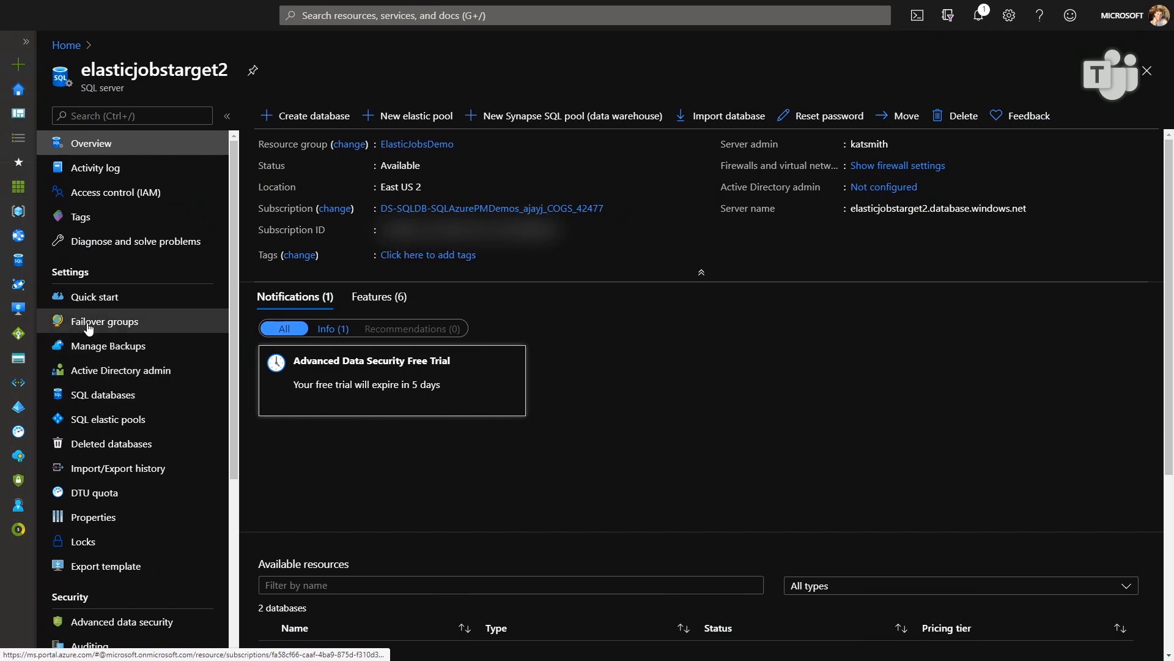
pyautogui.moveTo(418, 350)
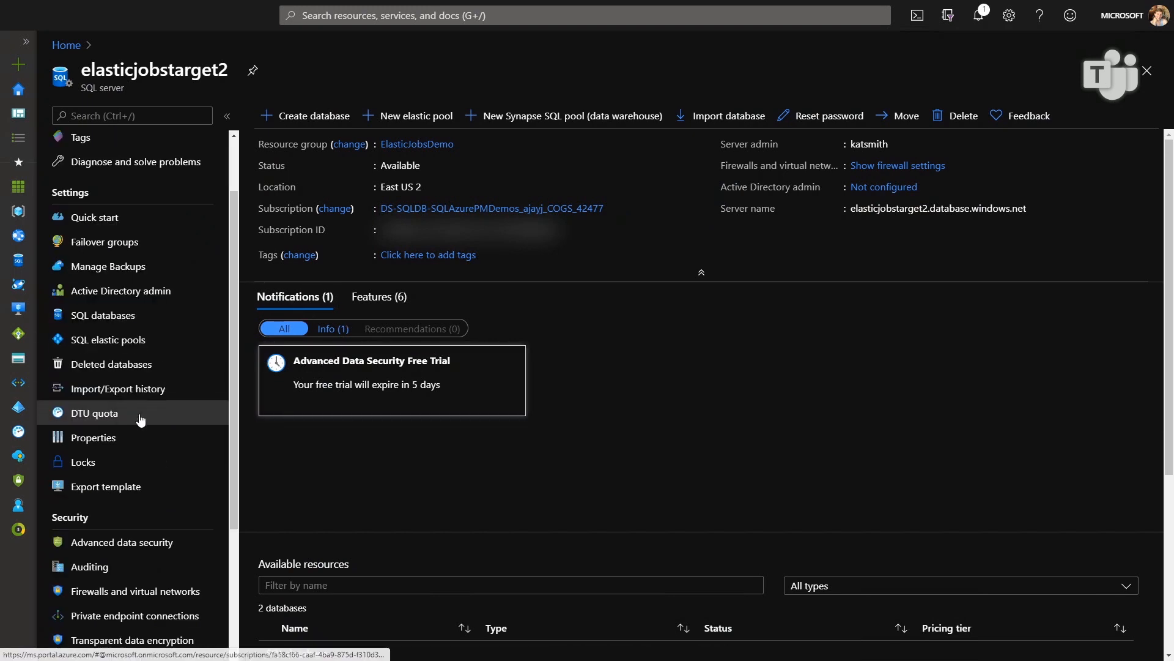
pyautogui.scroll(-3)
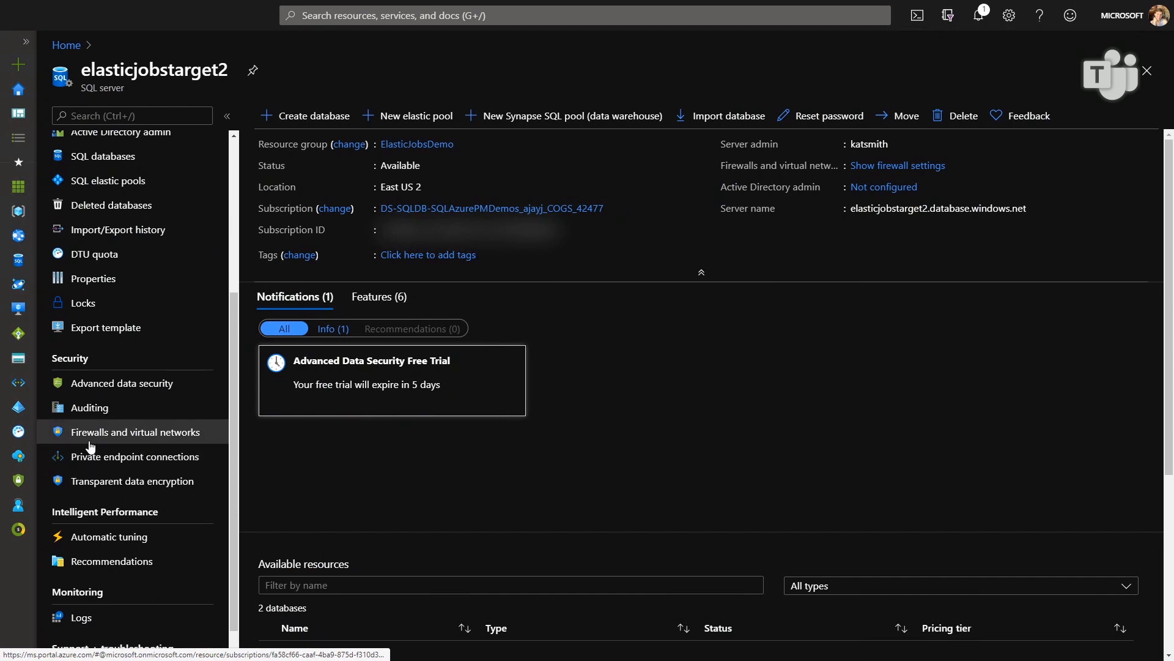
# In Firewalls and virtual networks, allow Azure services and resources to access elasticjobstarget2 and save
pyautogui.click(136, 431)
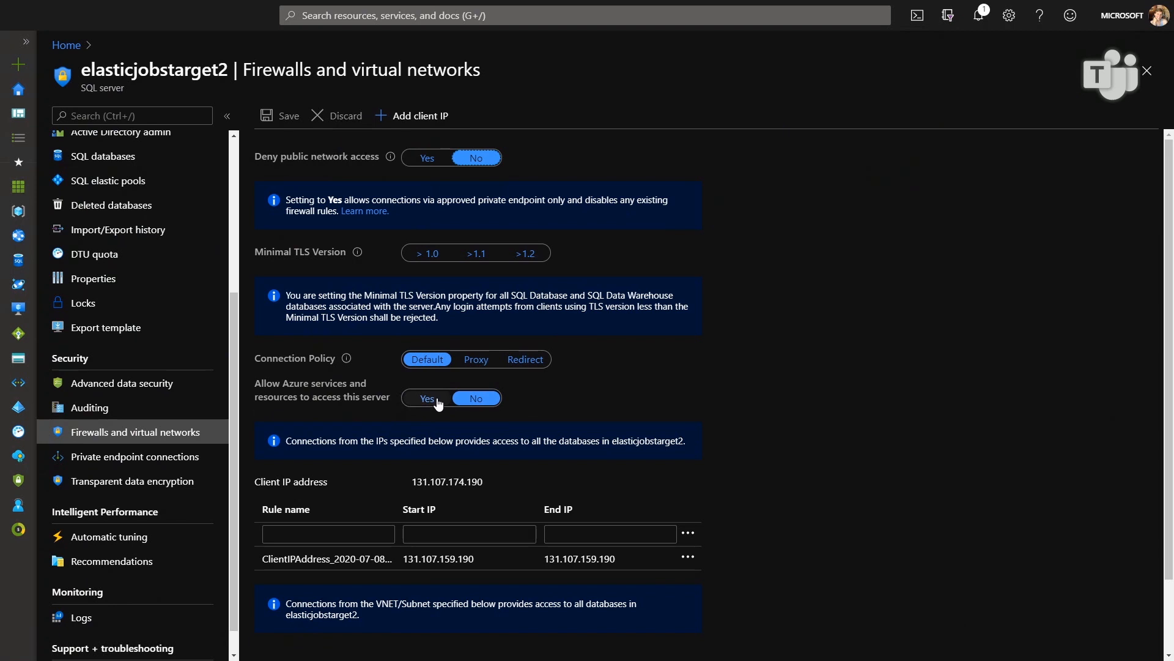
pyautogui.moveTo(315, 391)
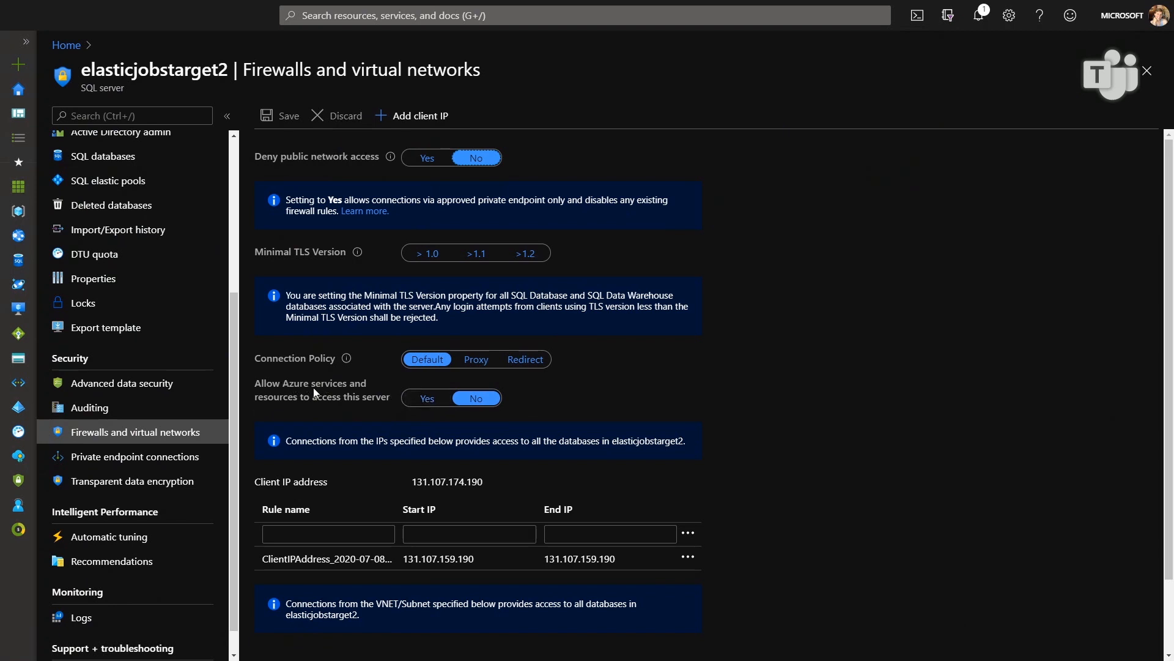
pyautogui.moveTo(427, 397)
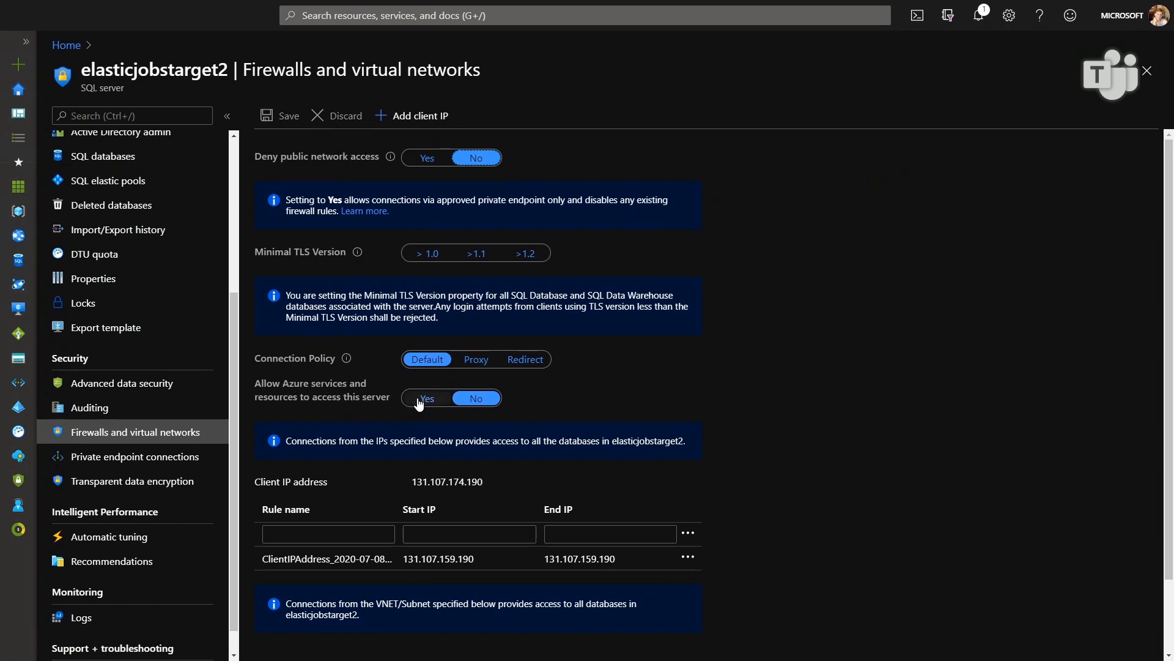
pyautogui.click(287, 115)
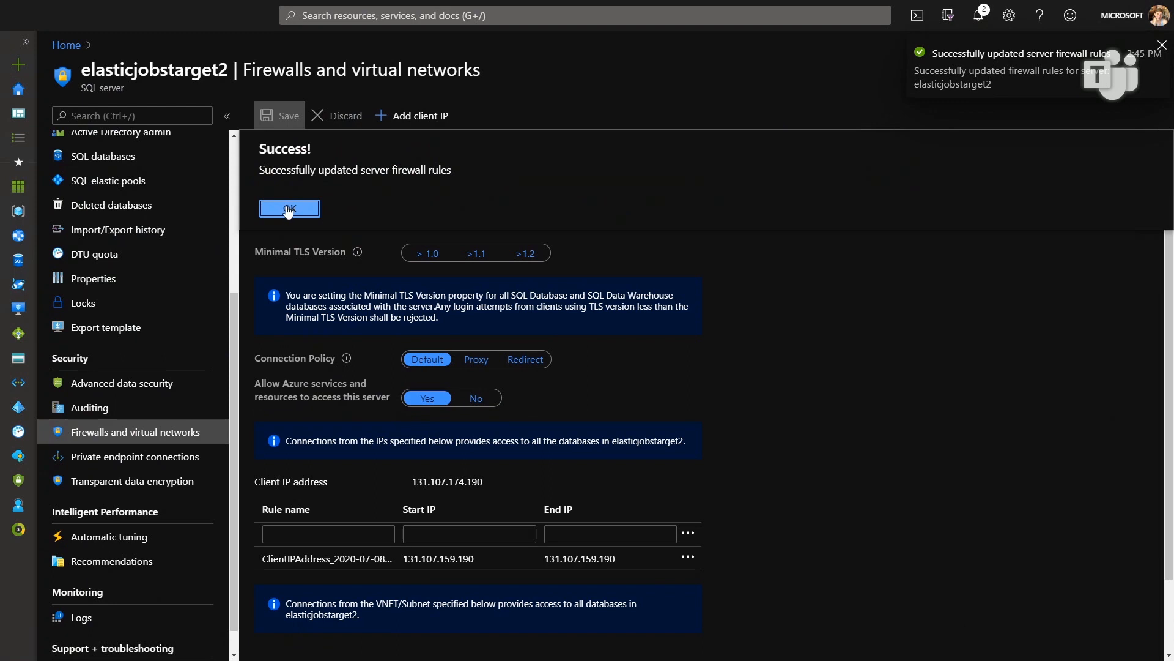
pyautogui.click(290, 208)
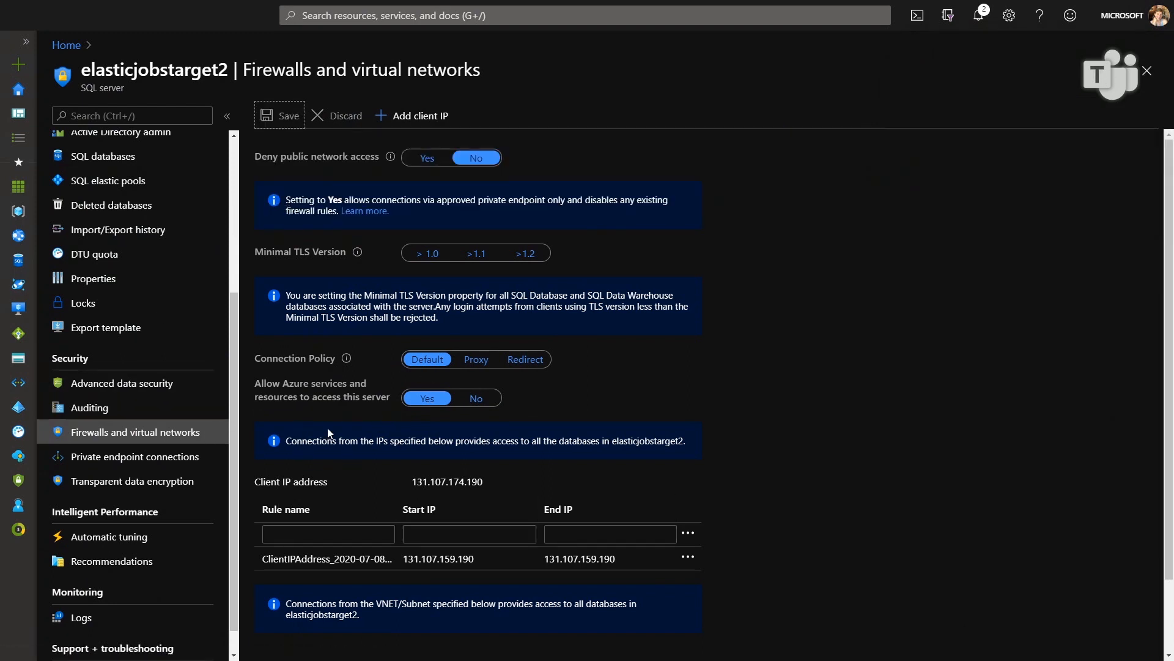
pyautogui.moveTo(465, 390)
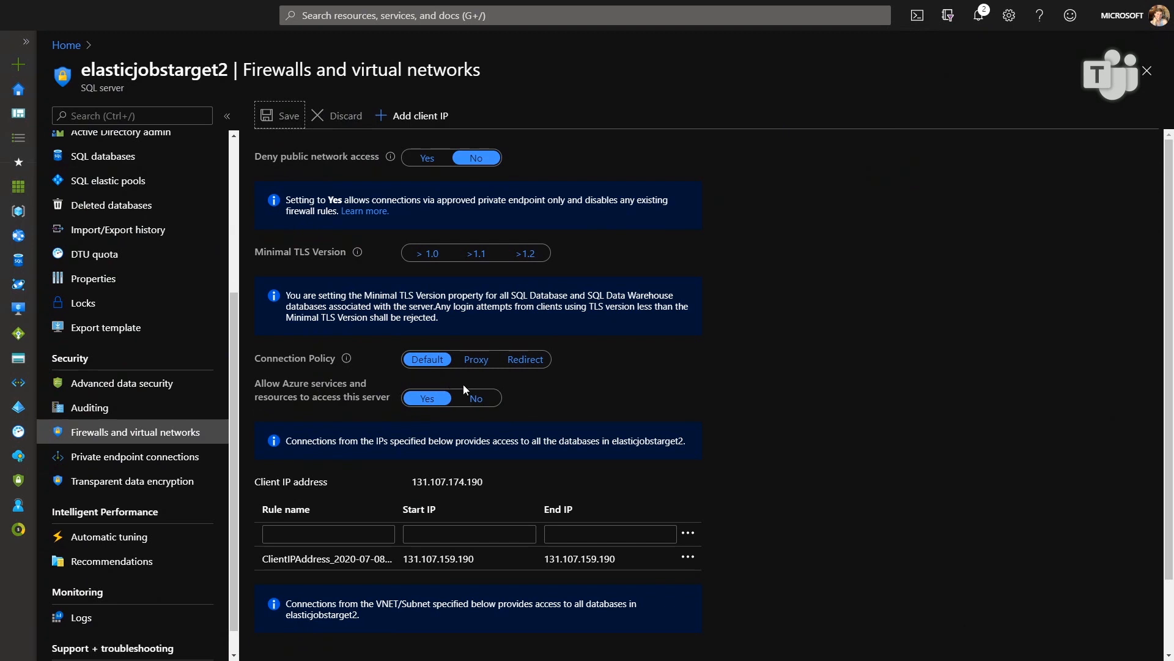
pyautogui.moveTo(772, 146)
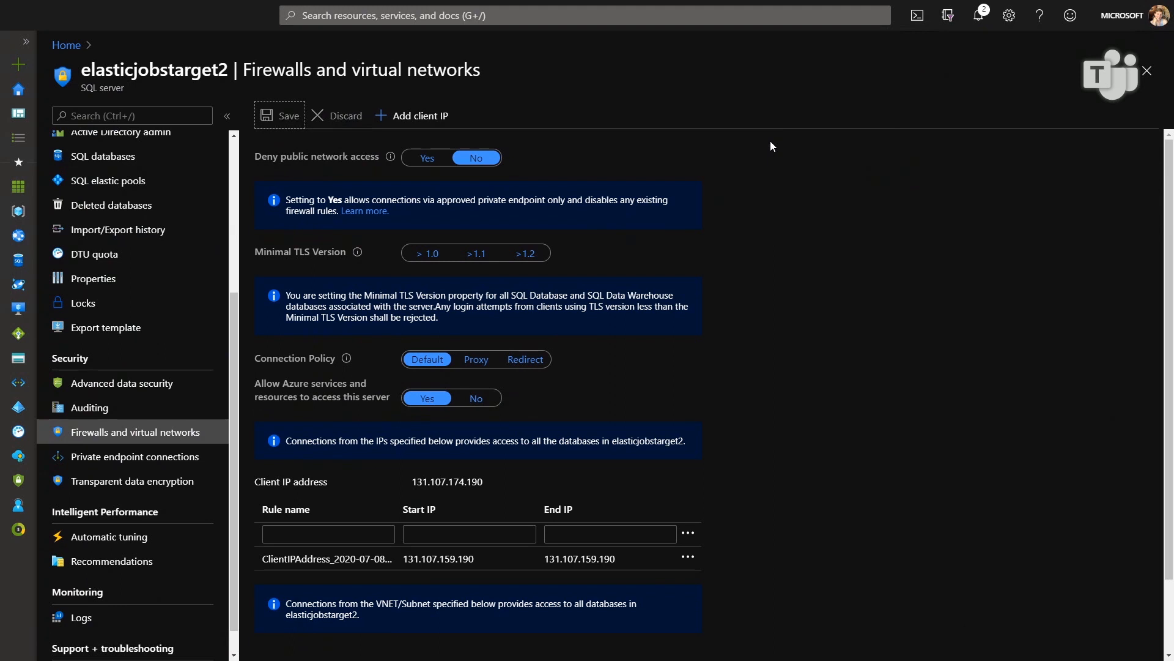
# Reopen Cloud Shell and fetch the three latest job executions into $je with -Count 3
pyautogui.click(916, 15)
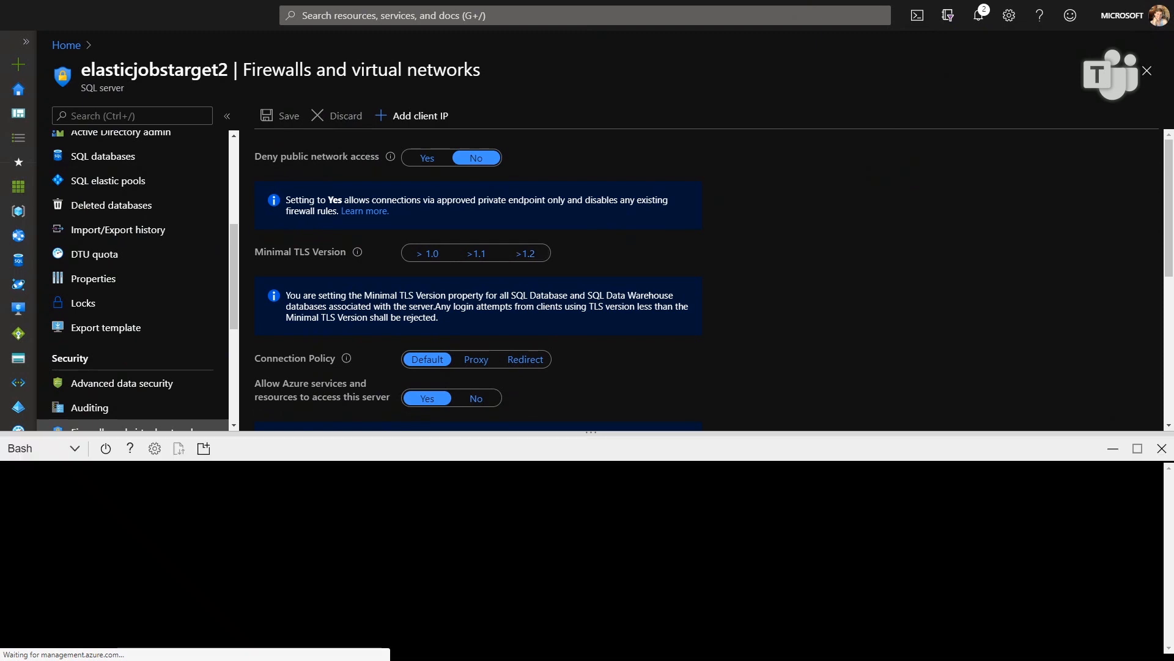
pyautogui.moveTo(30, 466)
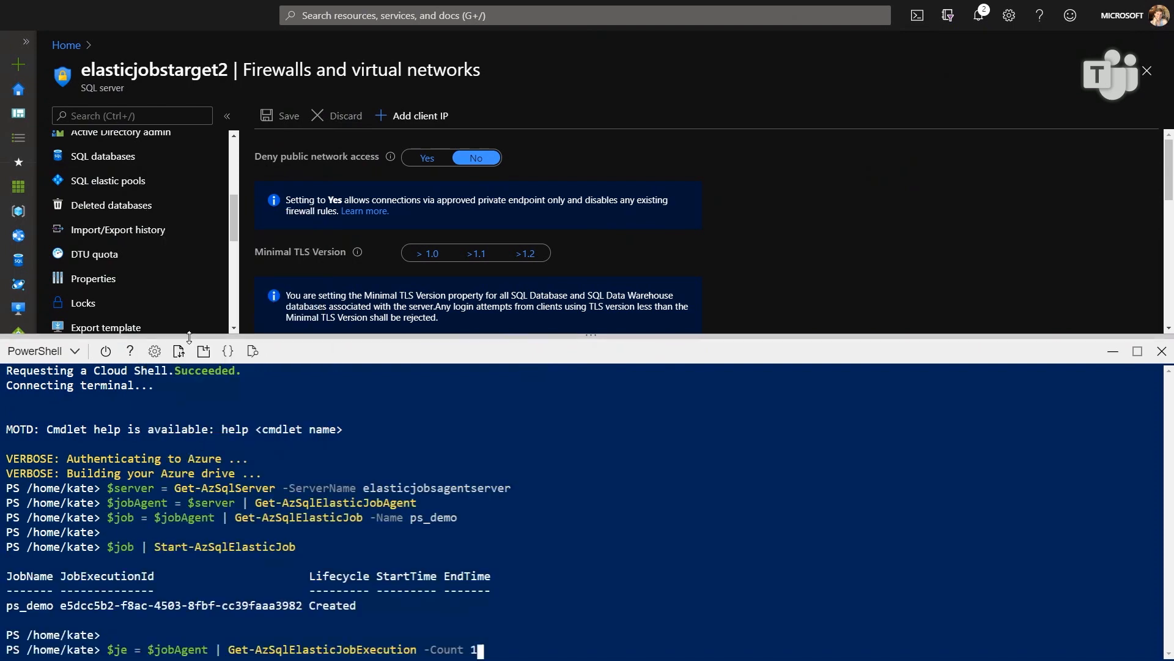
pyautogui.scroll(-3)
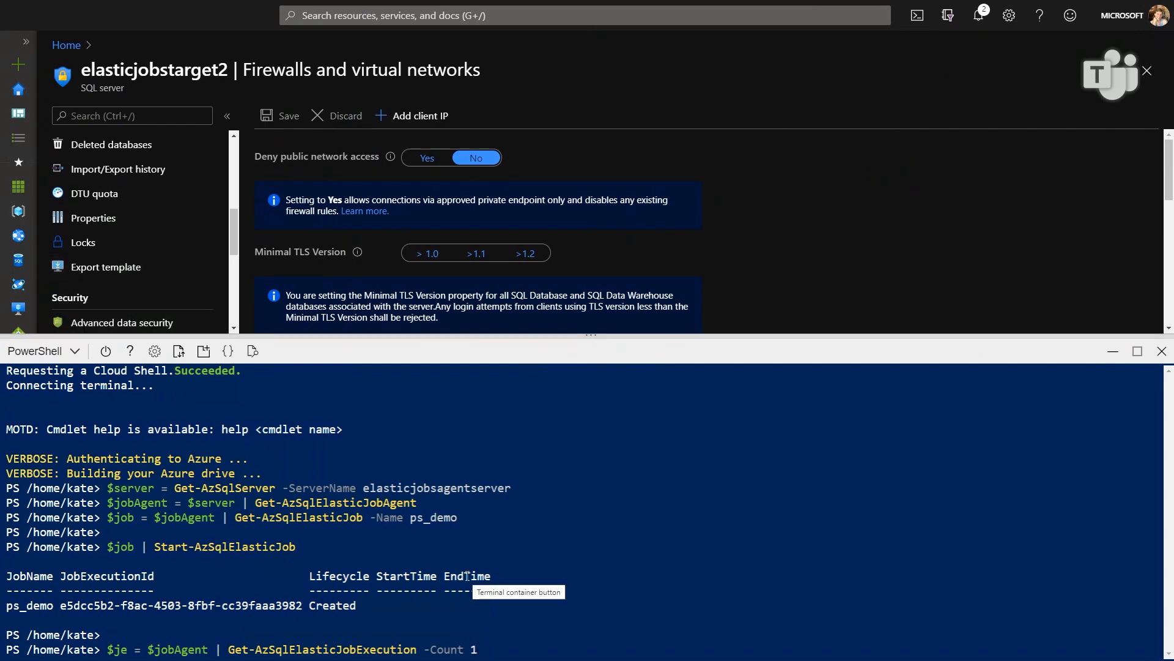
pyautogui.scroll(-3)
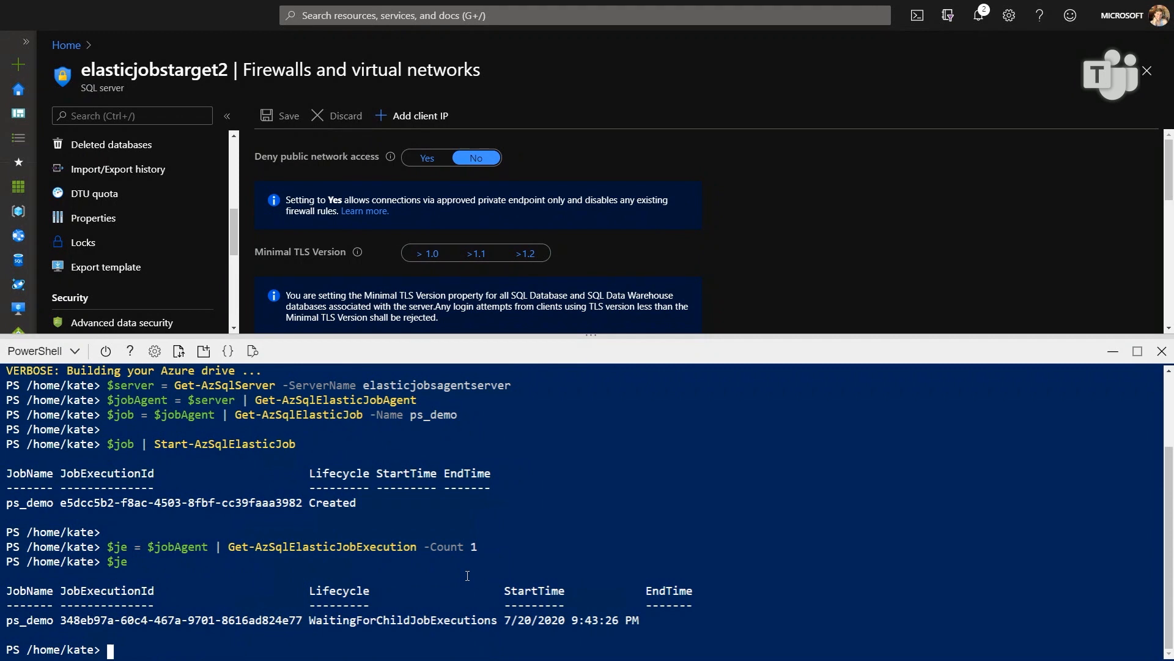
pyautogui.write('$je = $jobAgent | Get-AzSqlElasticJobExecution -Count')
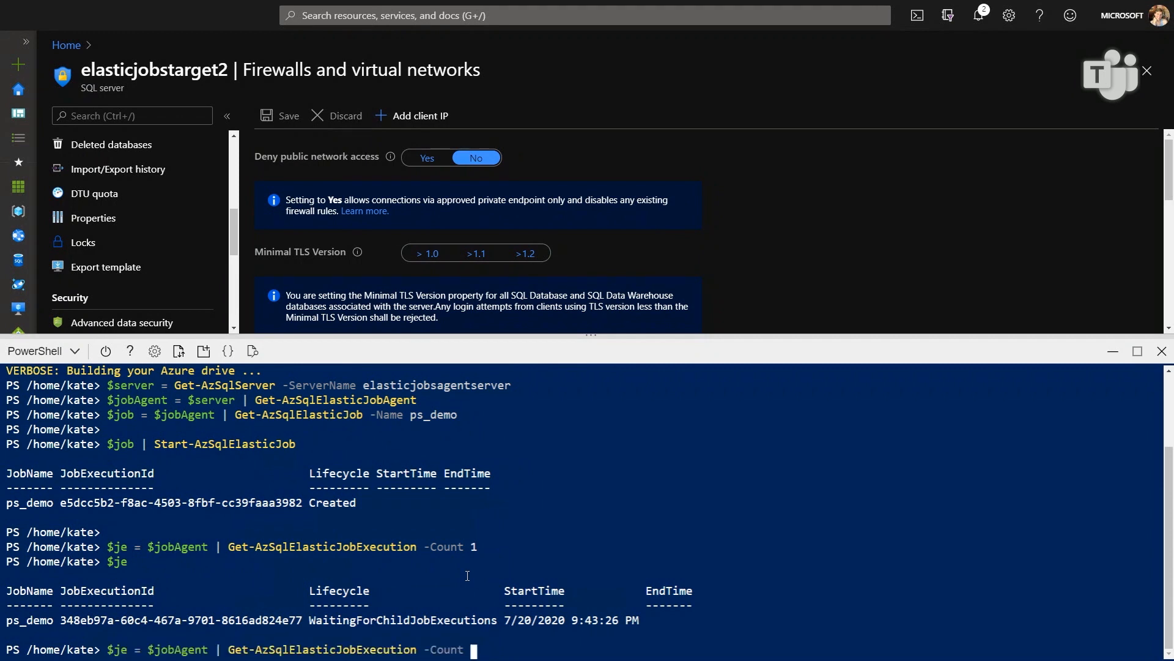
pyautogui.write('3')
pyautogui.write('$je')
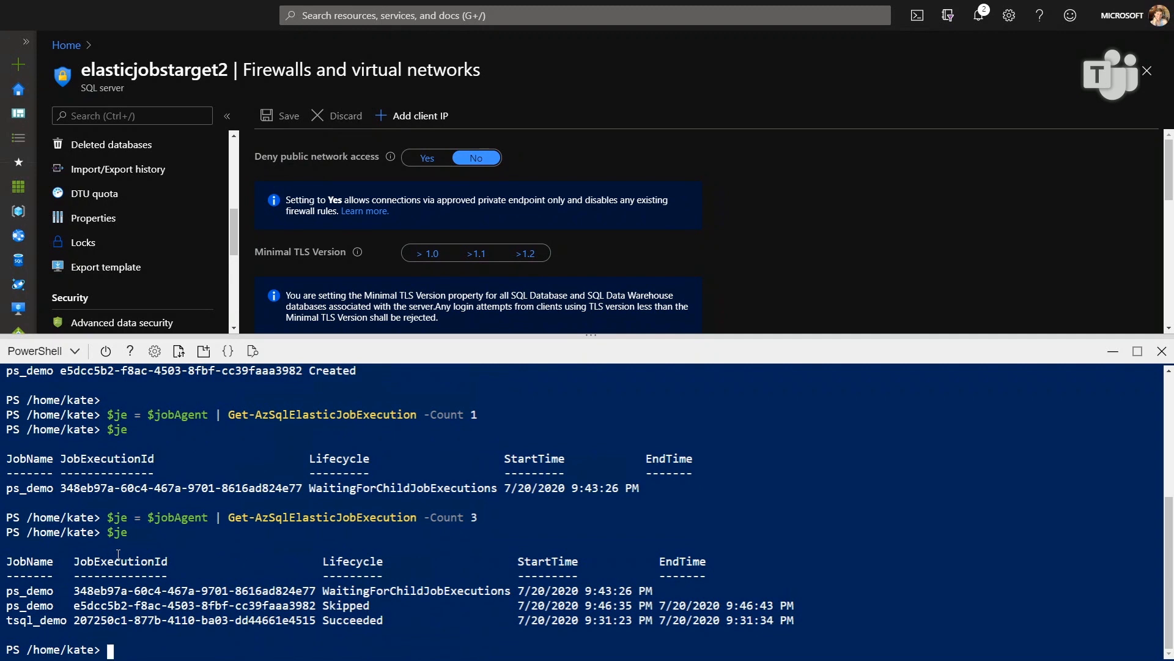
pyautogui.moveTo(206, 535)
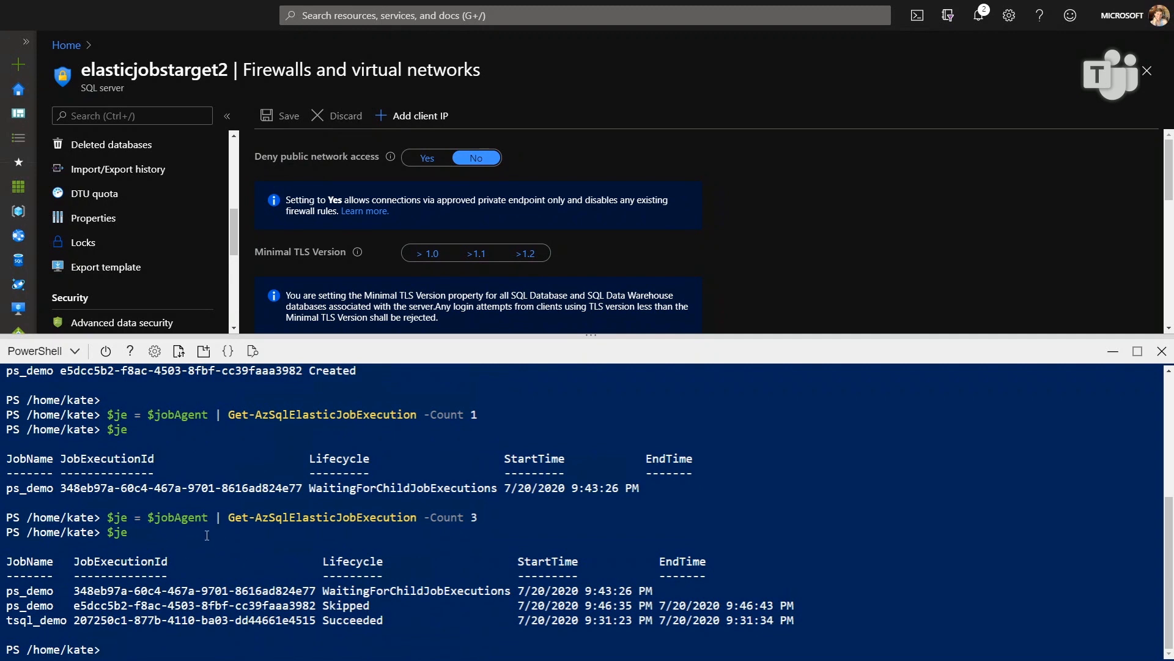
pyautogui.moveTo(523, 586)
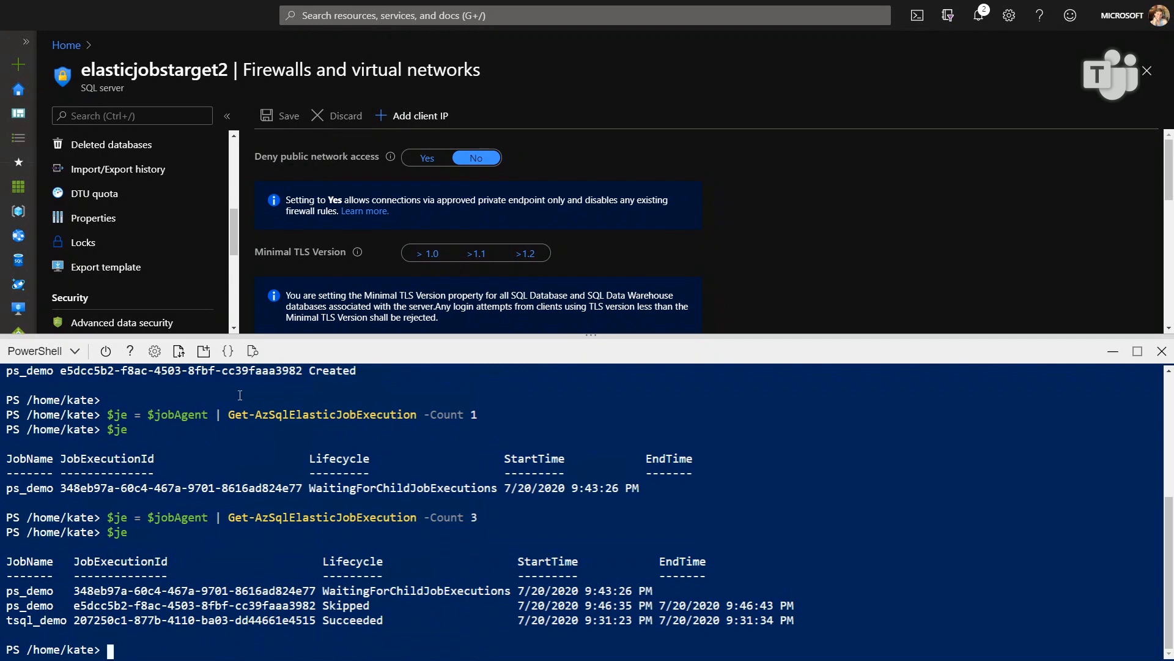
pyautogui.moveTo(218, 577)
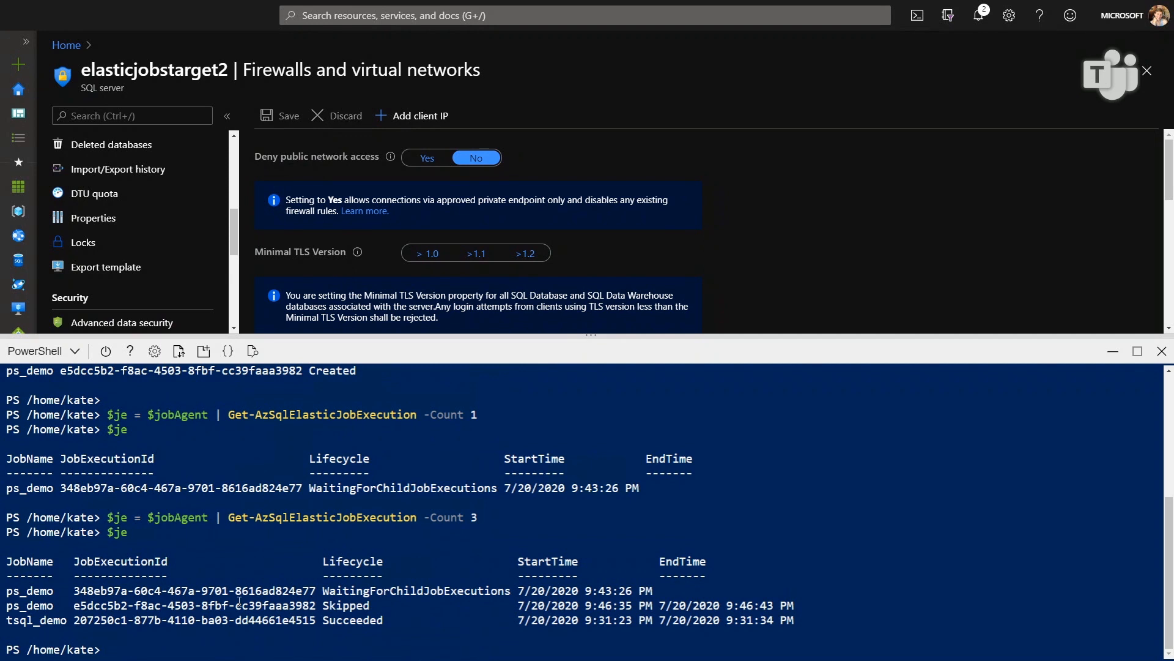
# Display $je again, showing ps_demo still waiting and skipped, tsql_demo succeeded
pyautogui.write('$je')
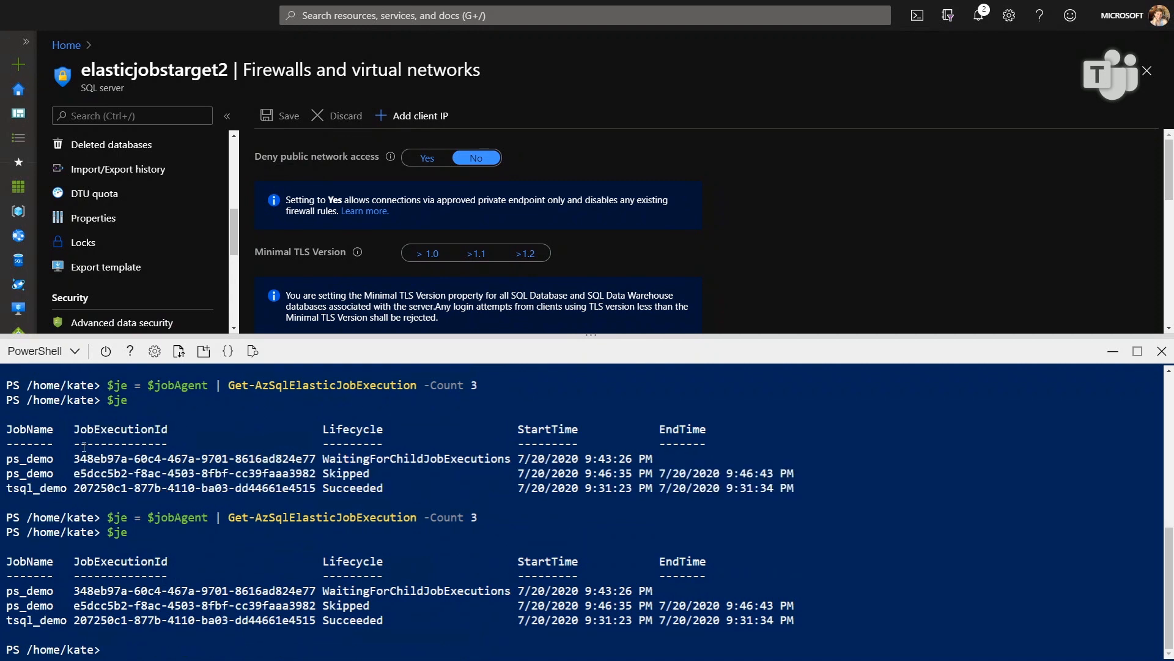
pyautogui.moveTo(203, 351)
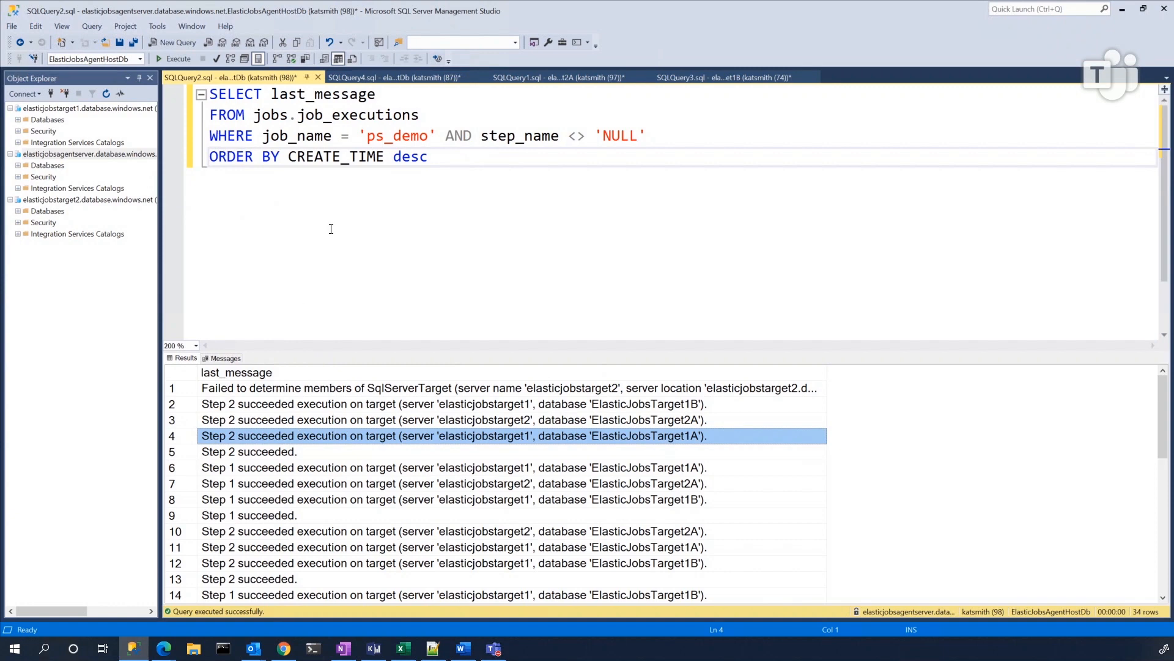
# Rerun the job executions query and examine the Unknown object type 'tabe' failures, then return to the portal
pyautogui.press('ctrl+a')
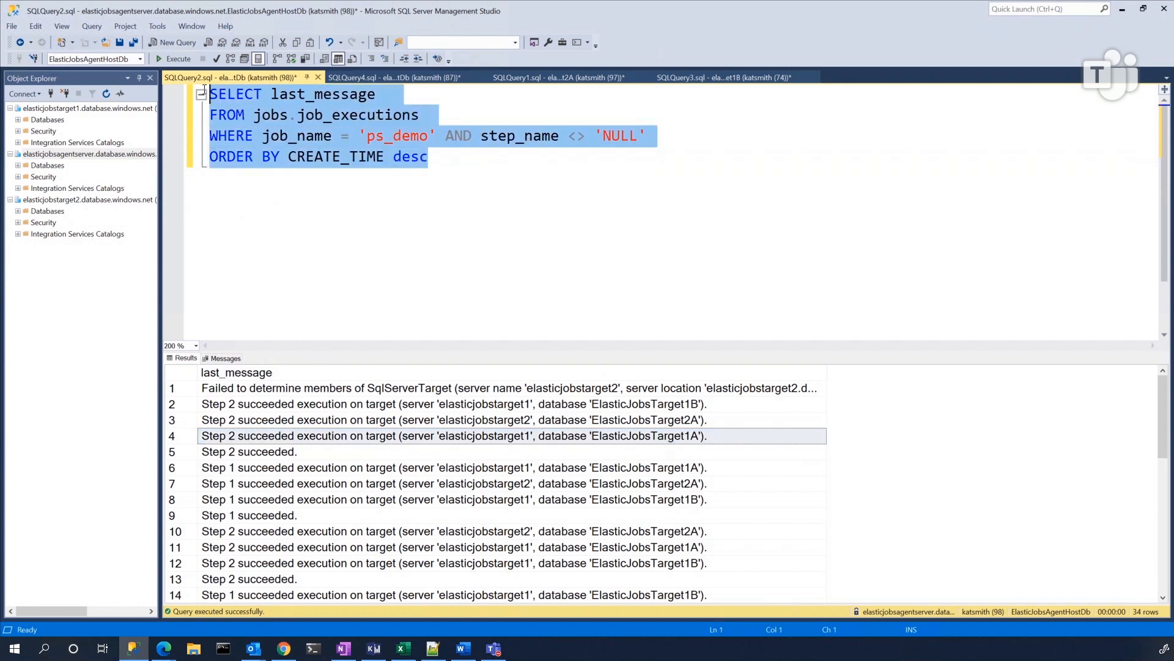
pyautogui.click(178, 58)
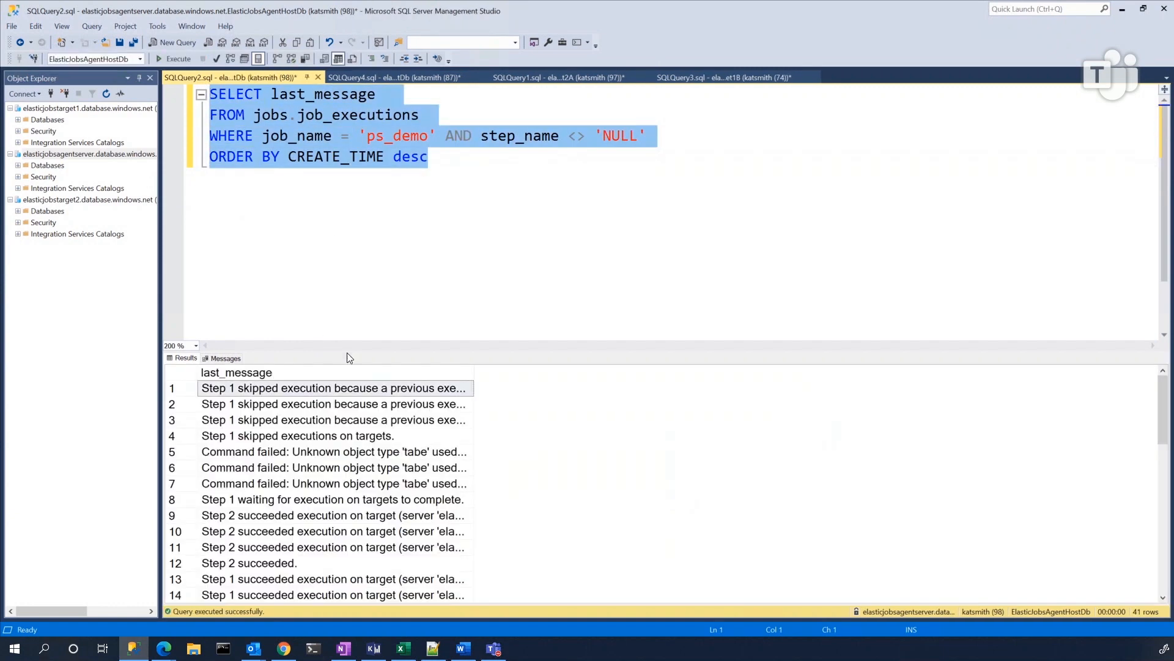
pyautogui.click(333, 387)
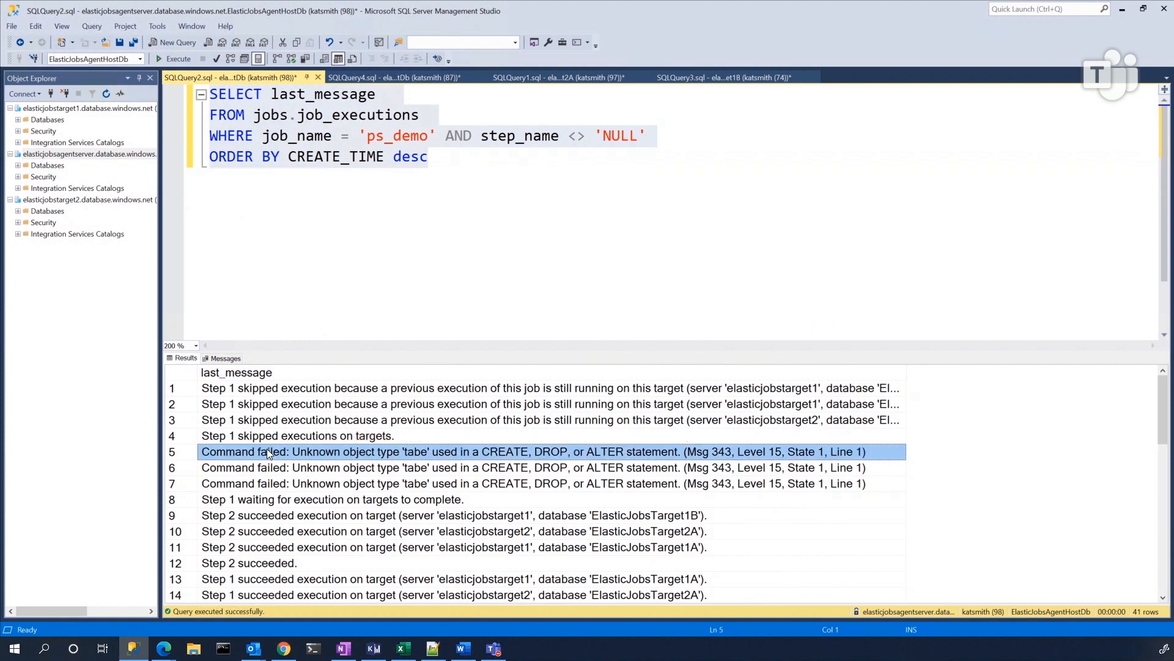
pyautogui.moveTo(253, 417)
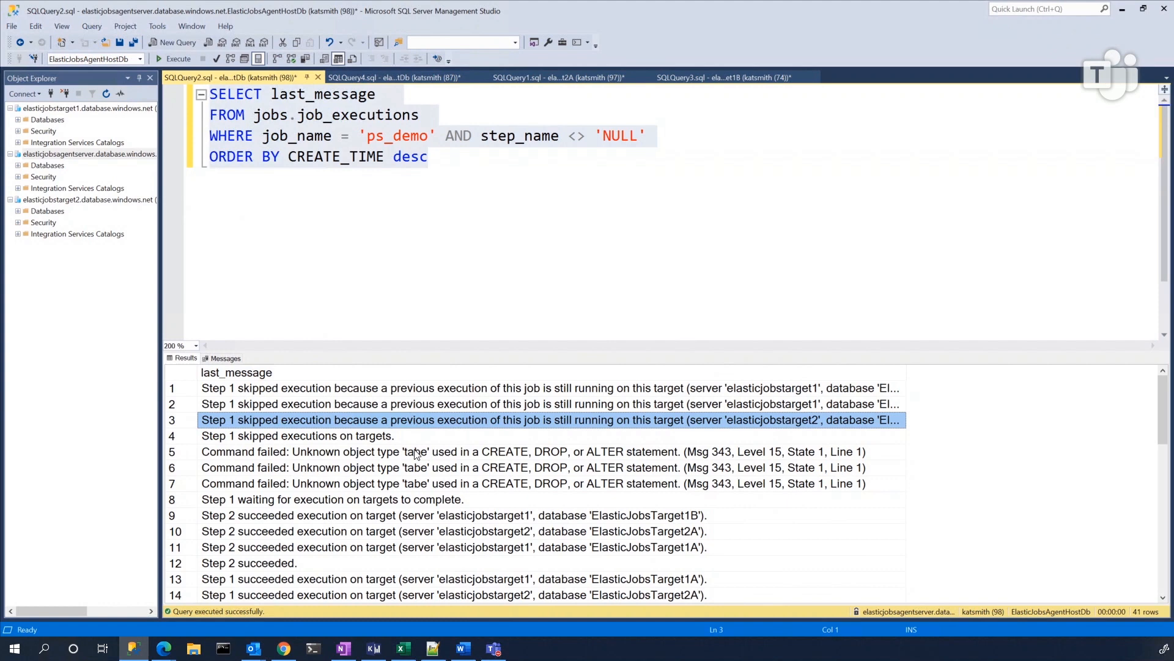
pyautogui.click(412, 451)
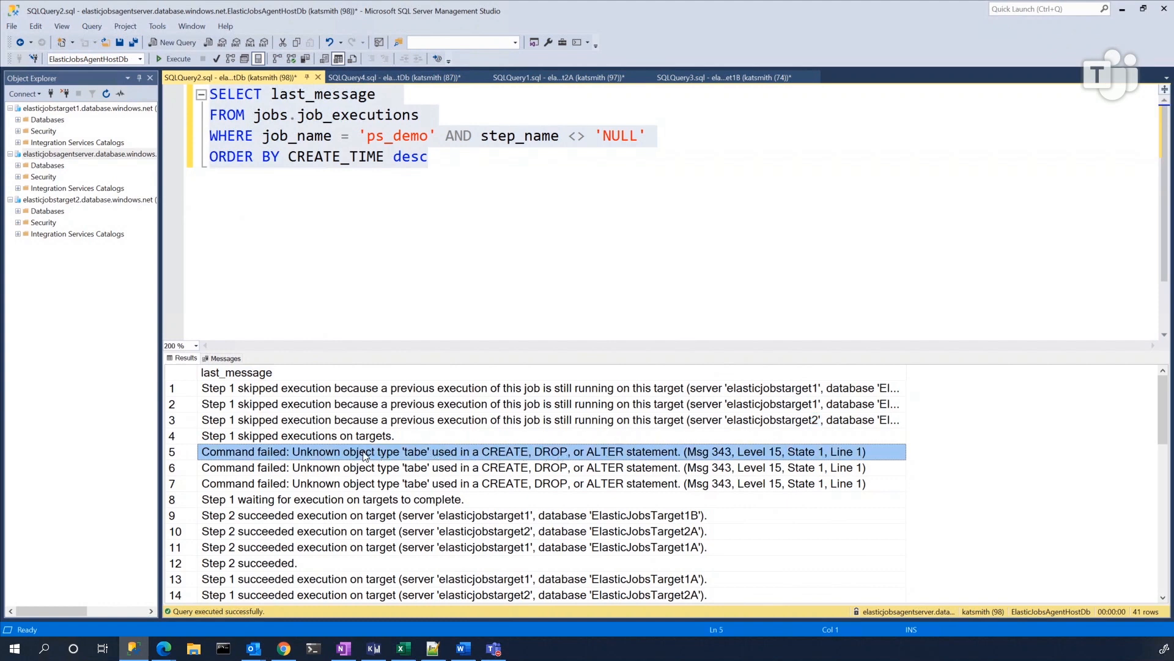
pyautogui.moveTo(401, 457)
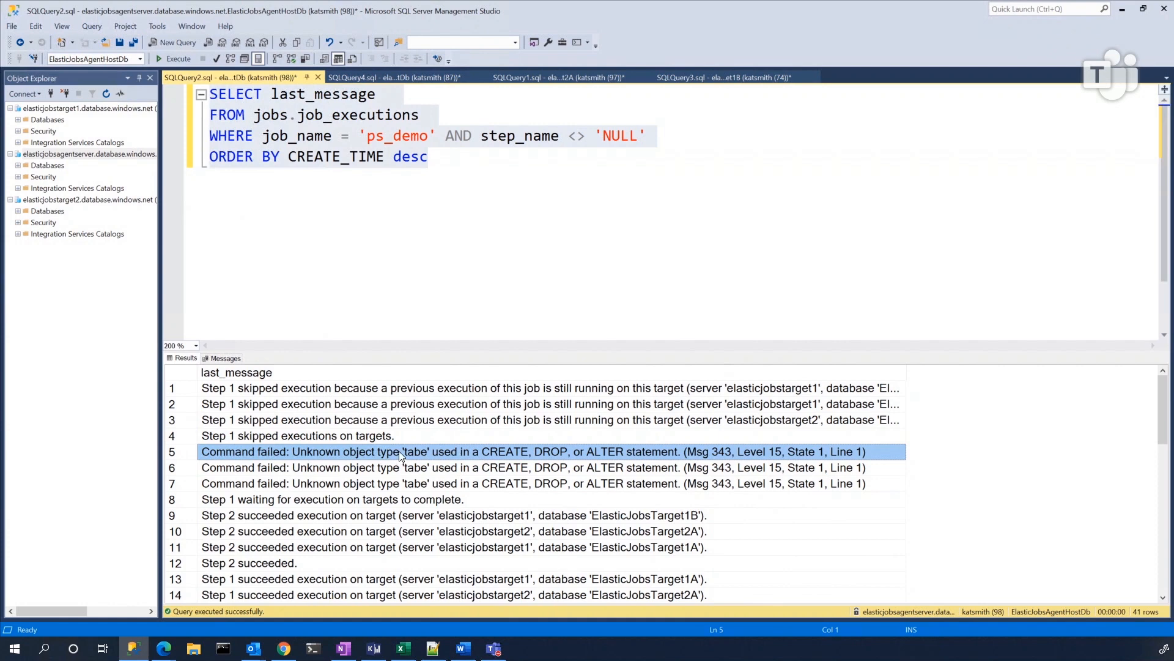
pyautogui.moveTo(407, 473)
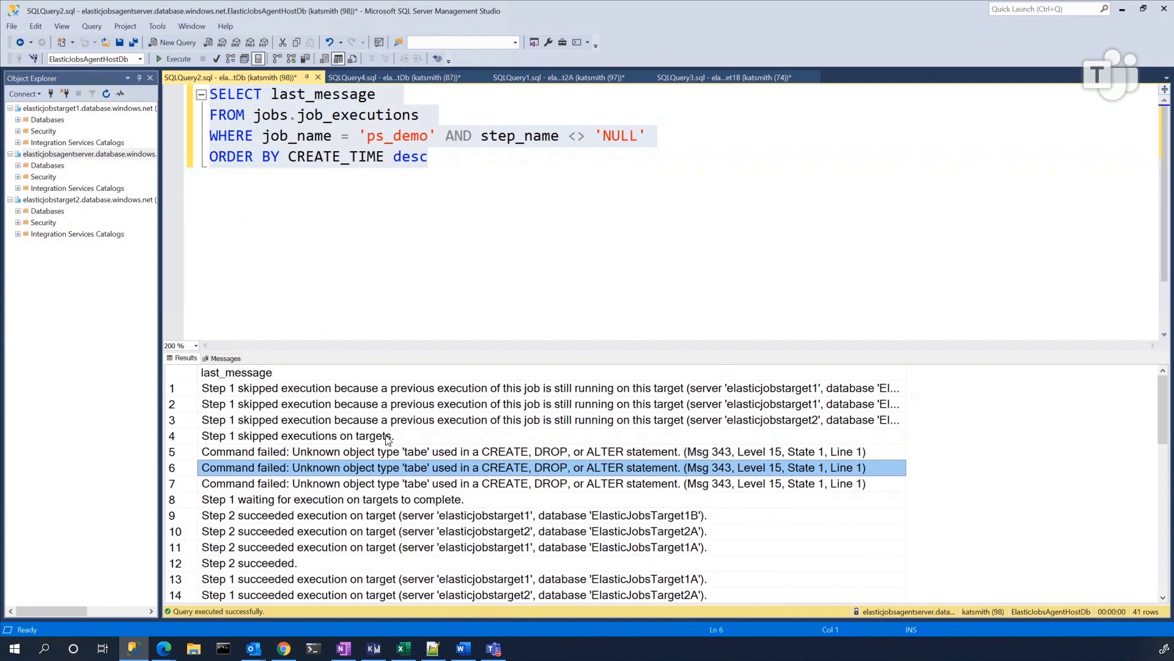
pyautogui.moveTo(251, 648)
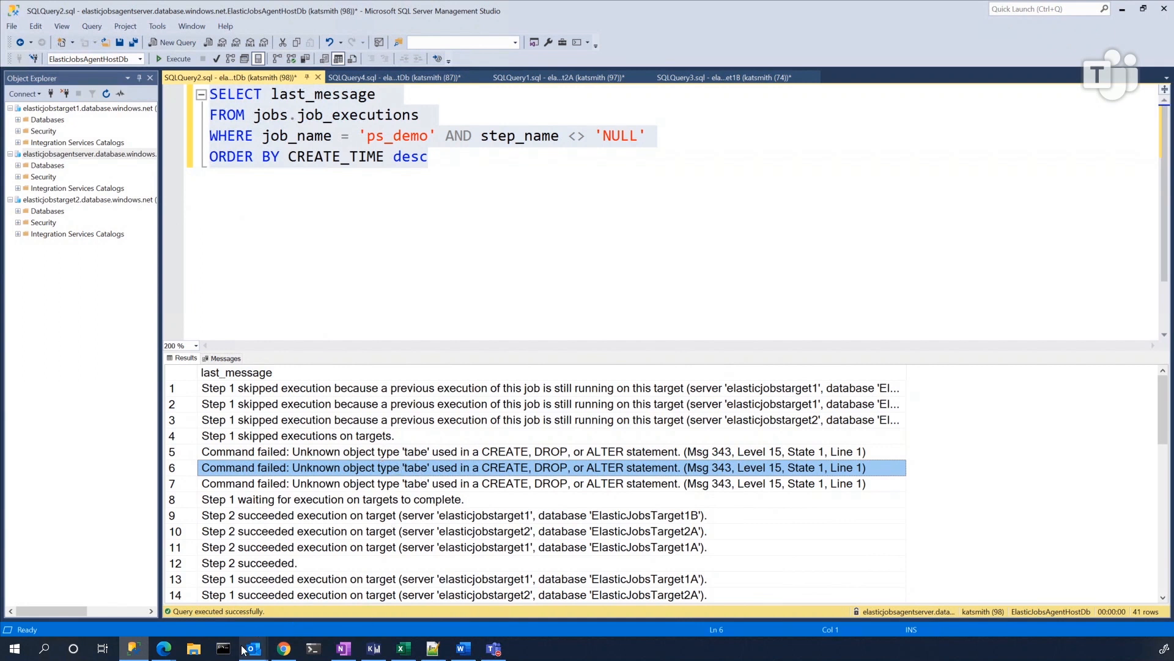
pyautogui.moveTo(163, 647)
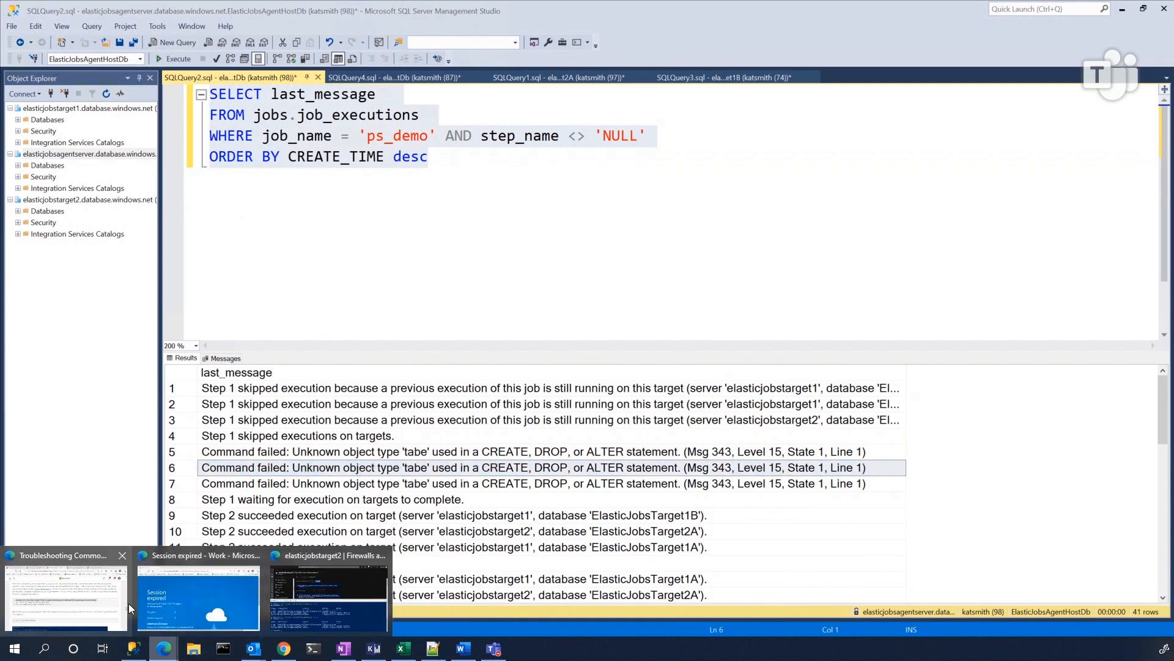
pyautogui.click(326, 592)
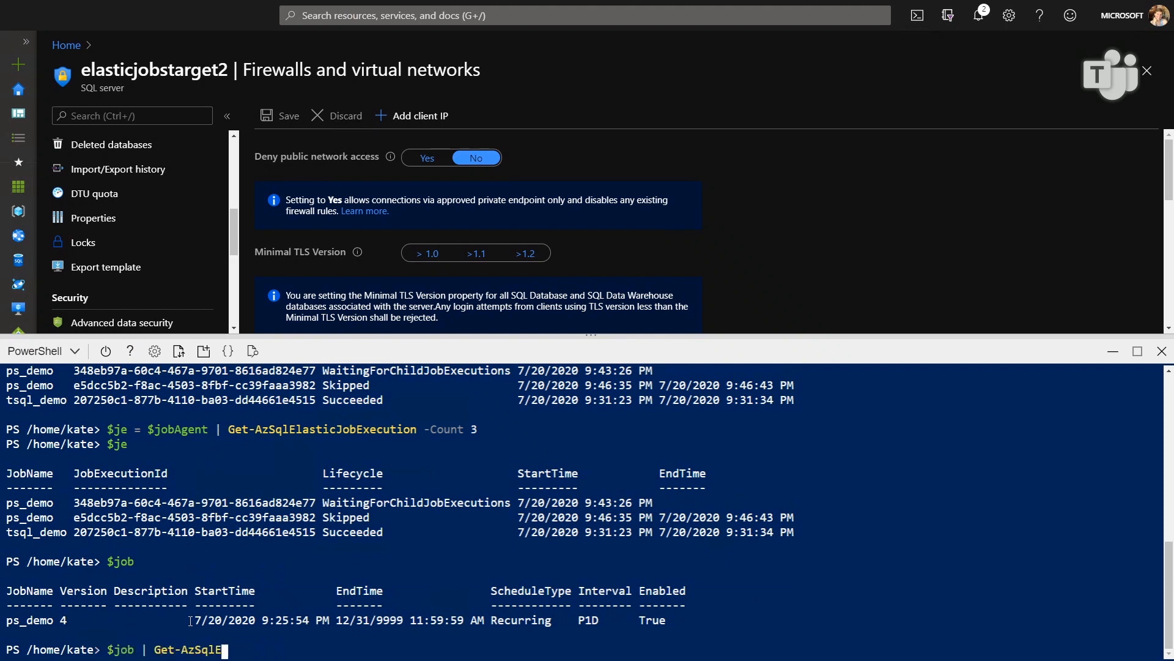
# List ps_demo's job steps with $job | Get-AzSqlElasticJobStep, revealing step1's 'tabe' typo
pyautogui.write('lasticJobSt')
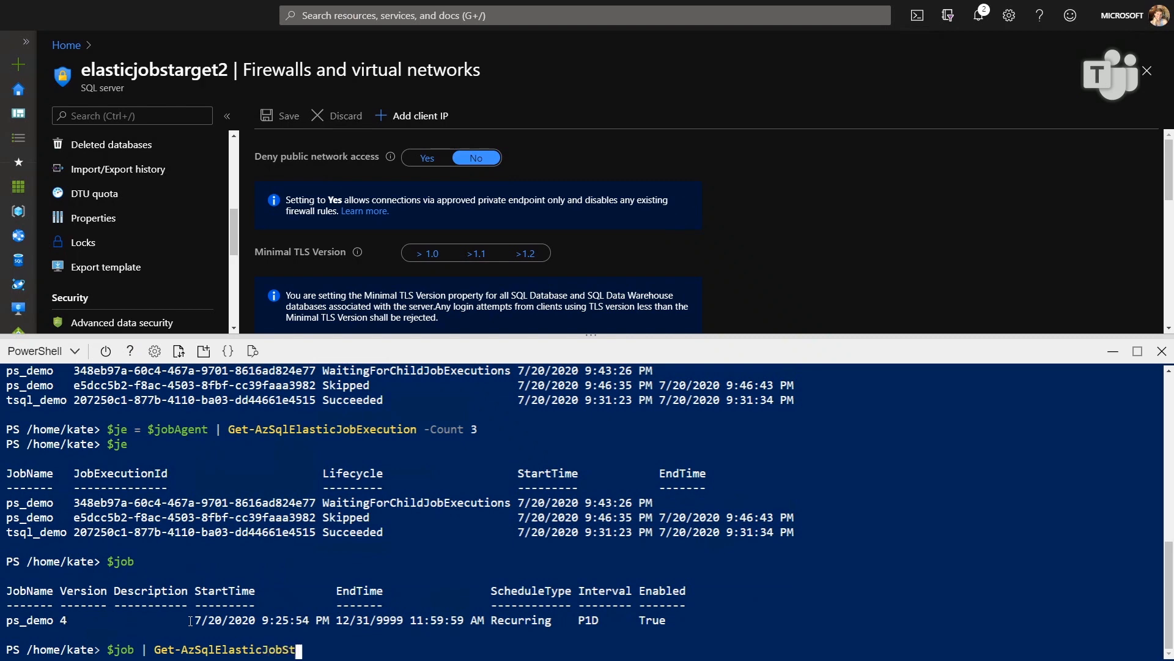
pyautogui.press('Return')
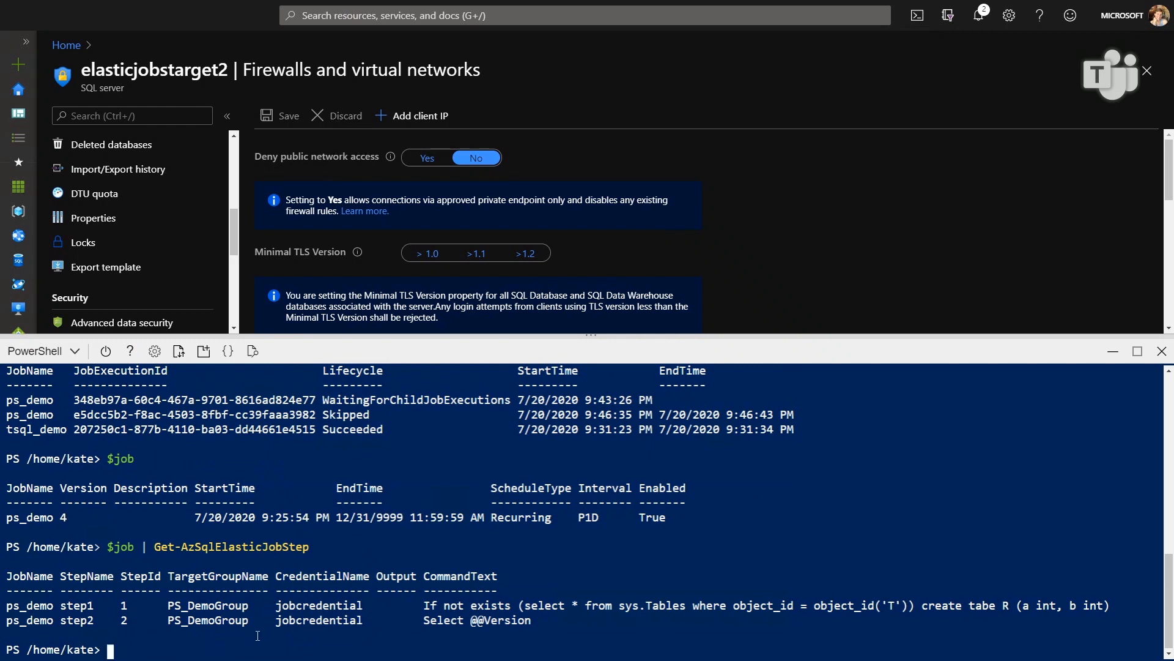
# Store the corrected 'if not exists ... create table R (a int, b int)' command in $sqltext
pyautogui.write('$')
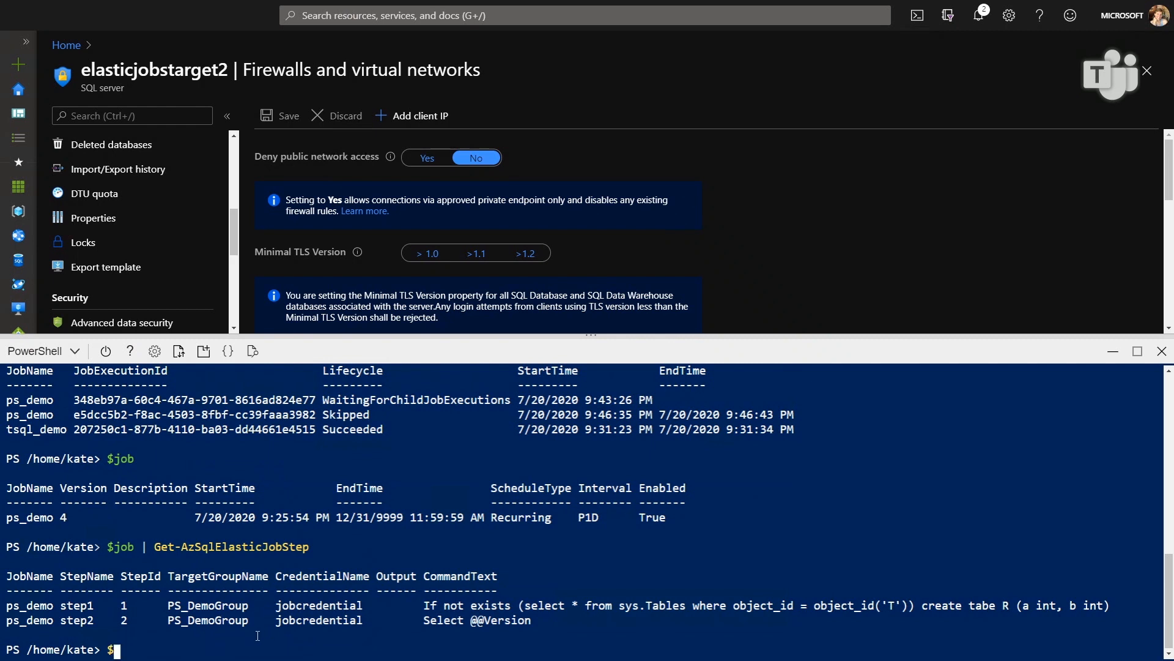
pyautogui.write('sq')
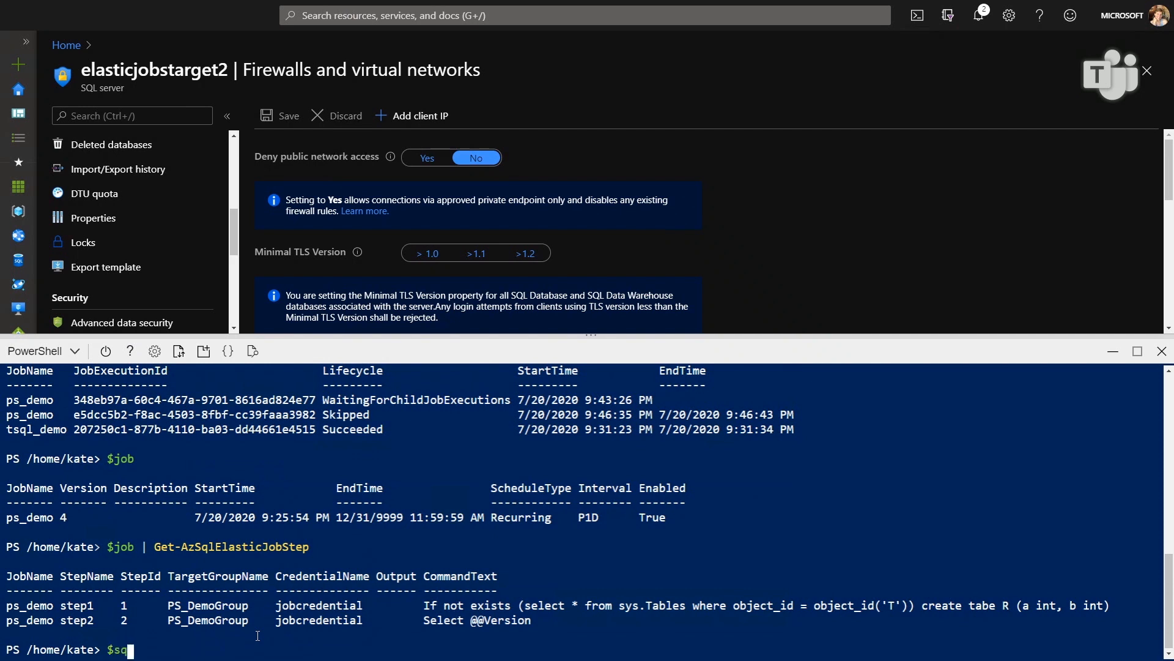
pyautogui.write('ltext =')
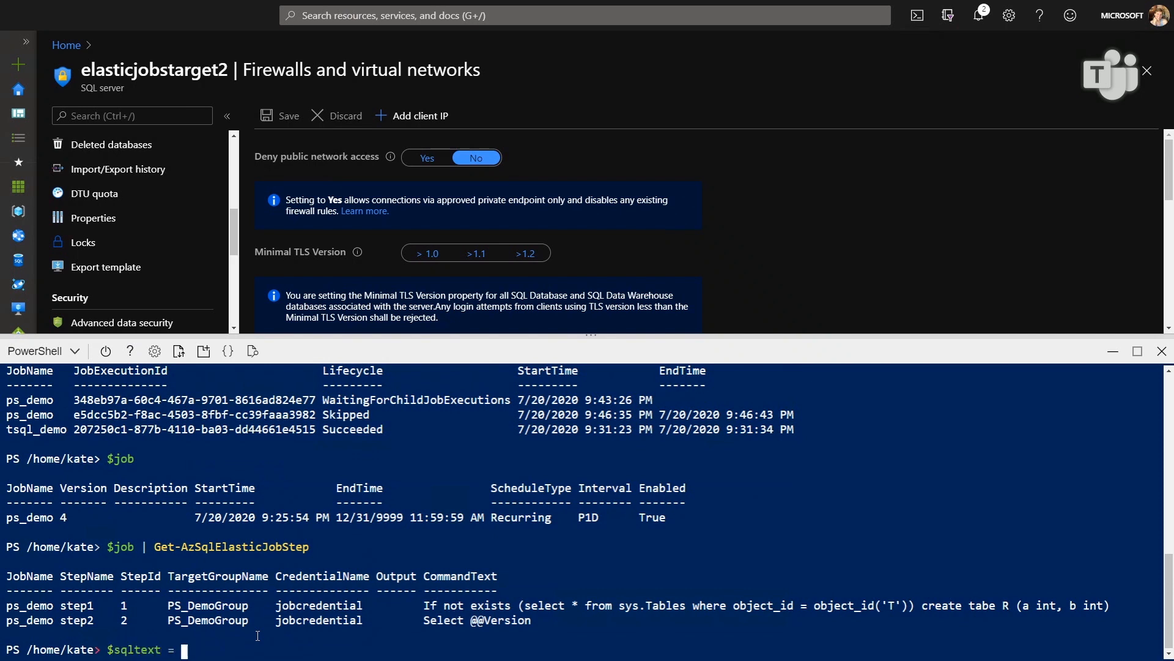
pyautogui.write('"If')
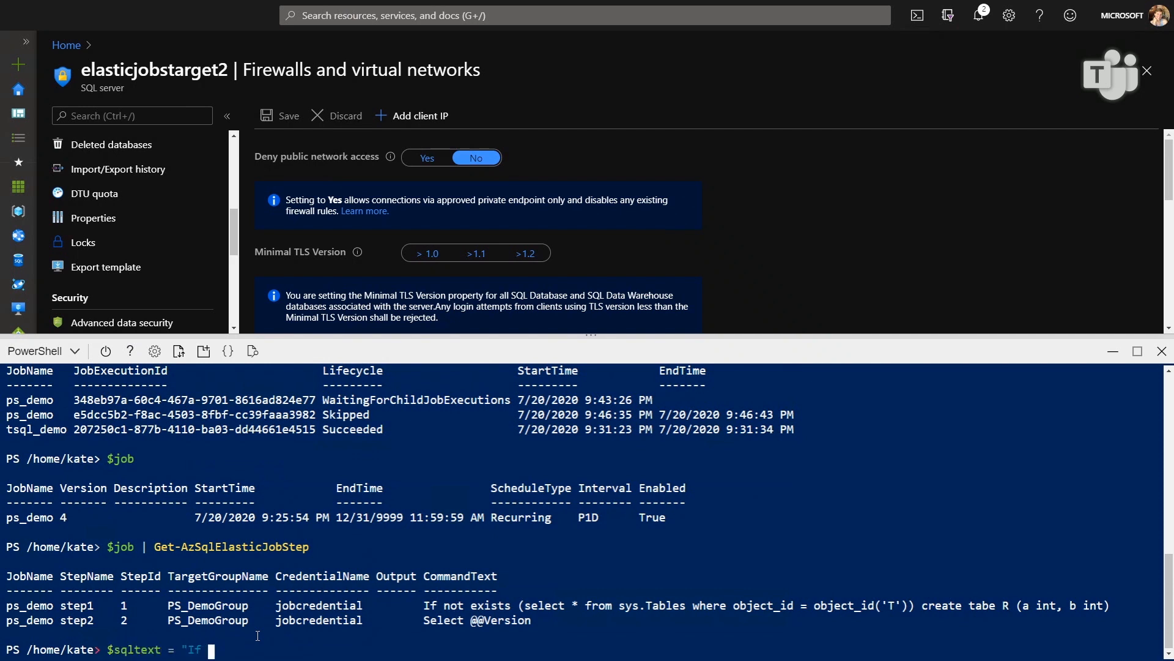
pyautogui.write('not exists (s')
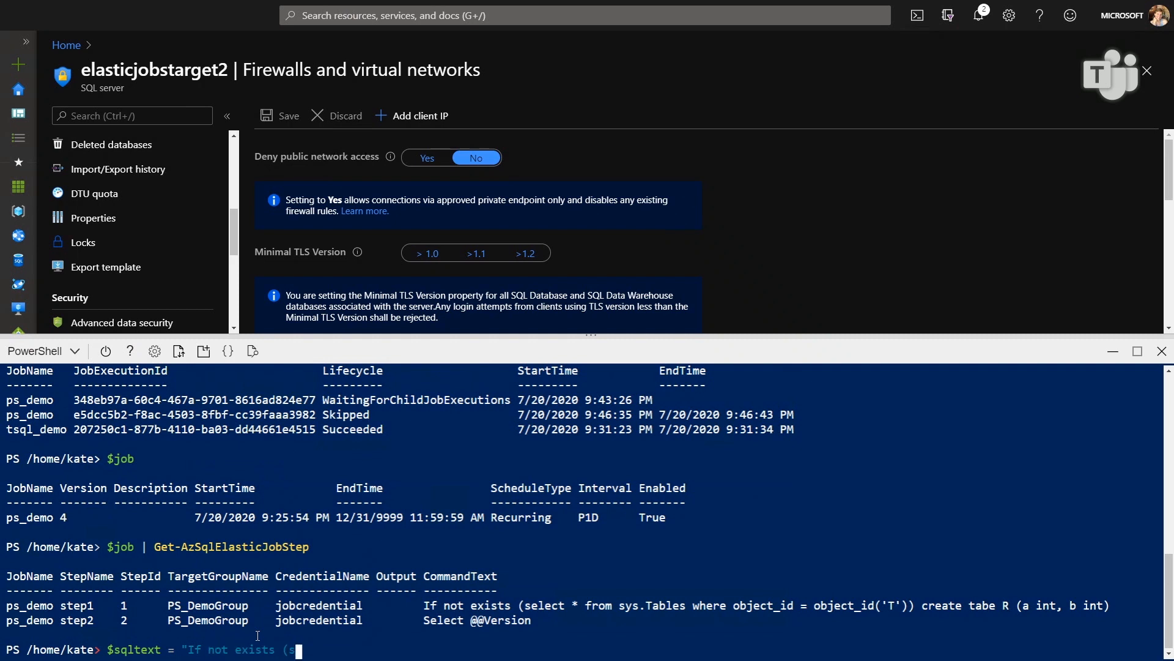
pyautogui.write('elect * from sys')
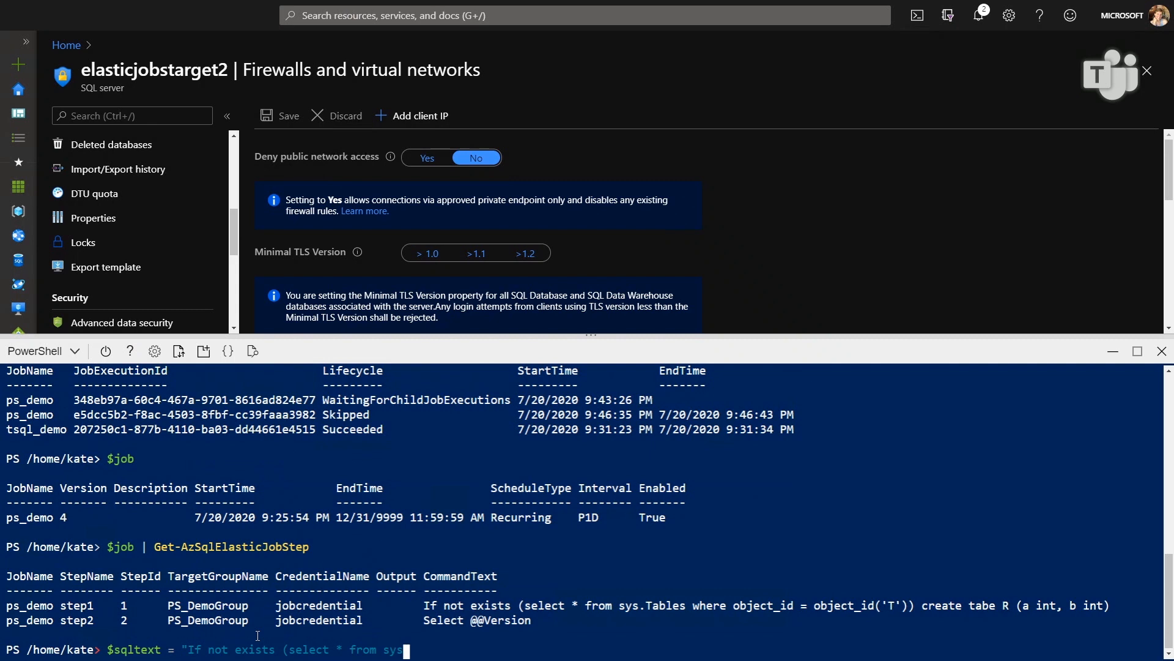
pyautogui.write('Tables where object_id')
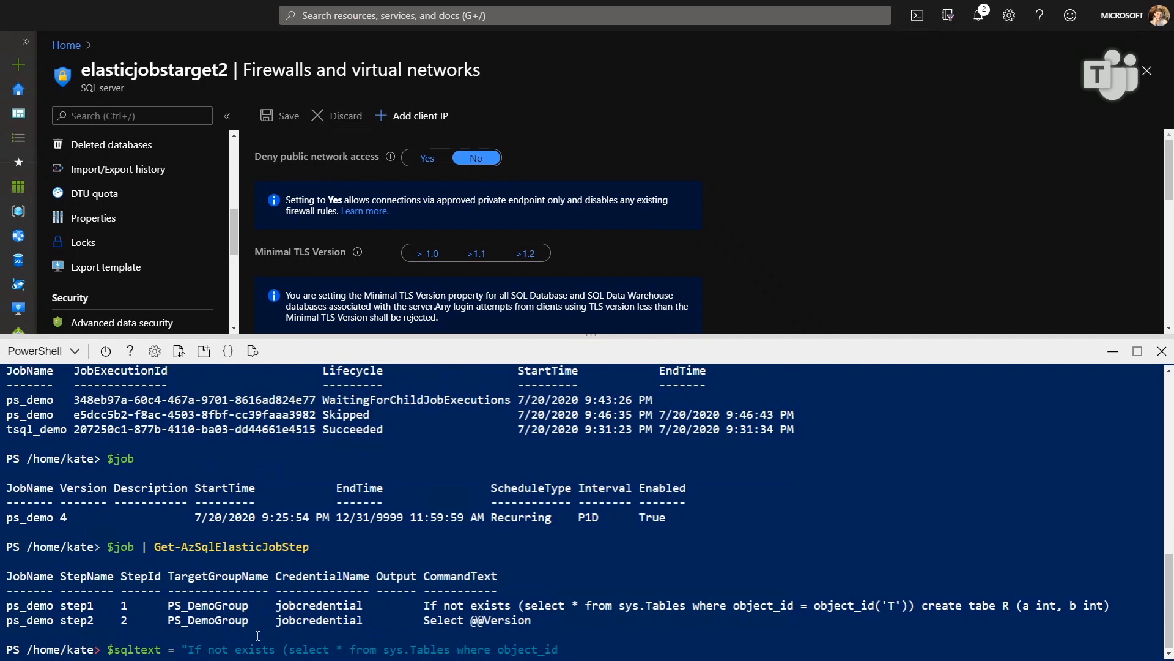
pyautogui.write('=')
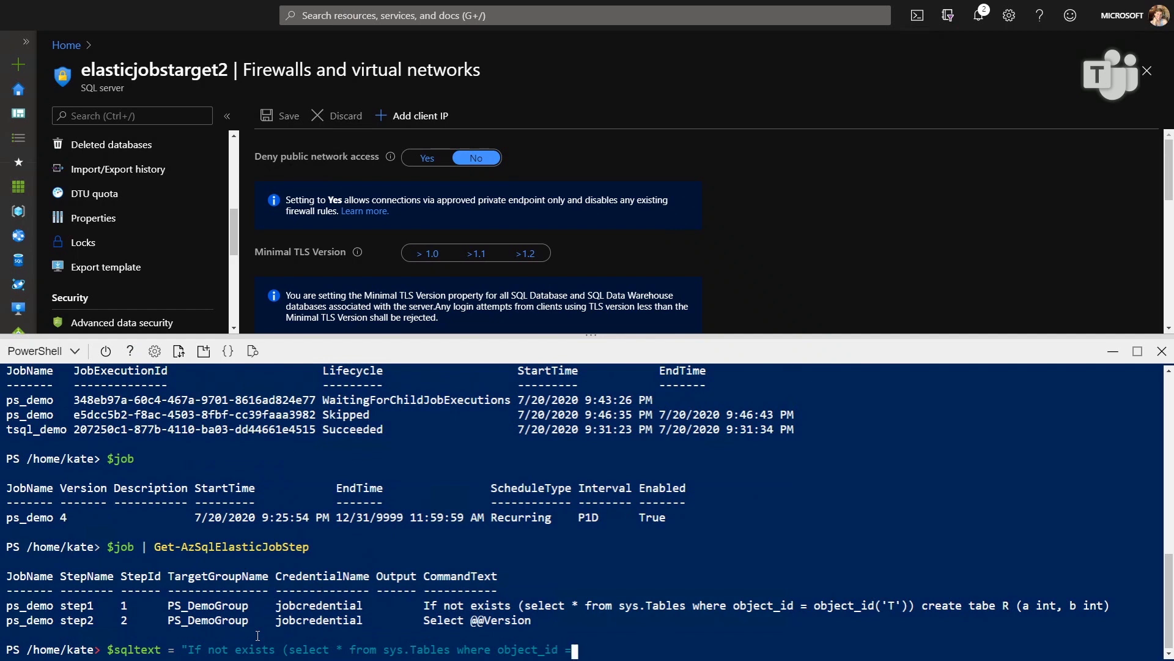
pyautogui.write("object_id('R'))")
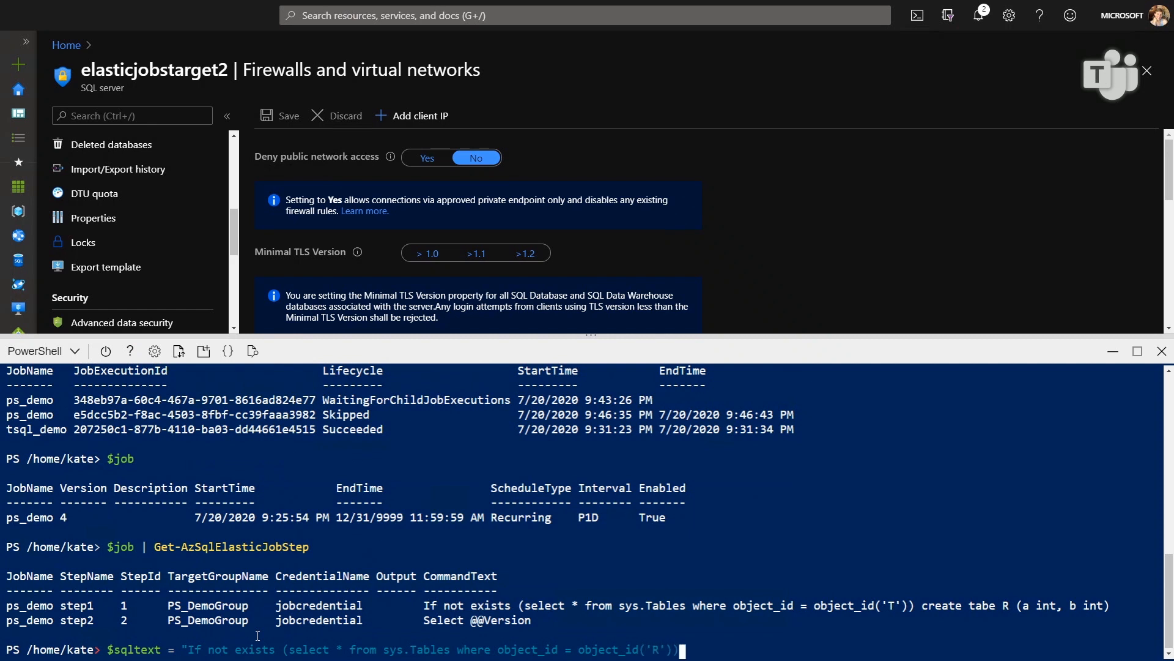
pyautogui.write('create table R (a int, b')
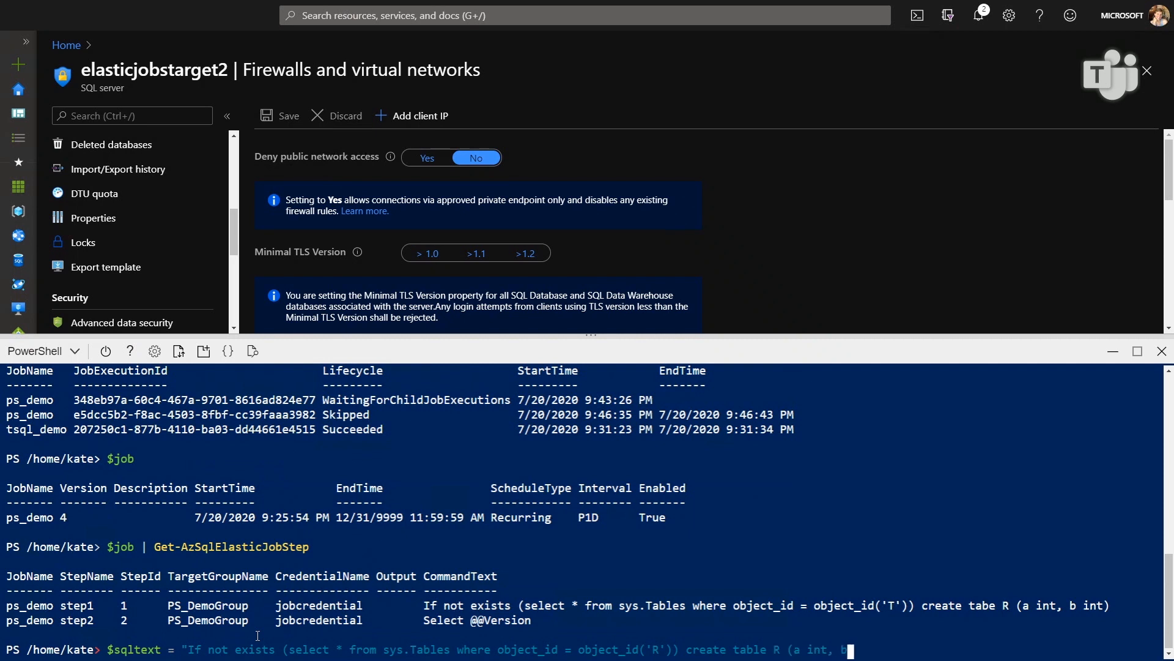
pyautogui.write('int)"')
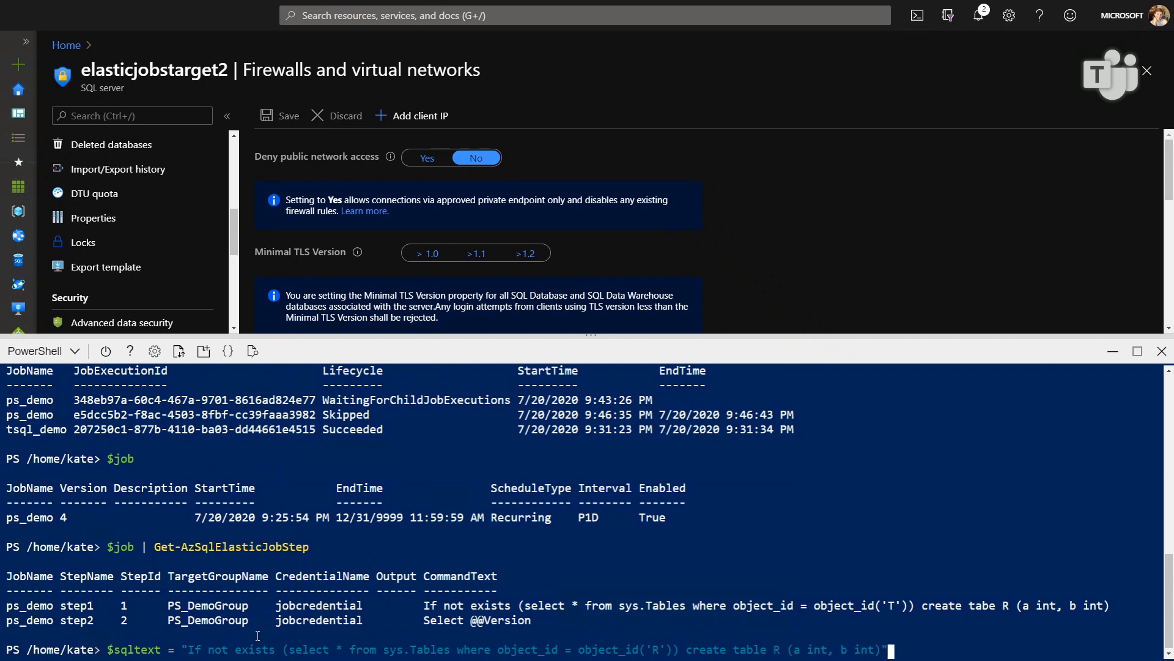
pyautogui.press('Return')
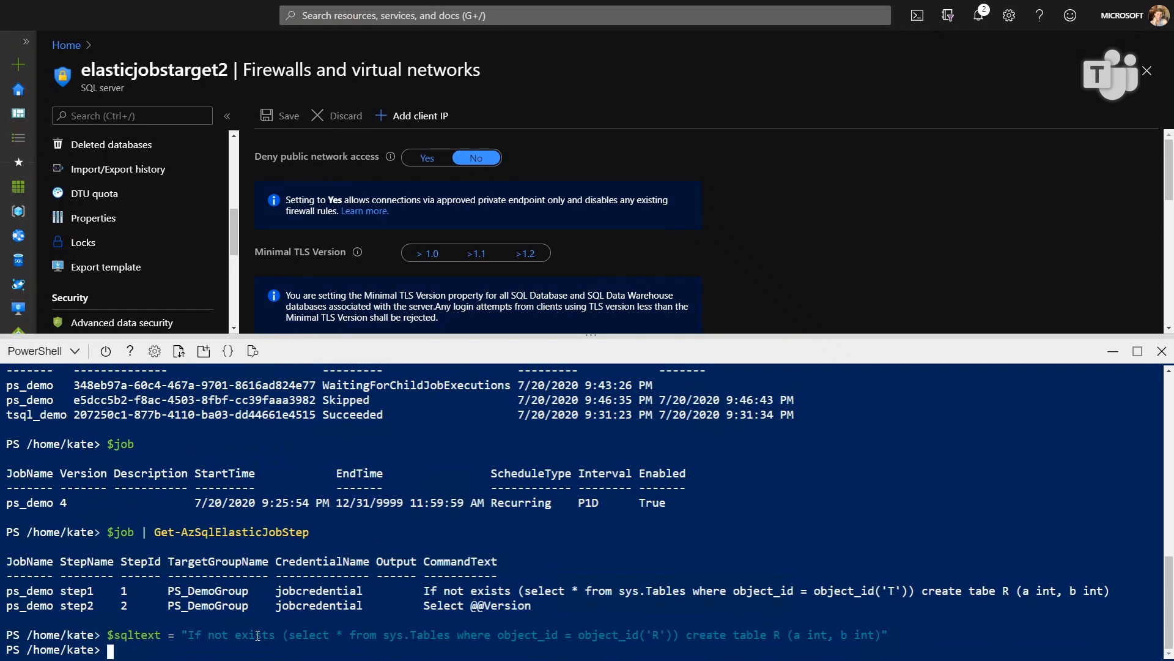
# Fetch step1 of the ps_demo job with Get-AzSqlElasticJobStep and store it in $js
pyautogui.write('$job')
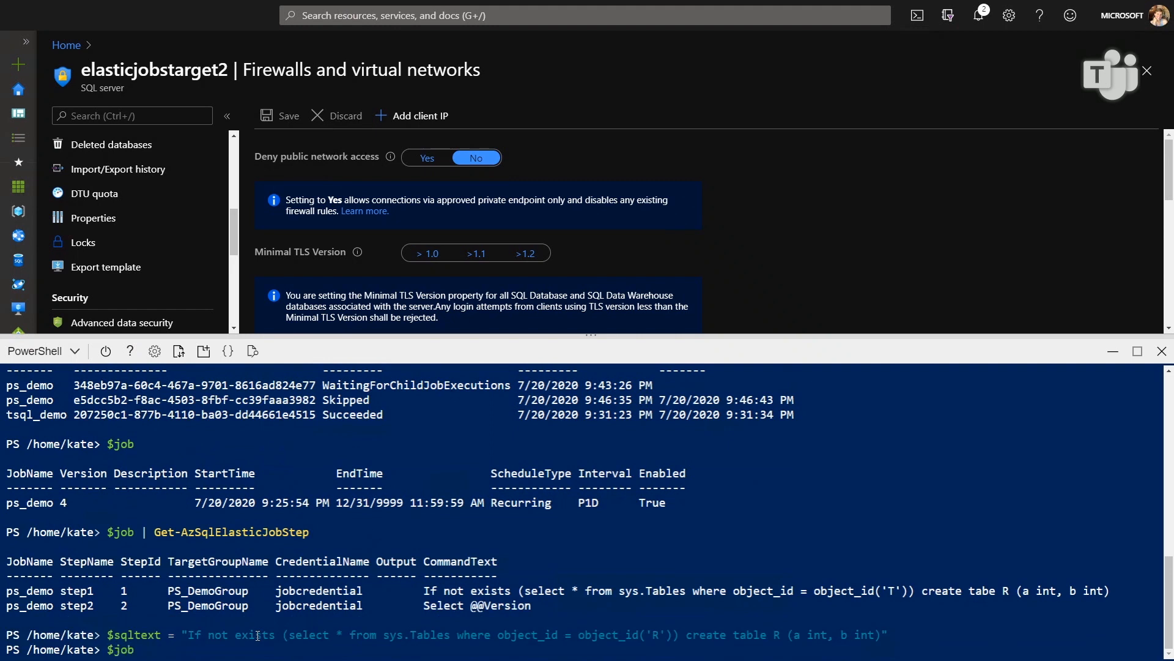
pyautogui.write('| Get-AzSqlElasticJobStep')
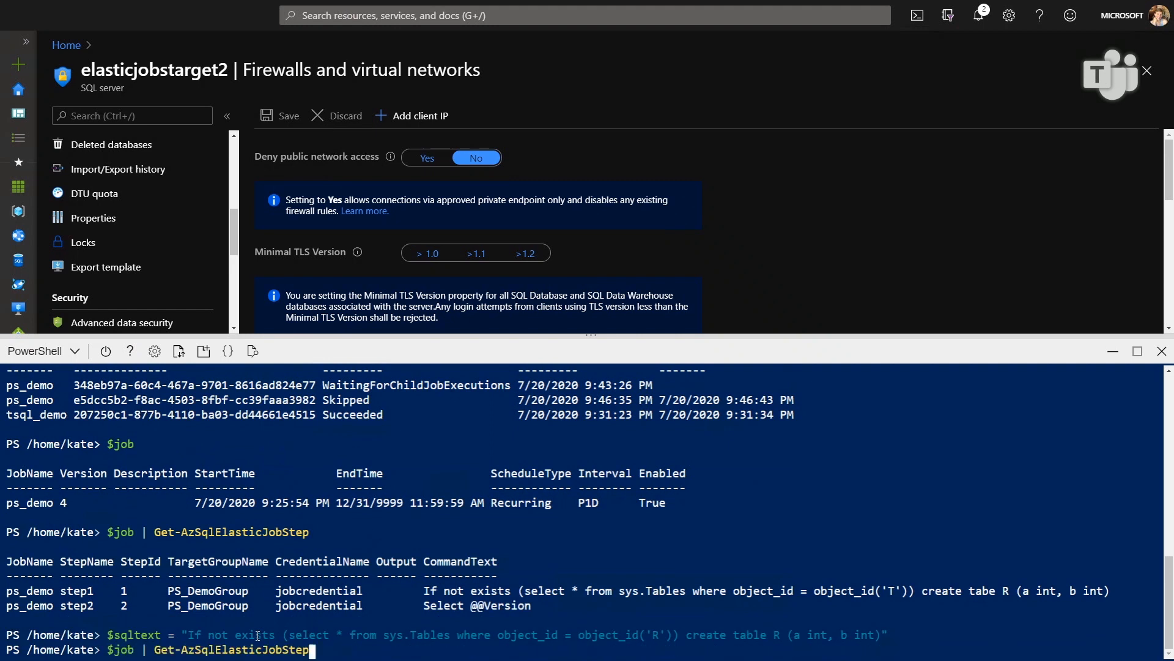
pyautogui.write('-name step1')
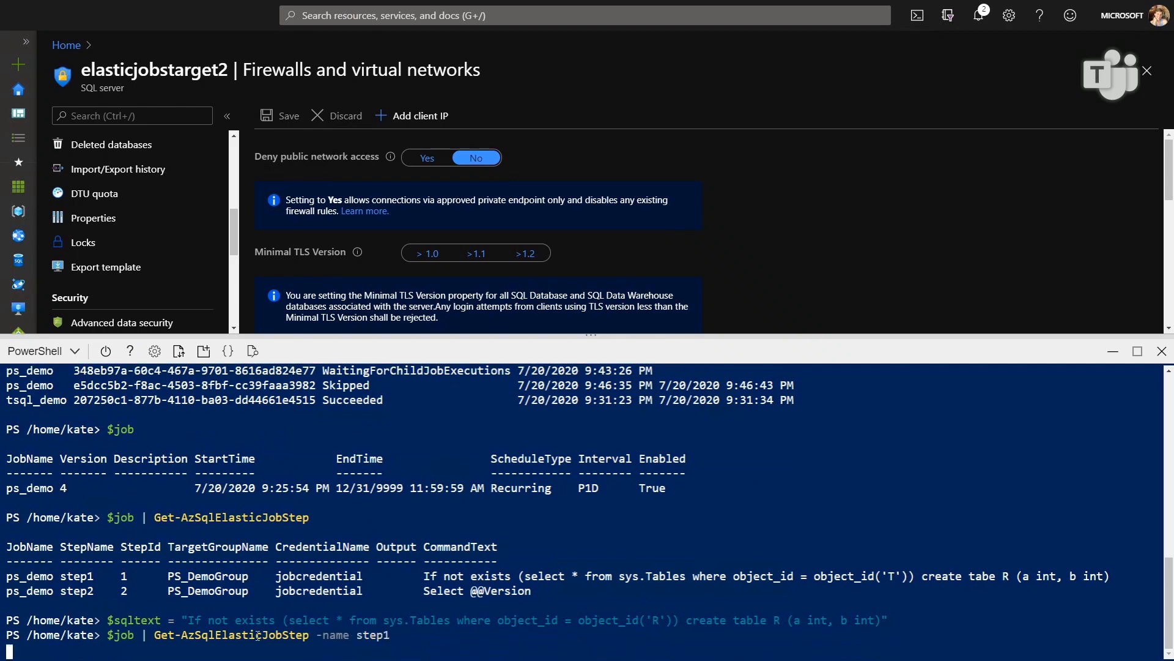
pyautogui.press('Return')
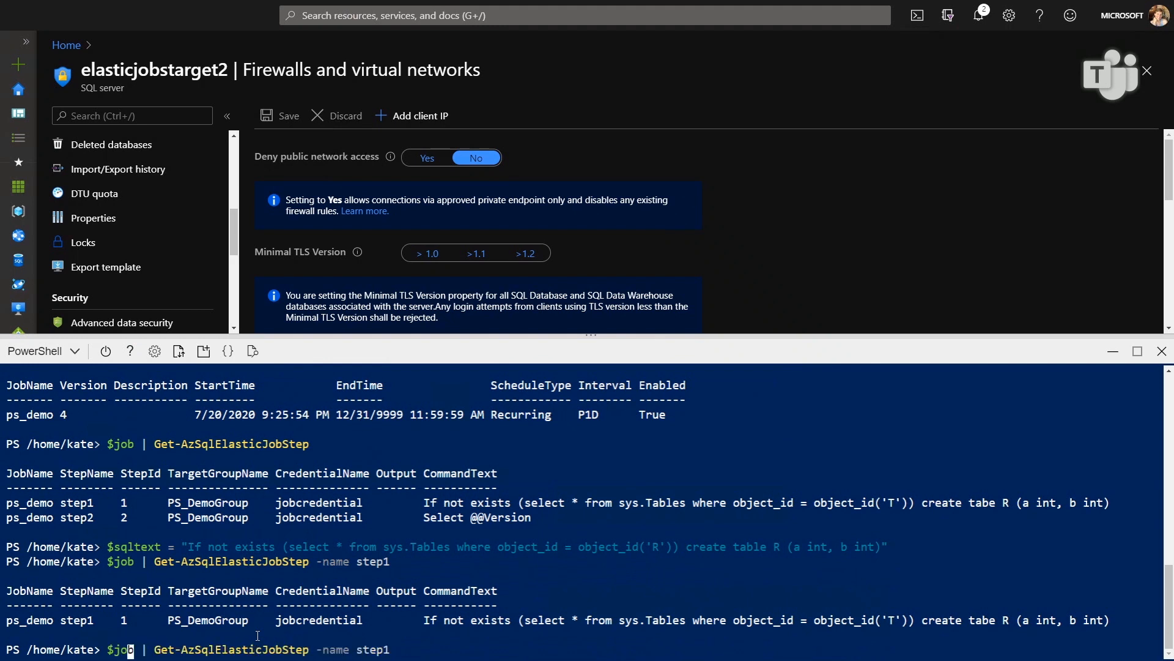
pyautogui.write('js')
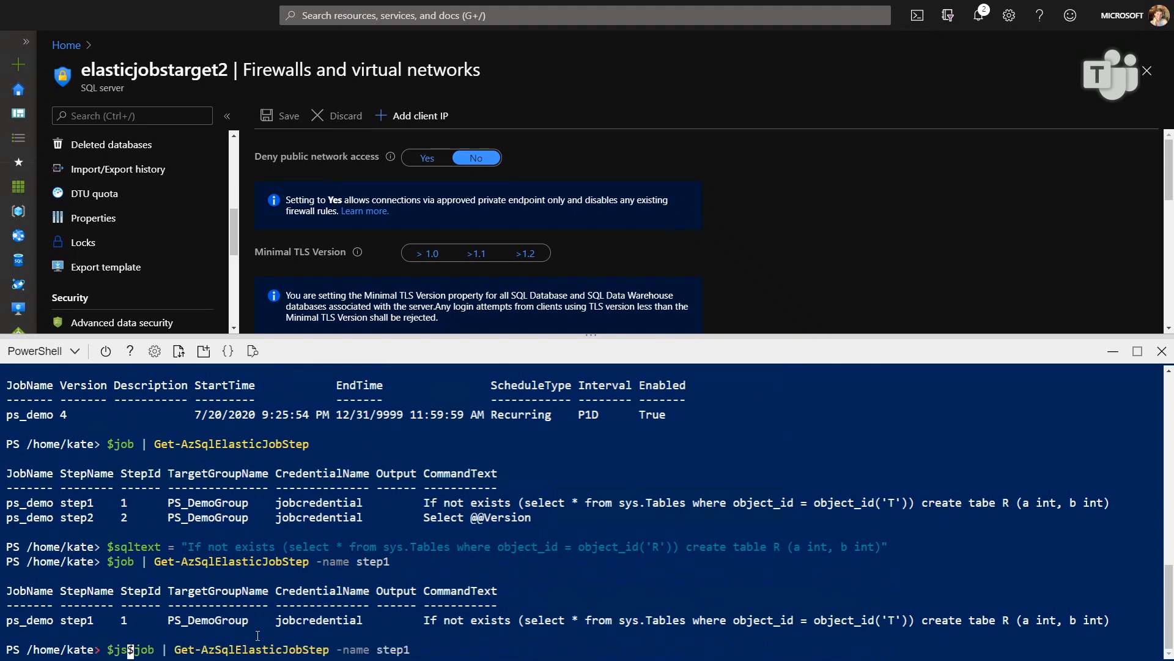
pyautogui.write(' = ')
pyautogui.press('Return')
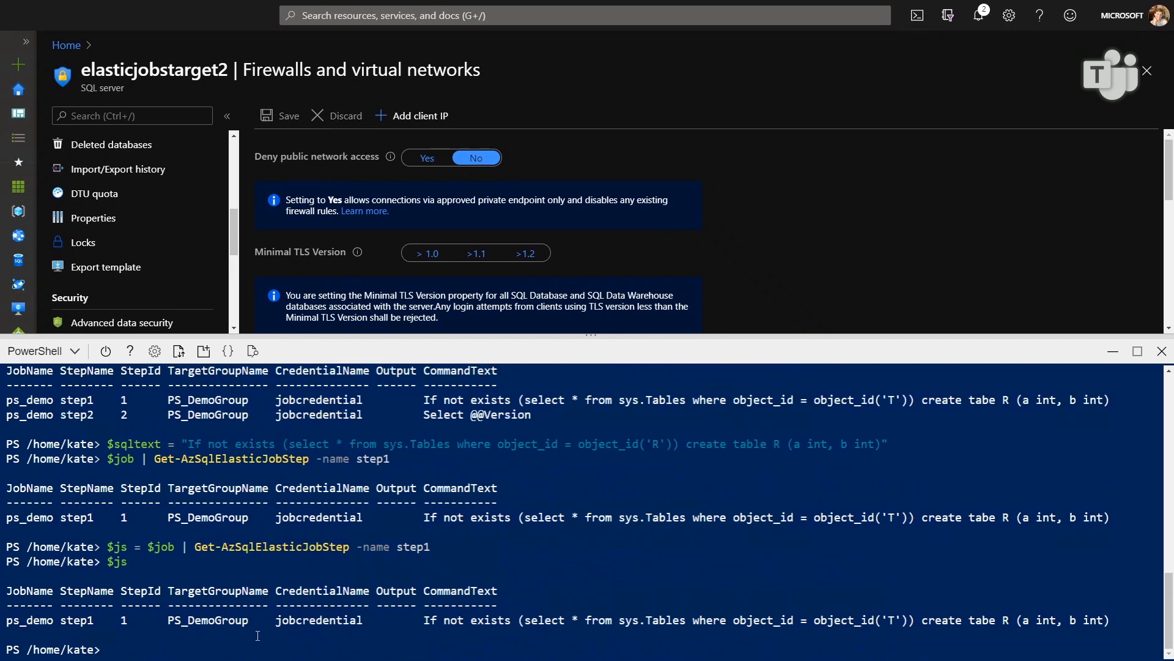
# Pipe $js to Set-AzSqlElasticJobStep -CommandText $sqltext to fix the 'tabe' typo, creating table R
pyautogui.write('$js | Set-AzSqlElast')
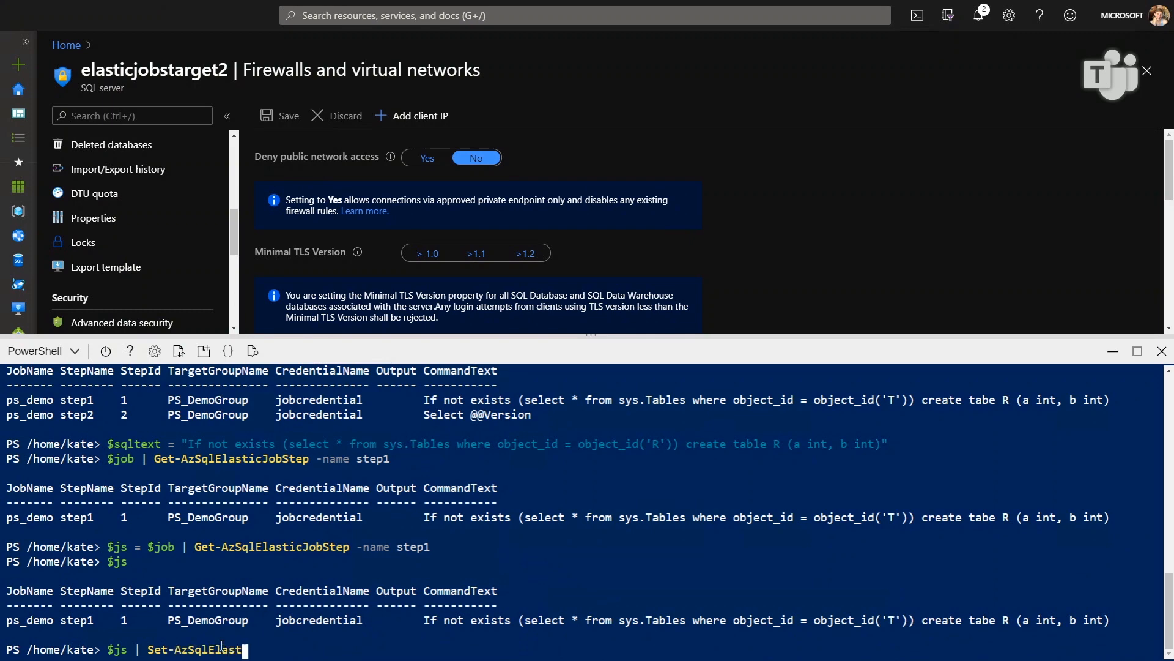
pyautogui.write('JobStep')
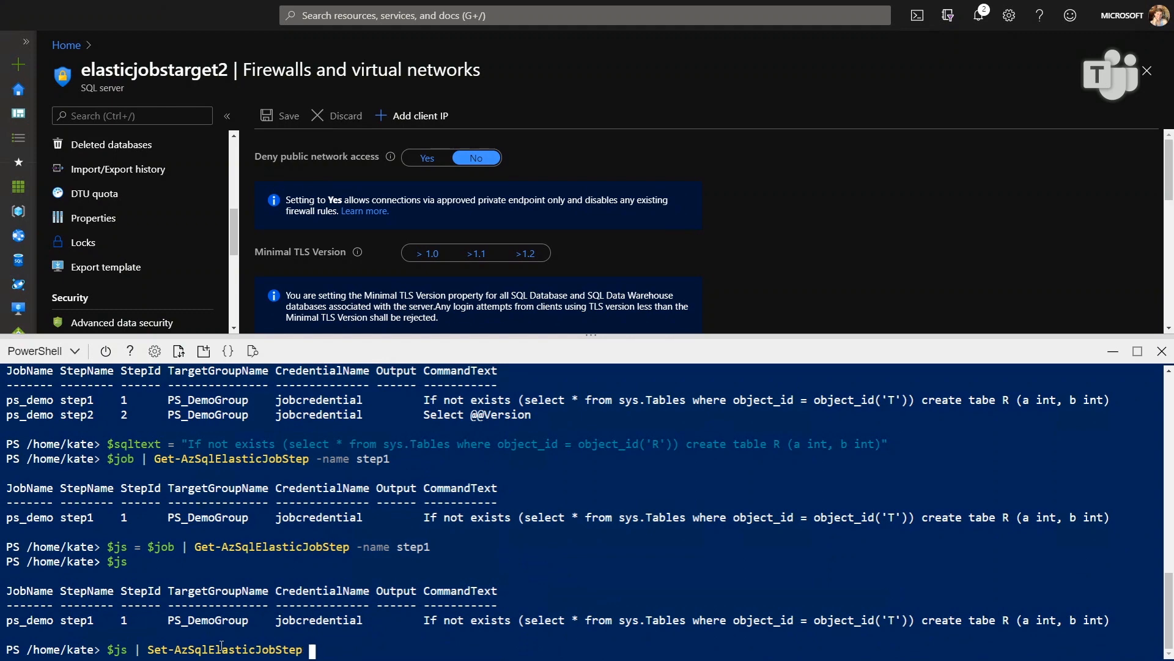
pyautogui.write('-Co')
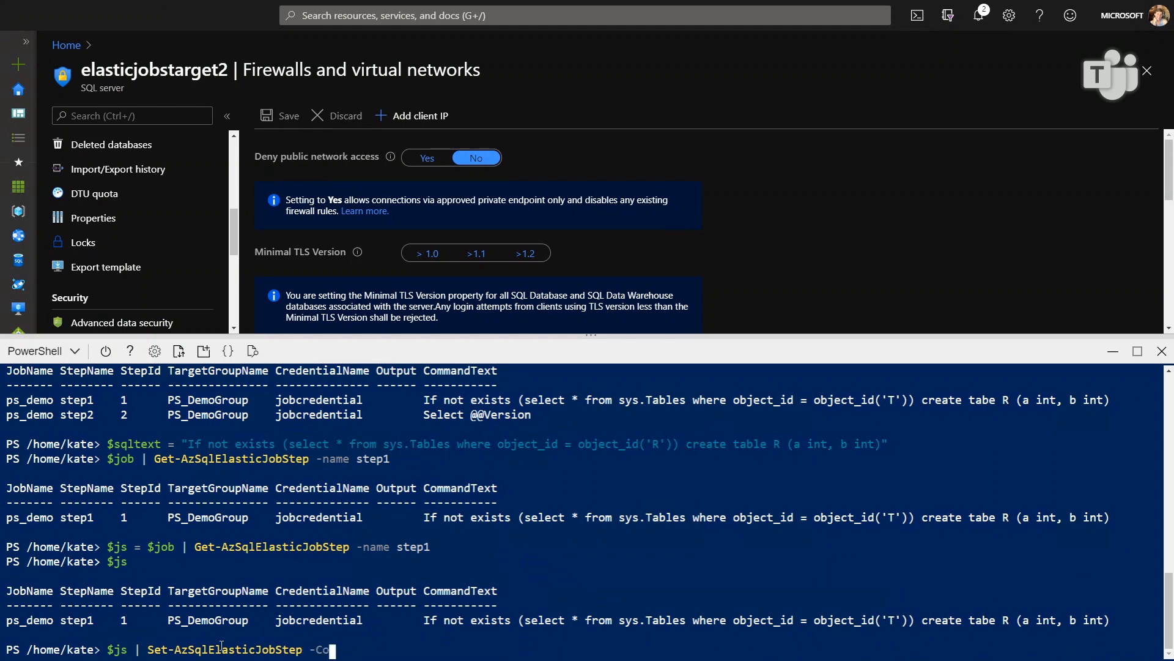
pyautogui.write('mmandText')
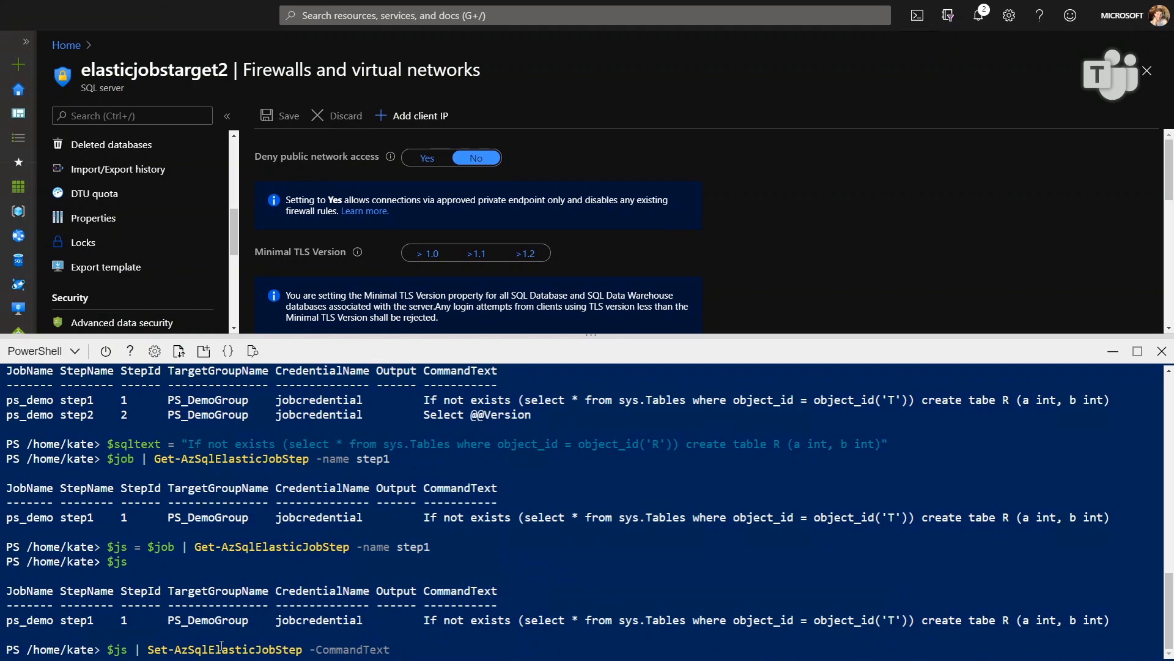
pyautogui.write('$sqltext')
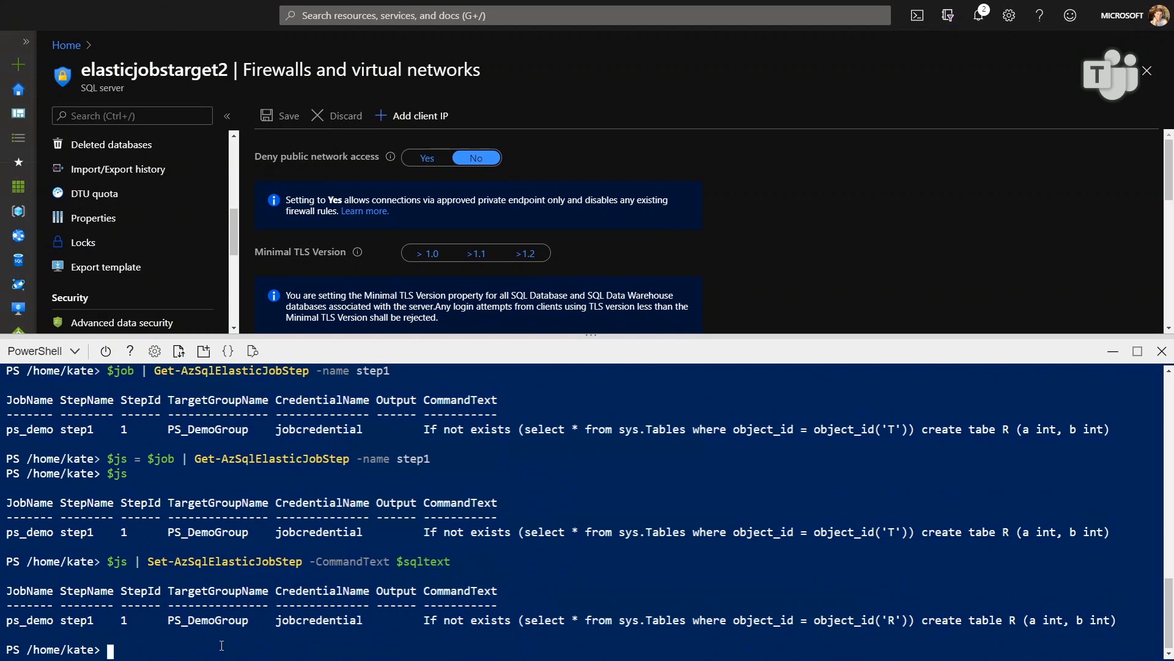
# Restart ps_demo via Start-AzSqlElasticJob and show the latest execution $je, WaitingForChildJobExecutions
pyautogui.write('$js')
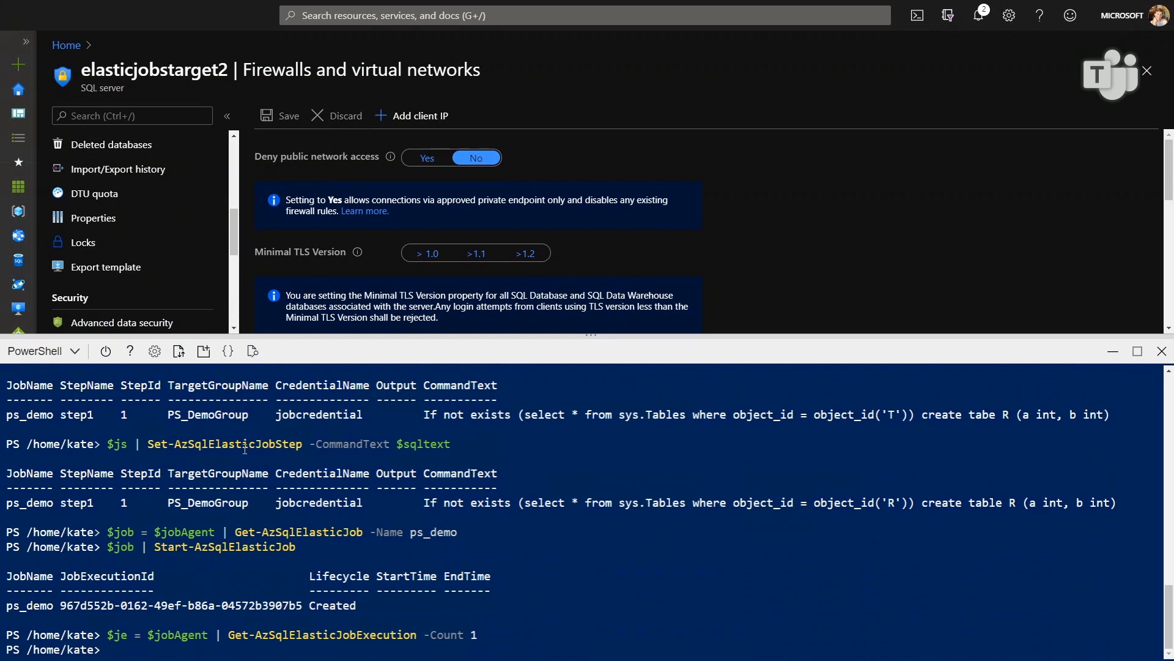
pyautogui.write('$je')
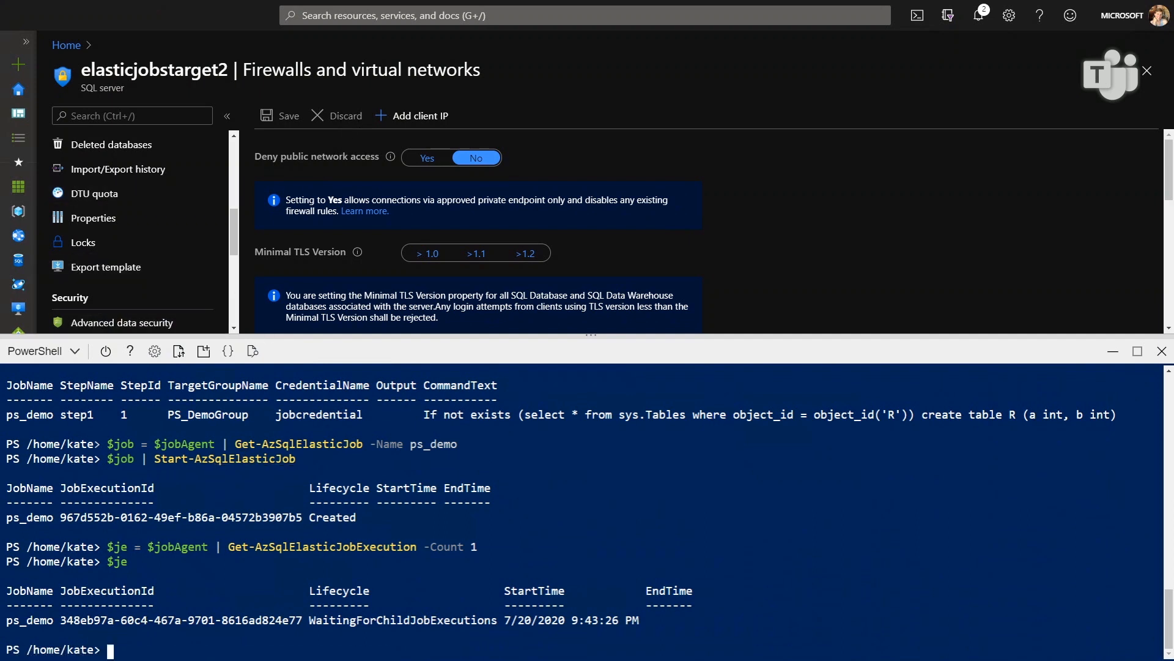
pyautogui.moveTo(340, 365)
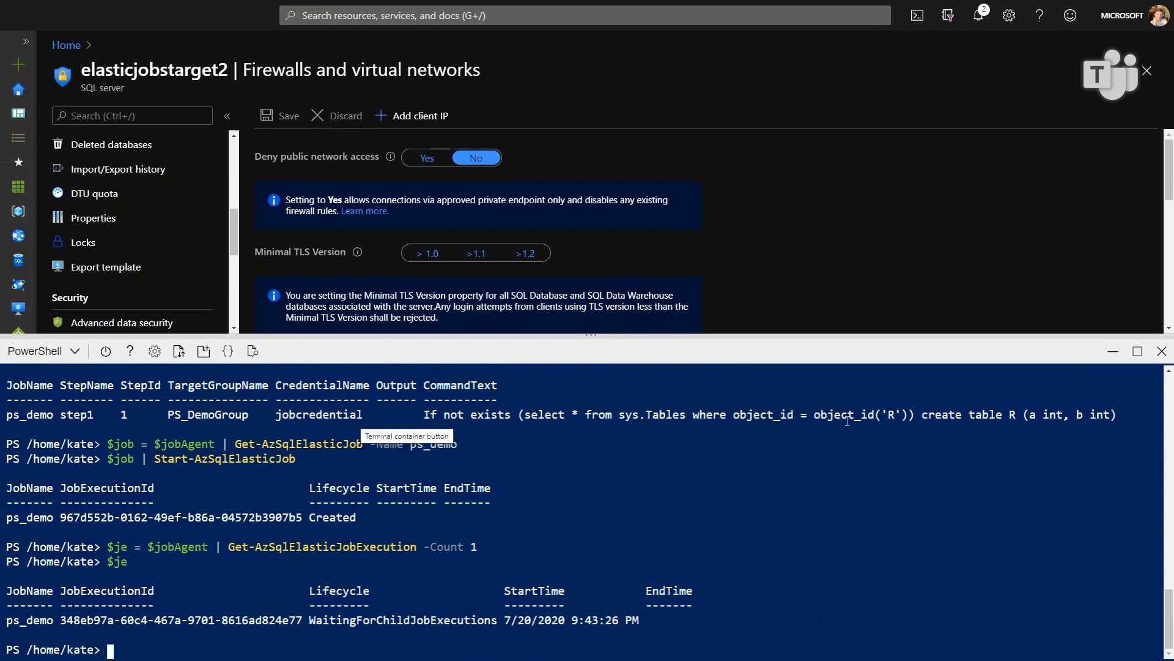
pyautogui.scroll(3)
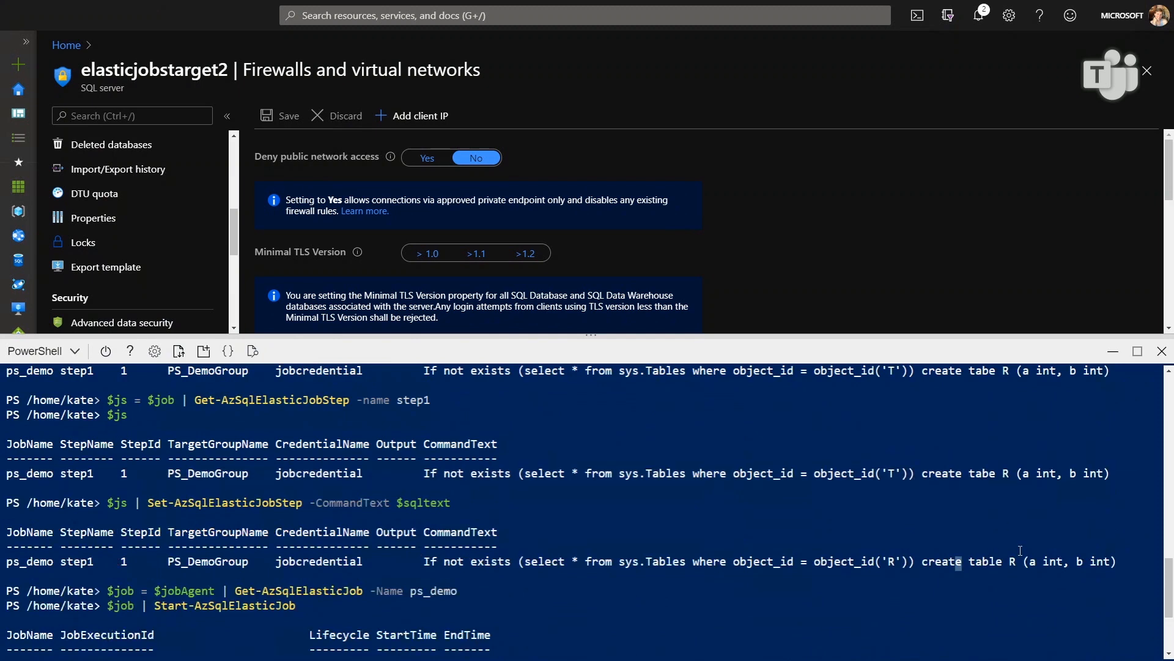
pyautogui.scroll(-3)
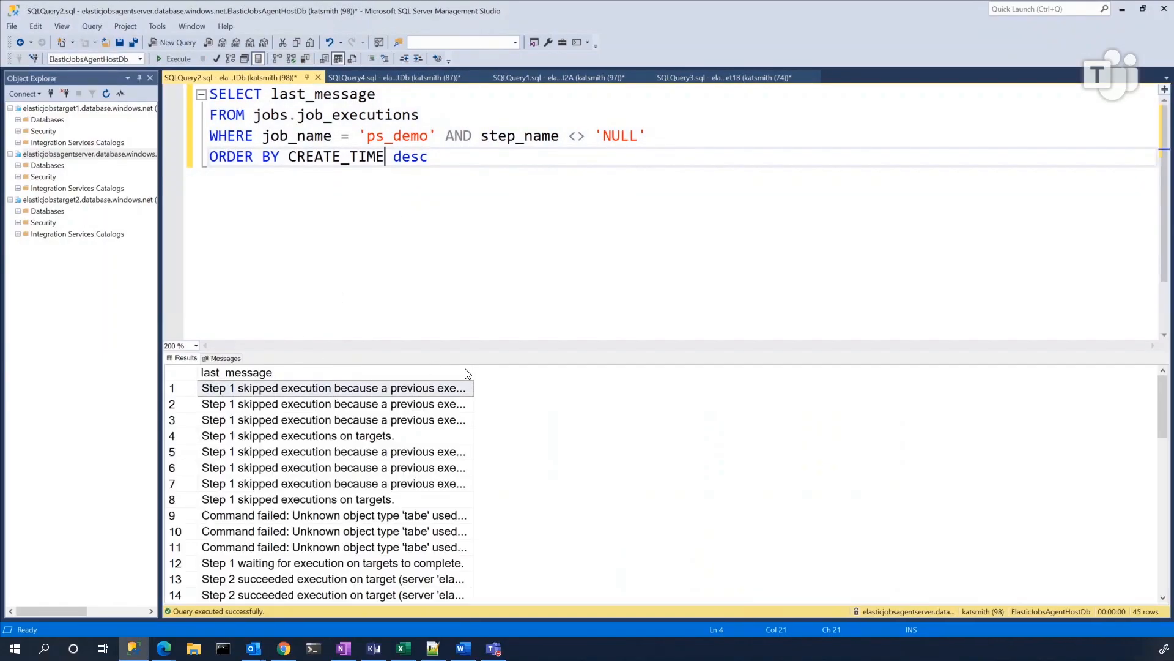
pyautogui.moveTo(404, 331)
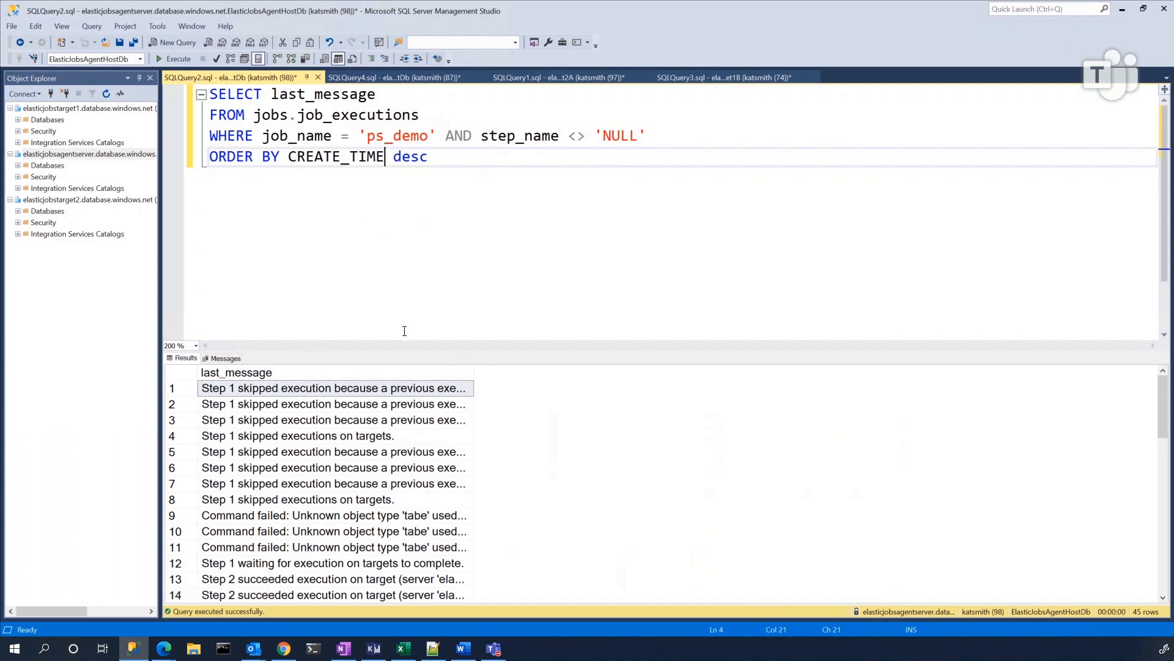
pyautogui.moveTo(471, 360)
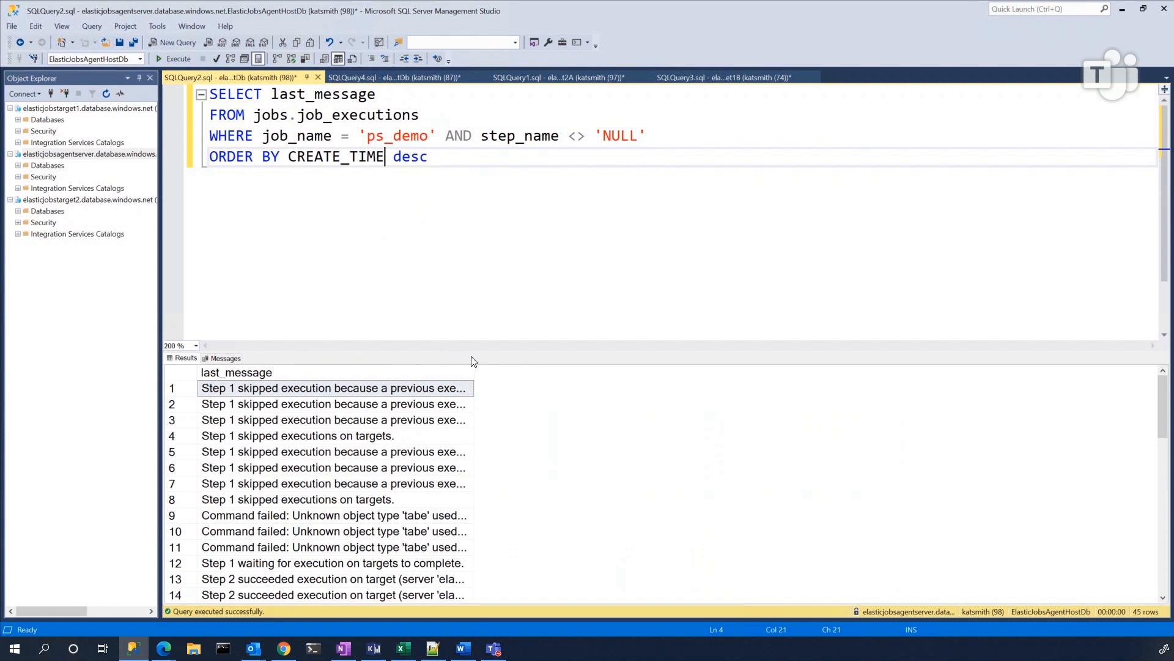
pyautogui.moveTo(429, 209)
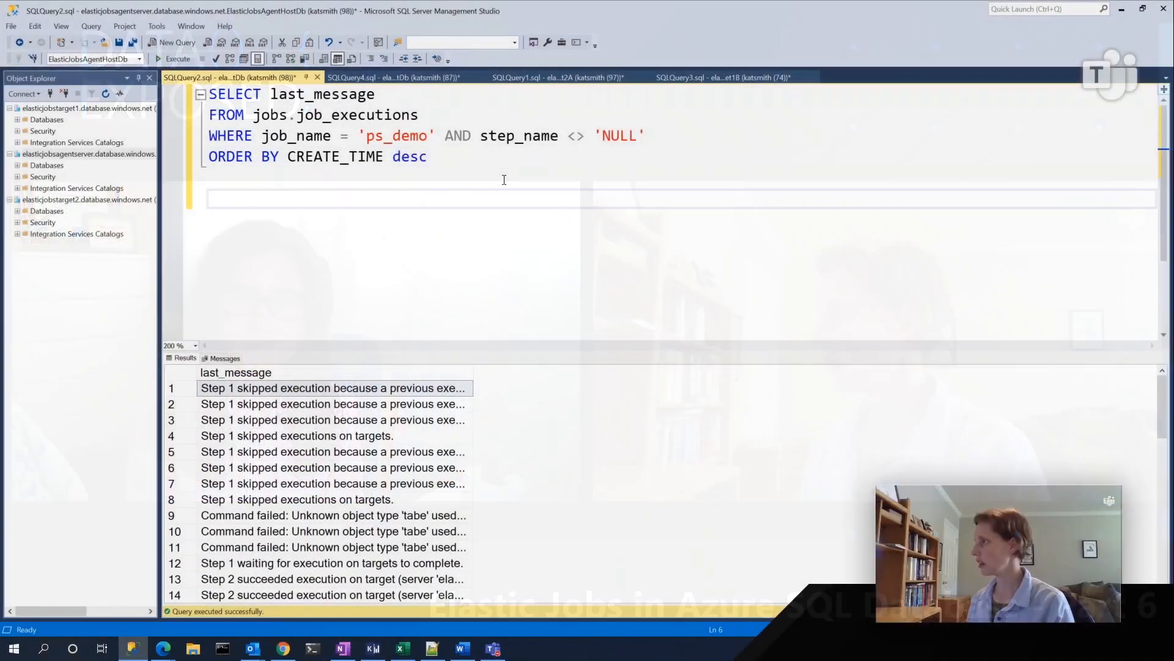
# Query jobs.jobs for job_name = 'ps_demo', returning version 5 on a daily schedule
pyautogui.write("SELECT * FROM jobs.jobs WHERE job_name = 'tsql_demo'")
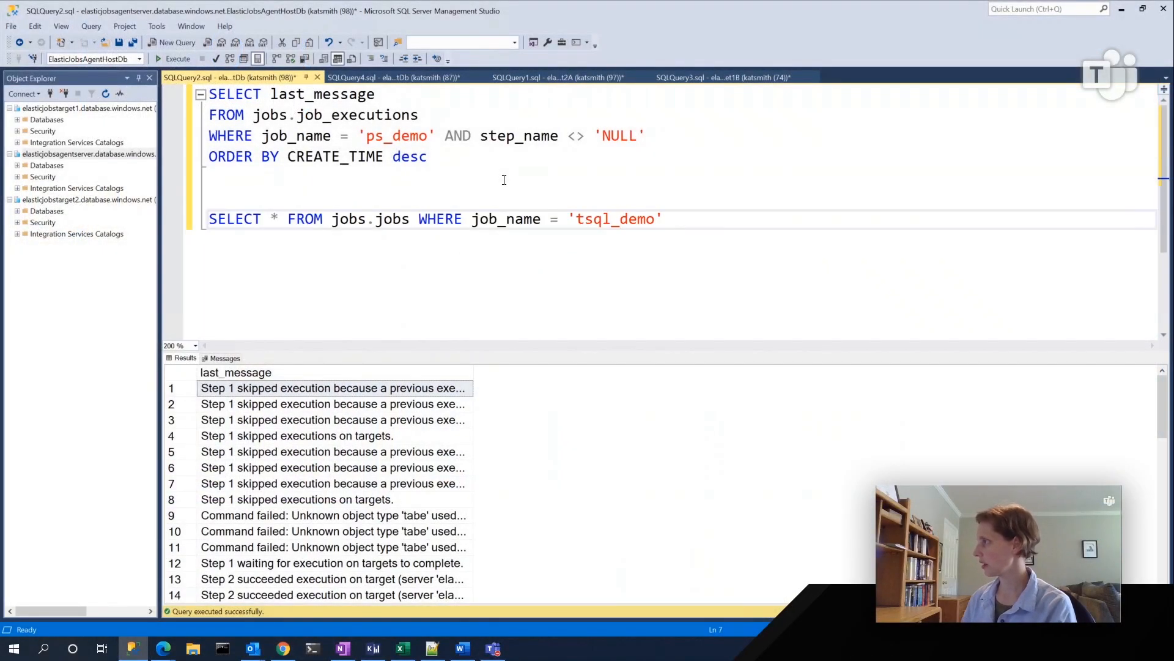
pyautogui.write('ps_demo')
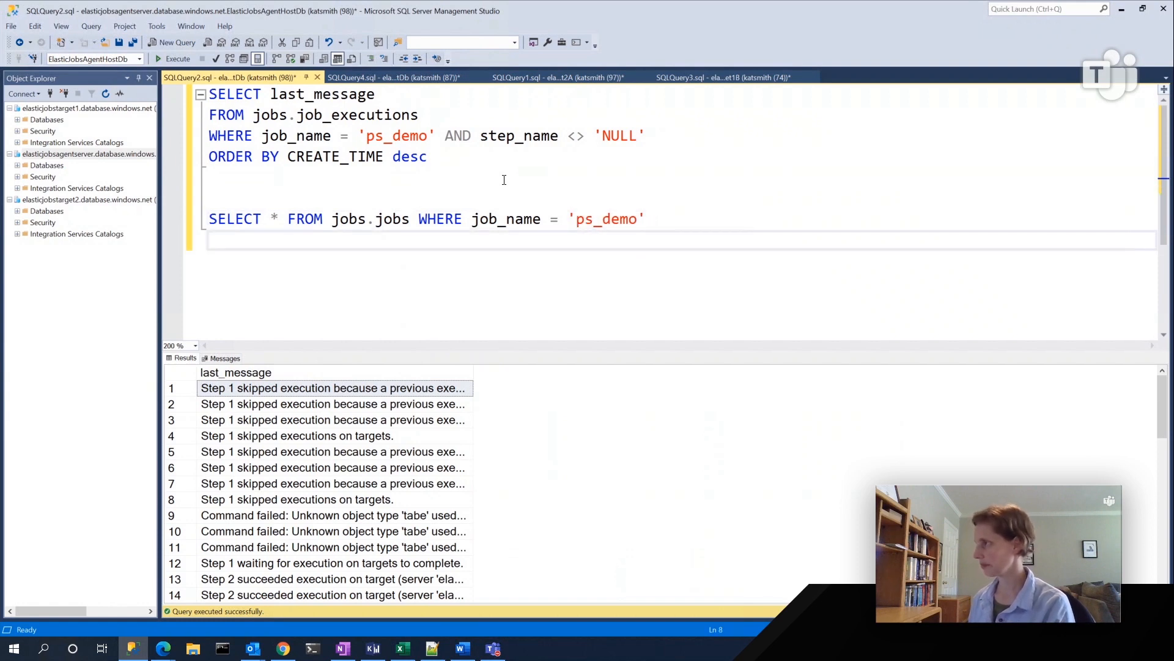
pyautogui.click(178, 59)
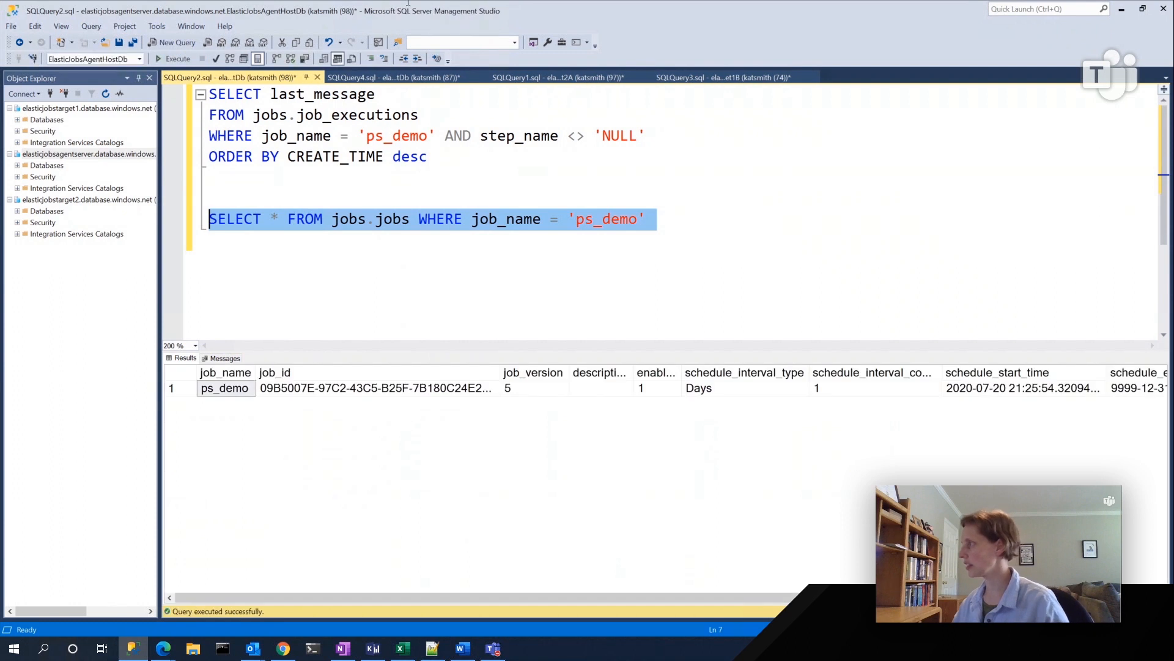
pyautogui.hscroll(3)
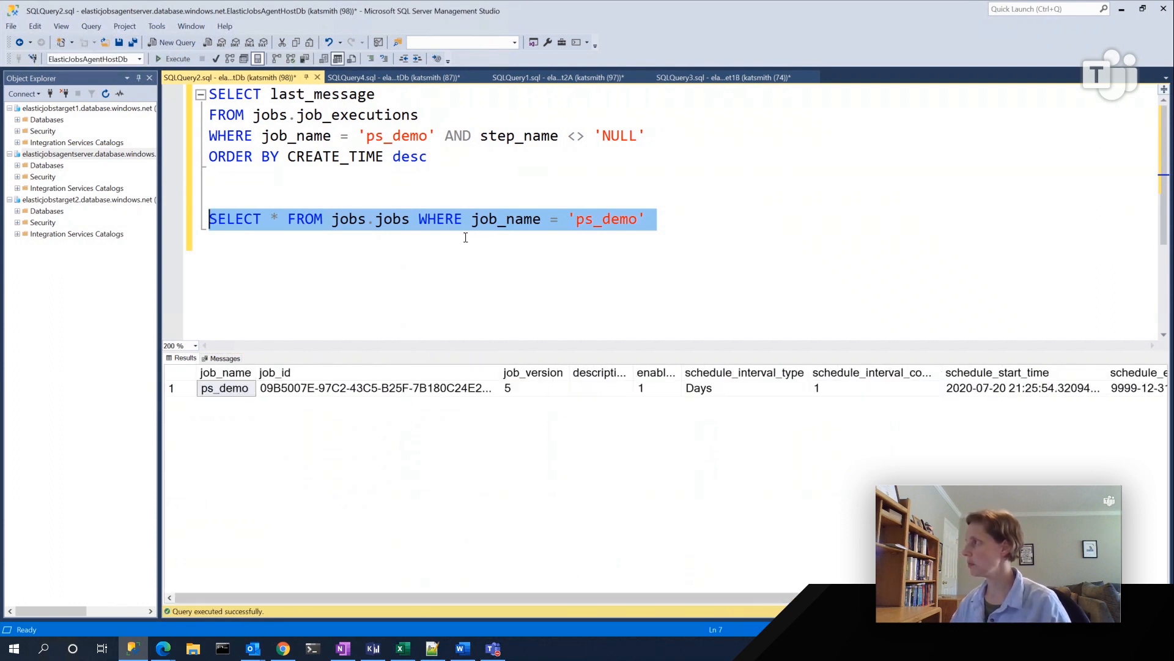
pyautogui.moveTo(199, 325)
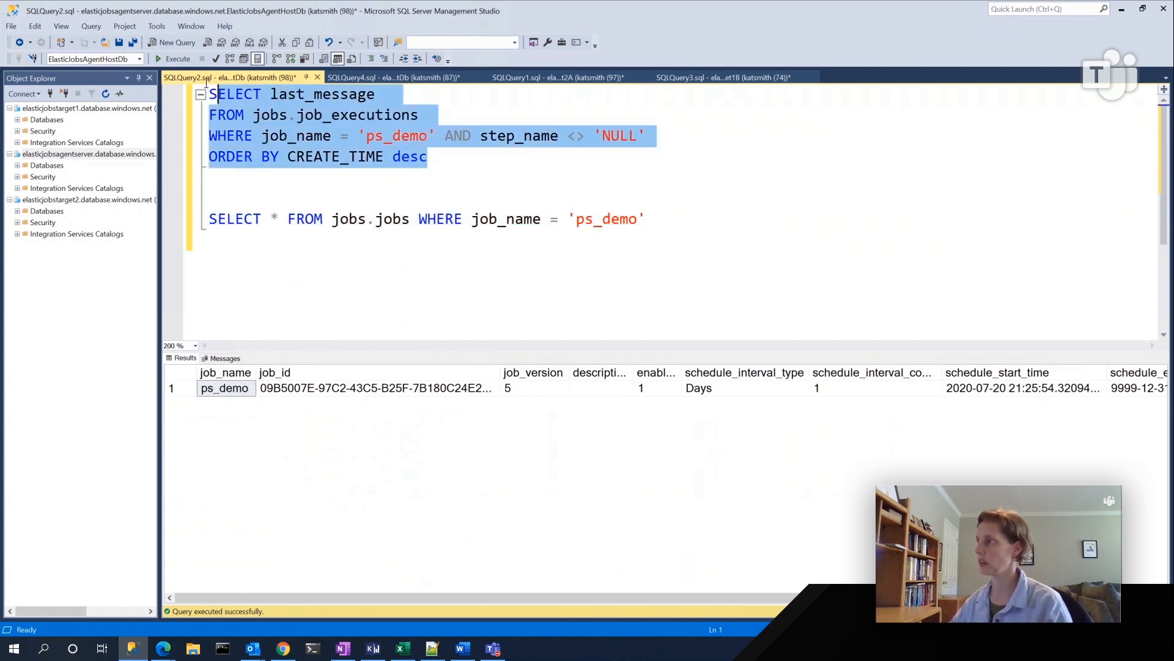
# Rerun the first query to show the ps_demo execution messages again
pyautogui.click(177, 59)
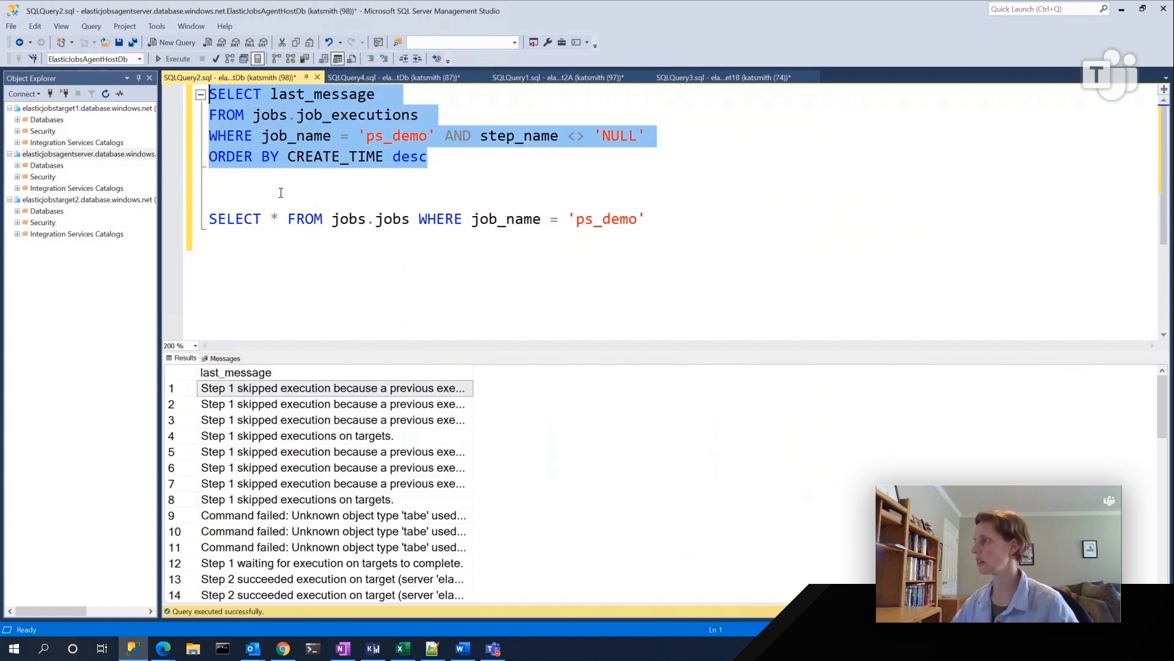